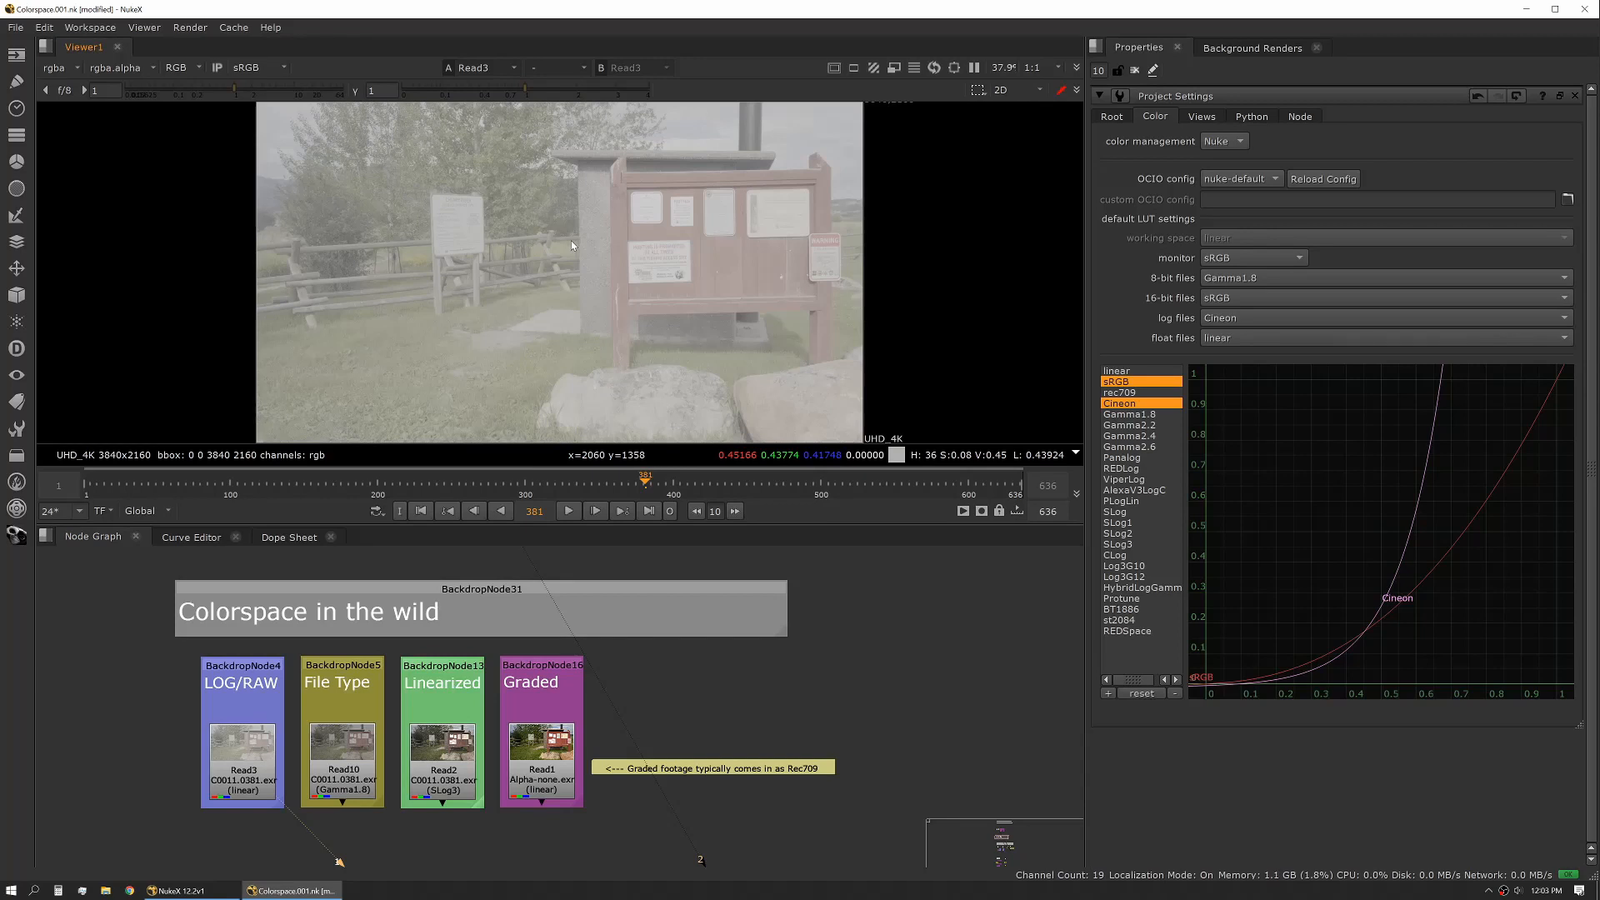
pyautogui.moveTo(475, 278)
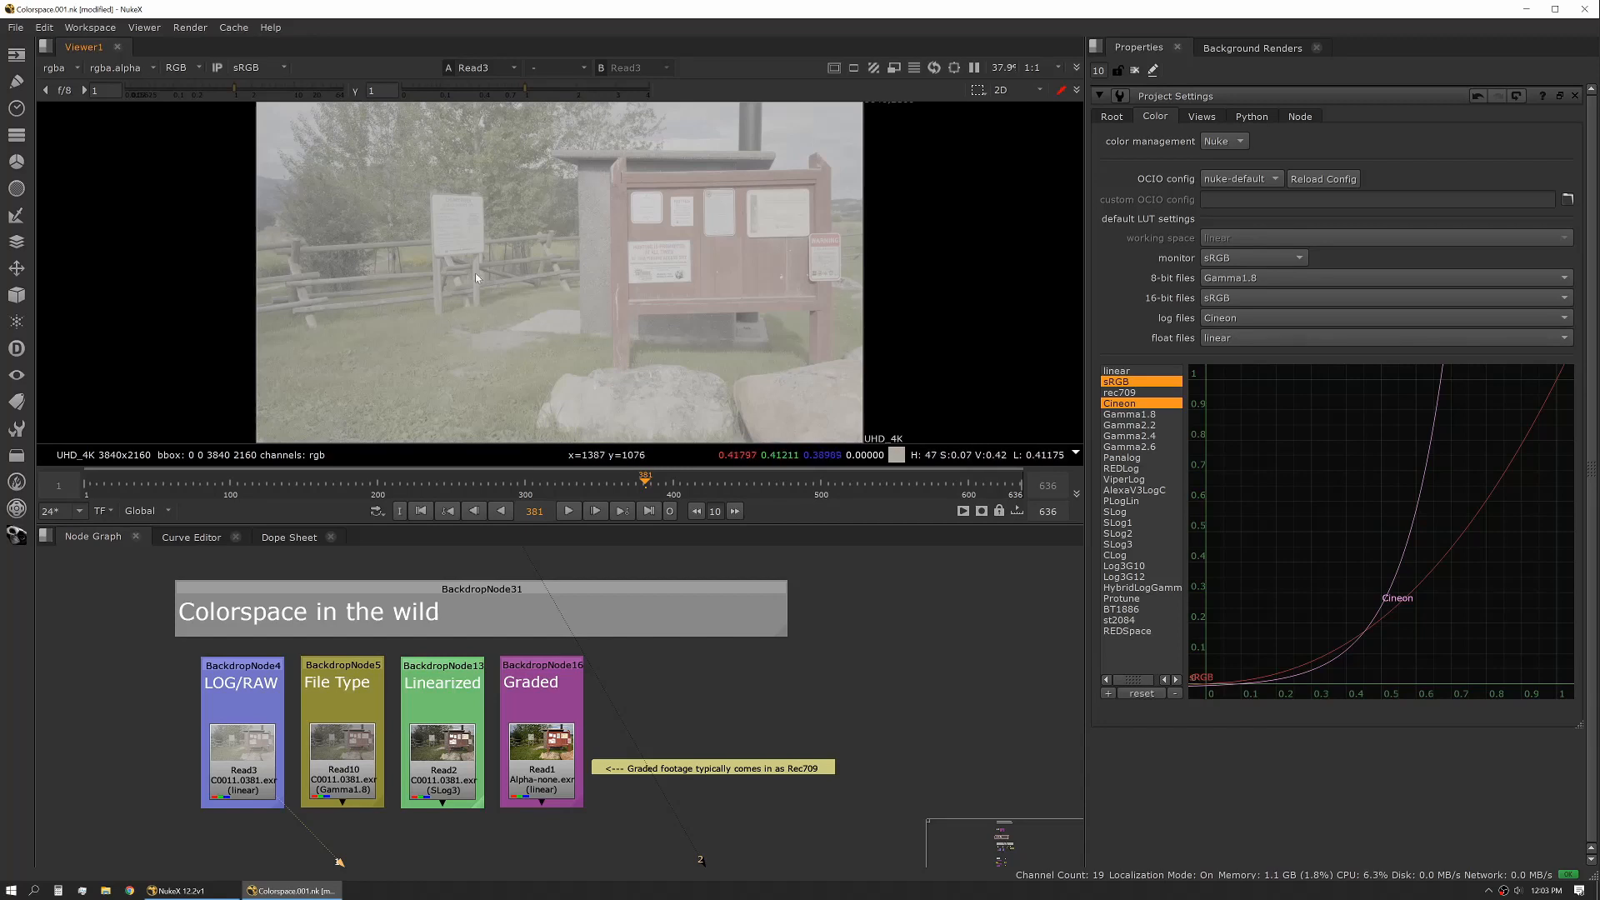
pyautogui.moveTo(512, 283)
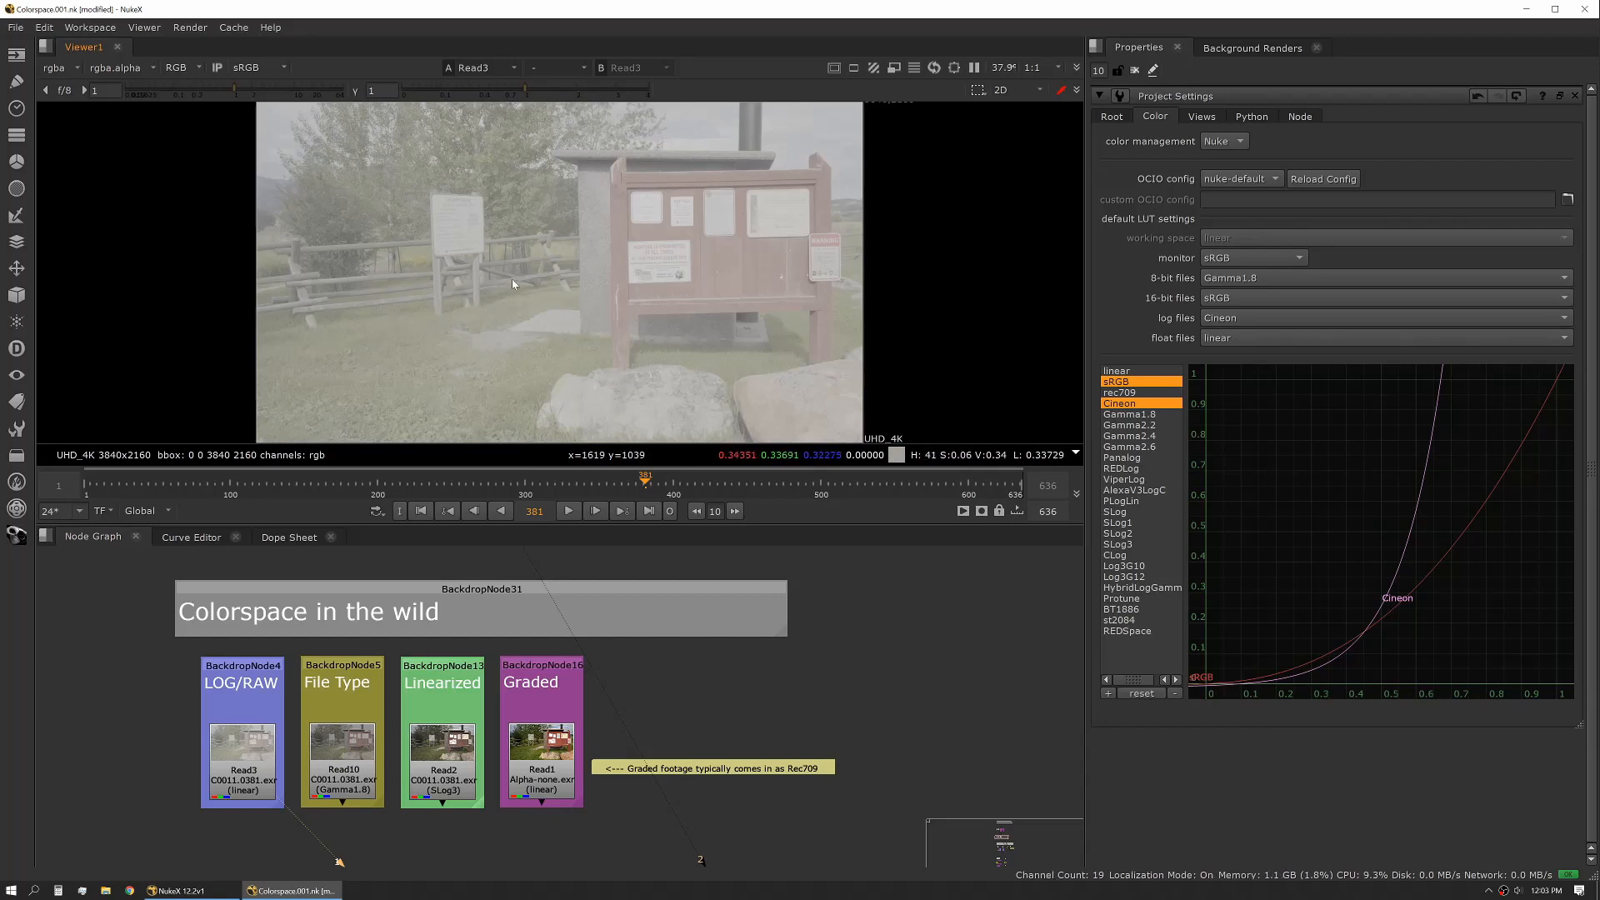
pyautogui.moveTo(501, 270)
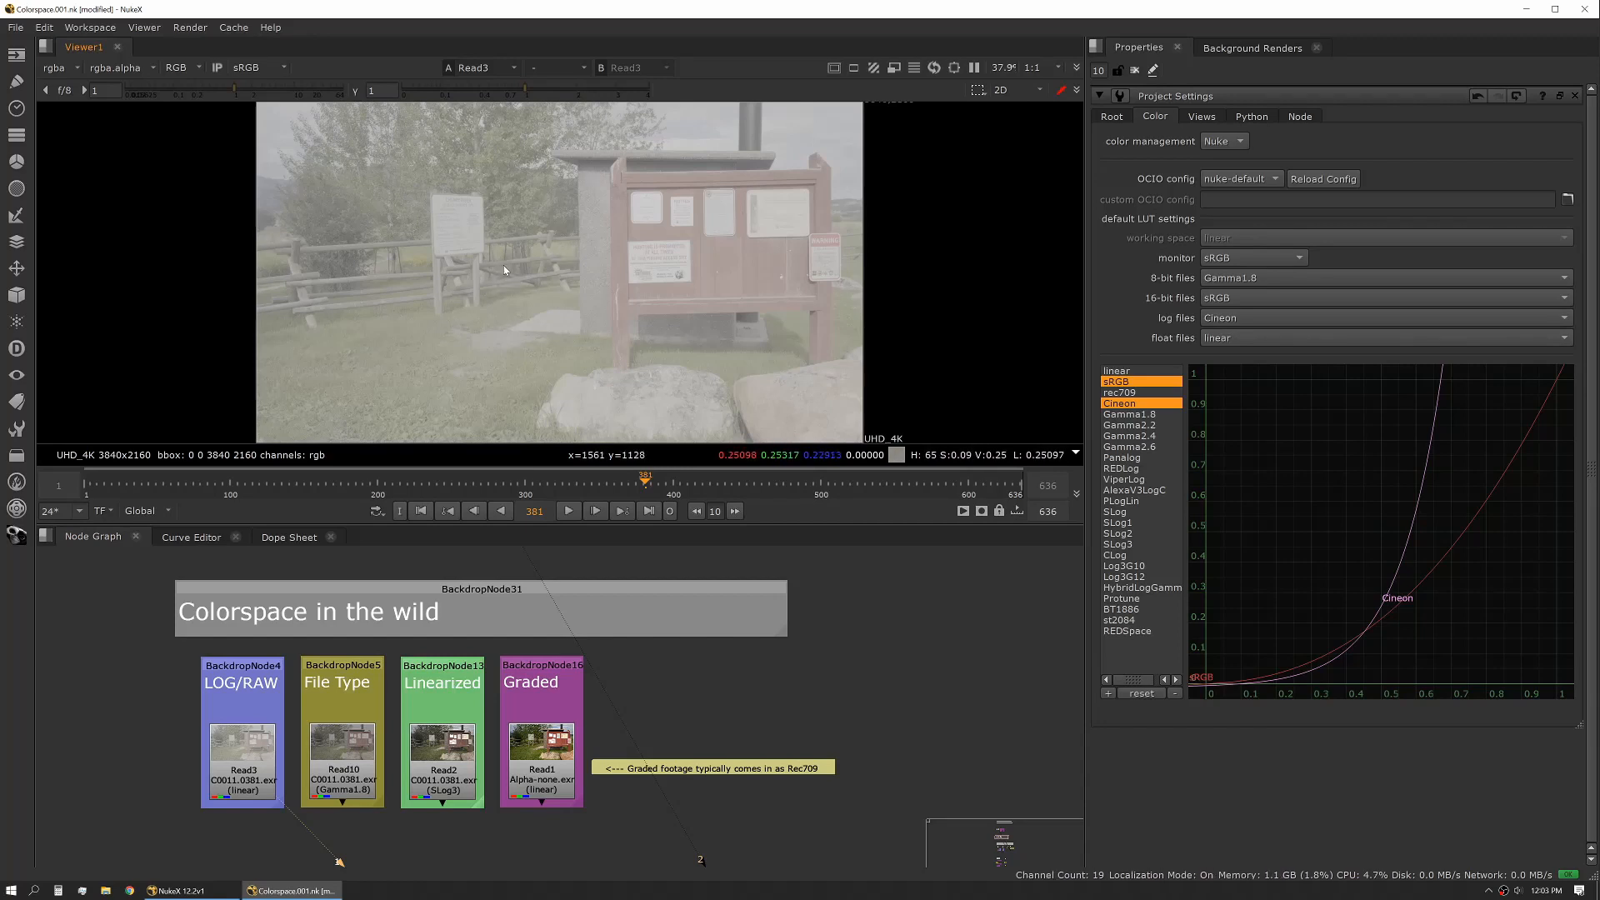
pyautogui.moveTo(486, 273)
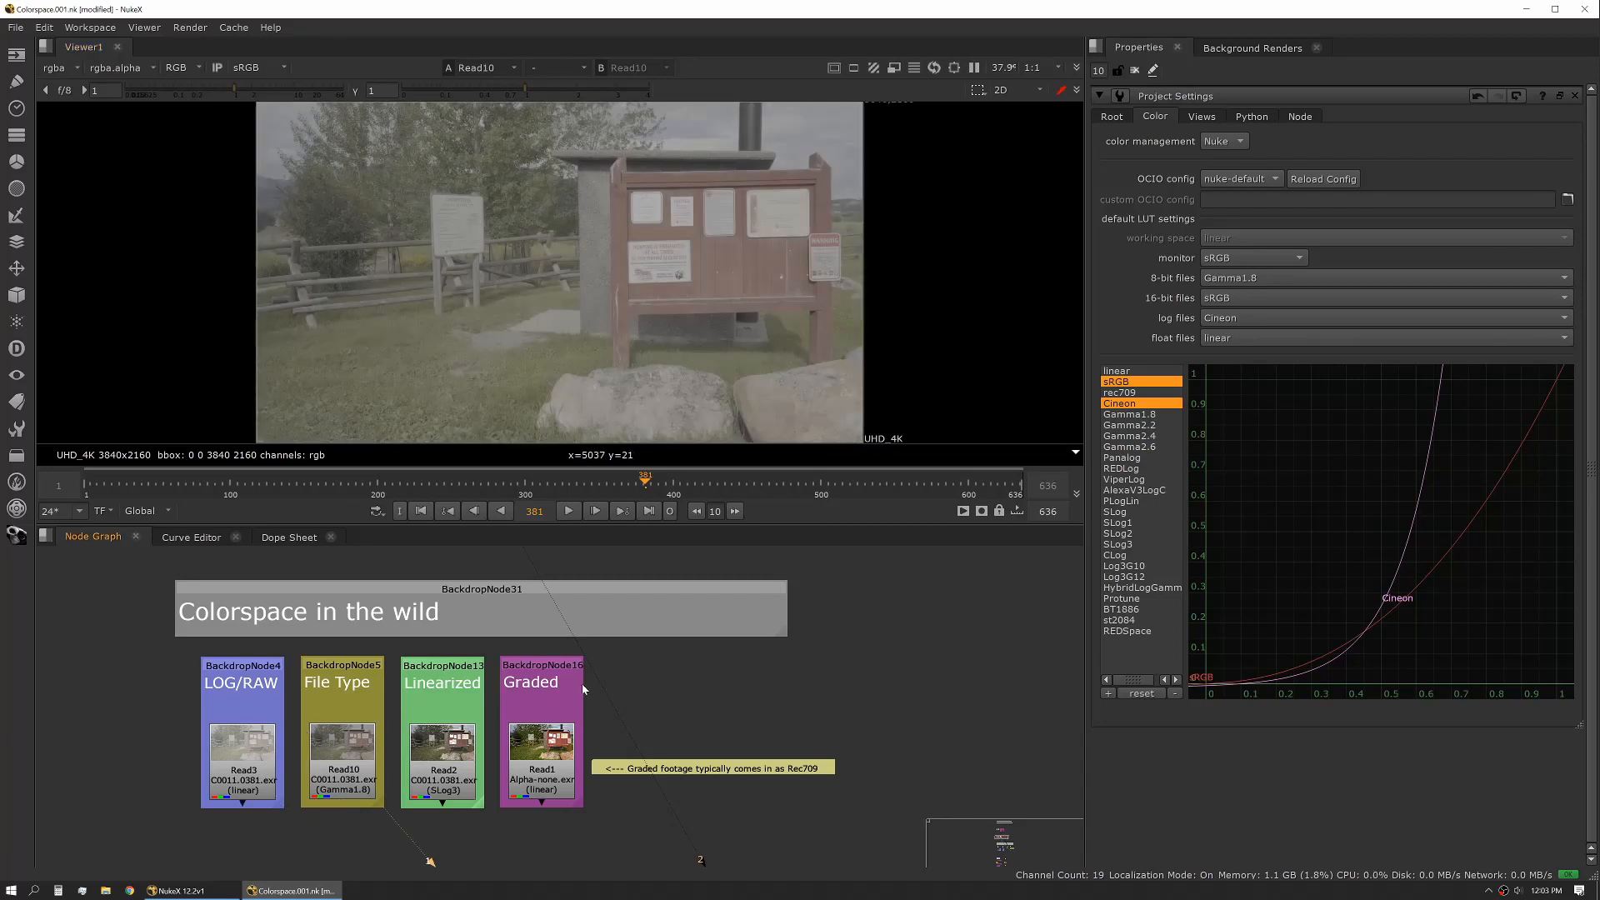
pyautogui.moveTo(920, 621)
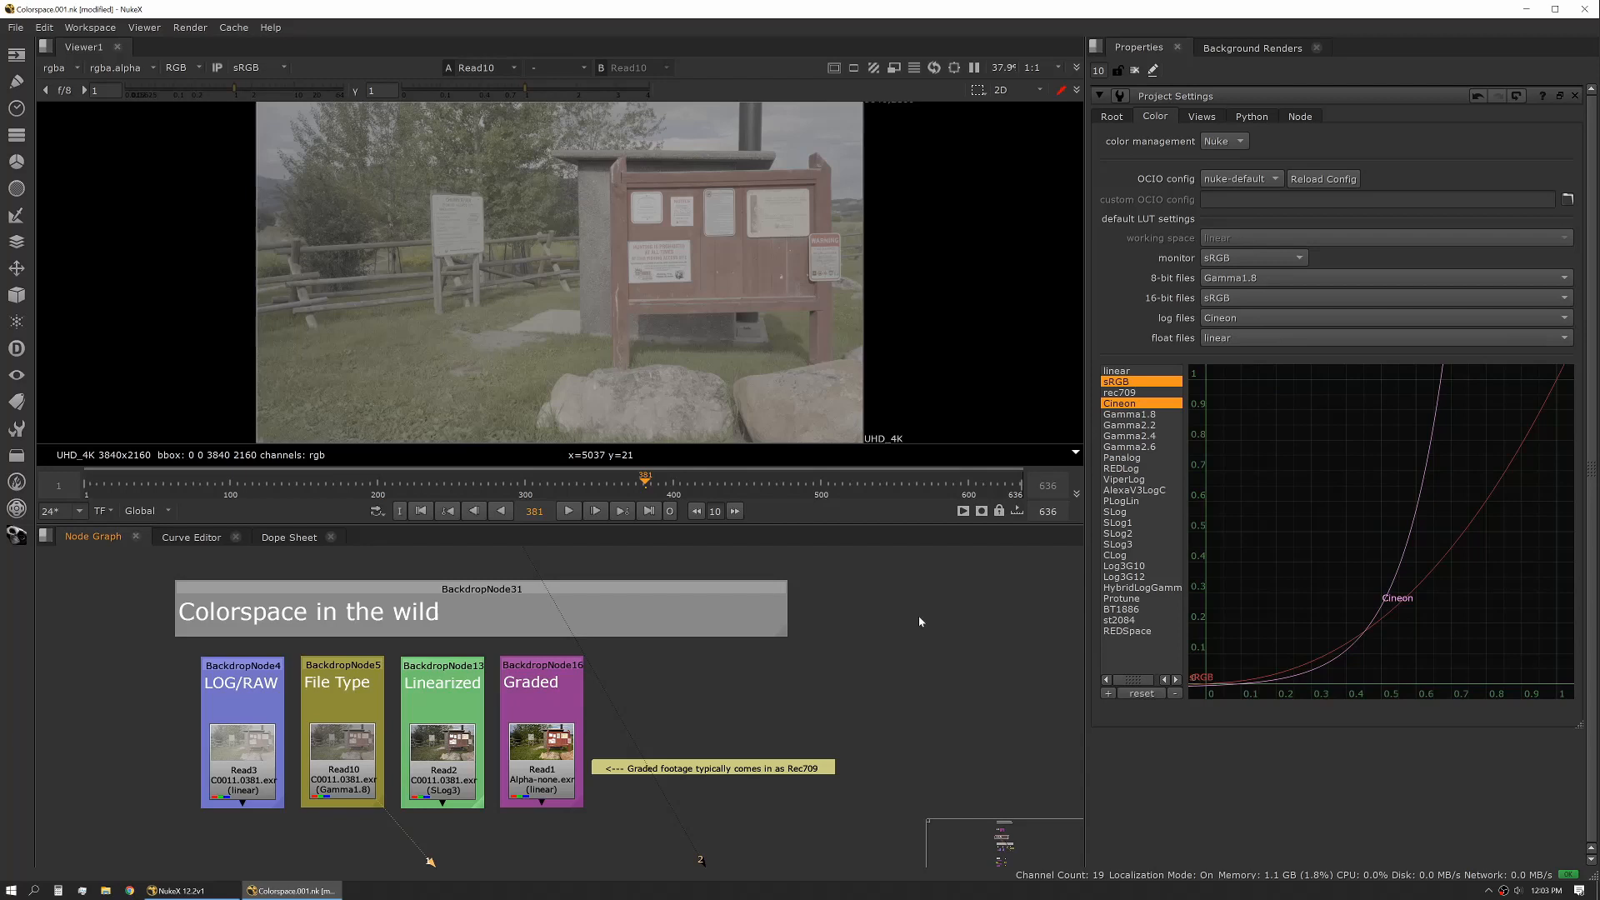
pyautogui.moveTo(1279, 257)
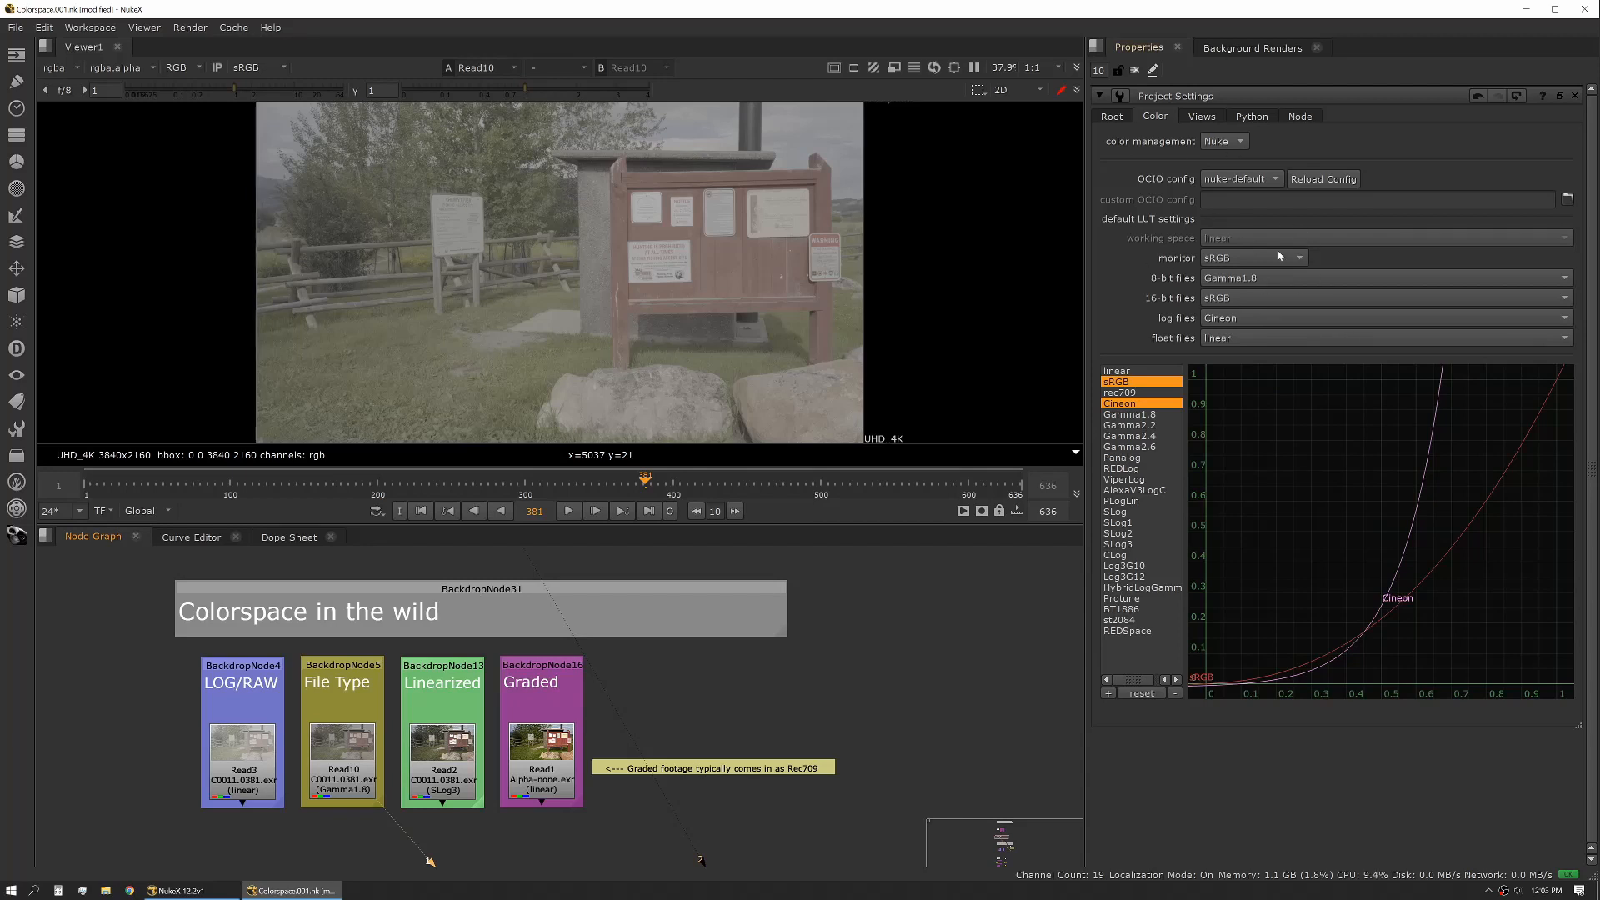
pyautogui.moveTo(1158, 279)
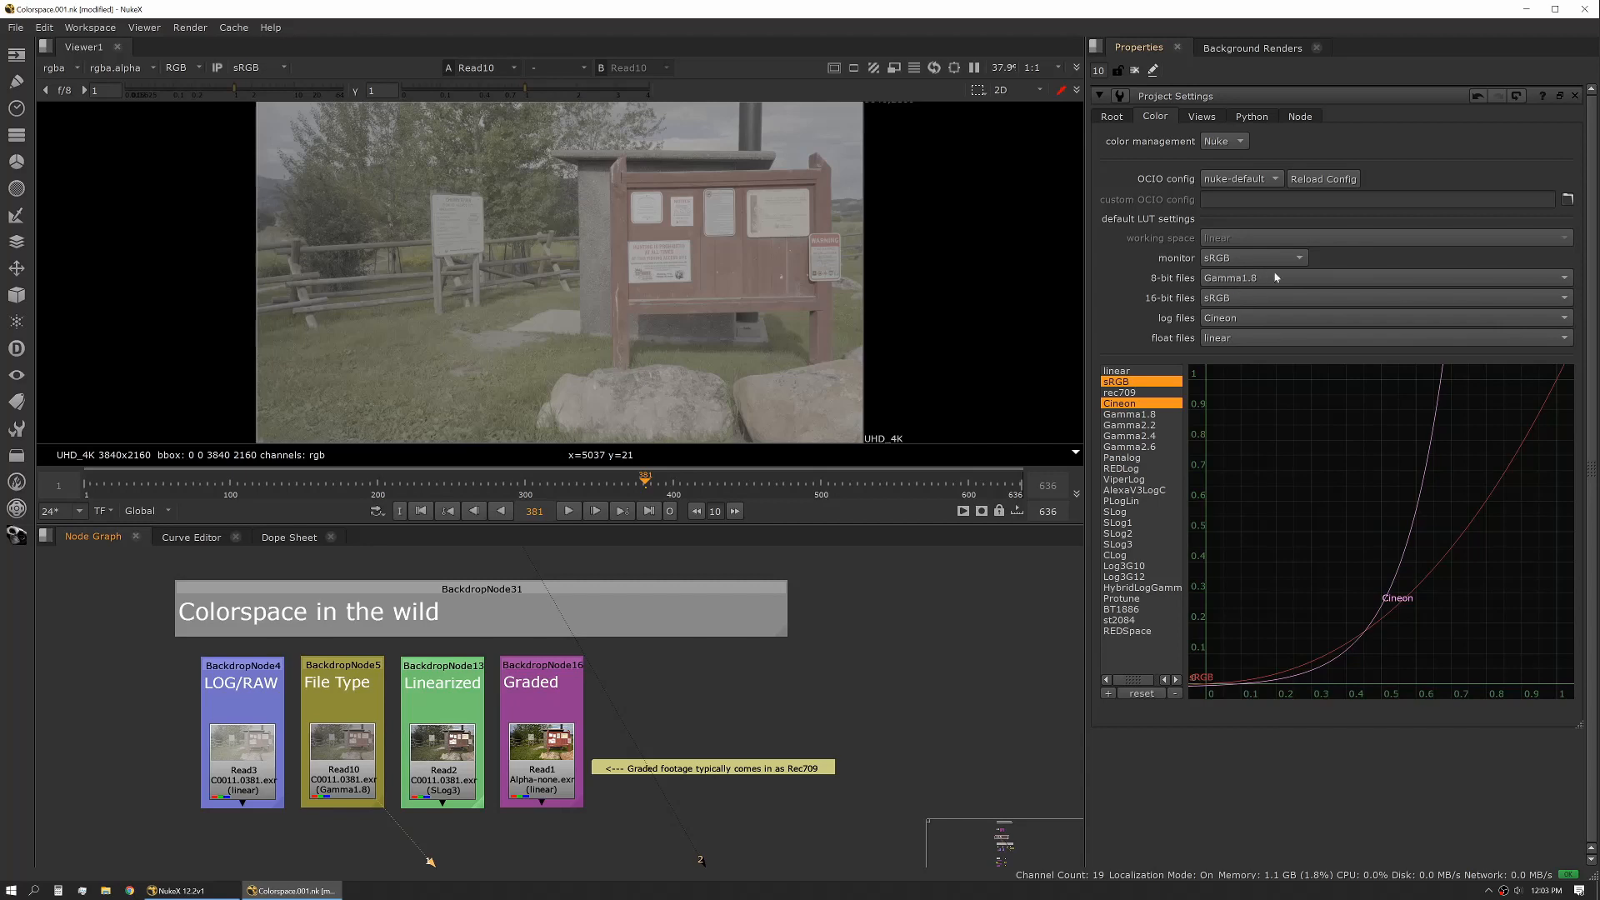
# Choose sRGB as the project's 8-bit files LUT in Project Settings > Color.
pyautogui.click(1386, 277)
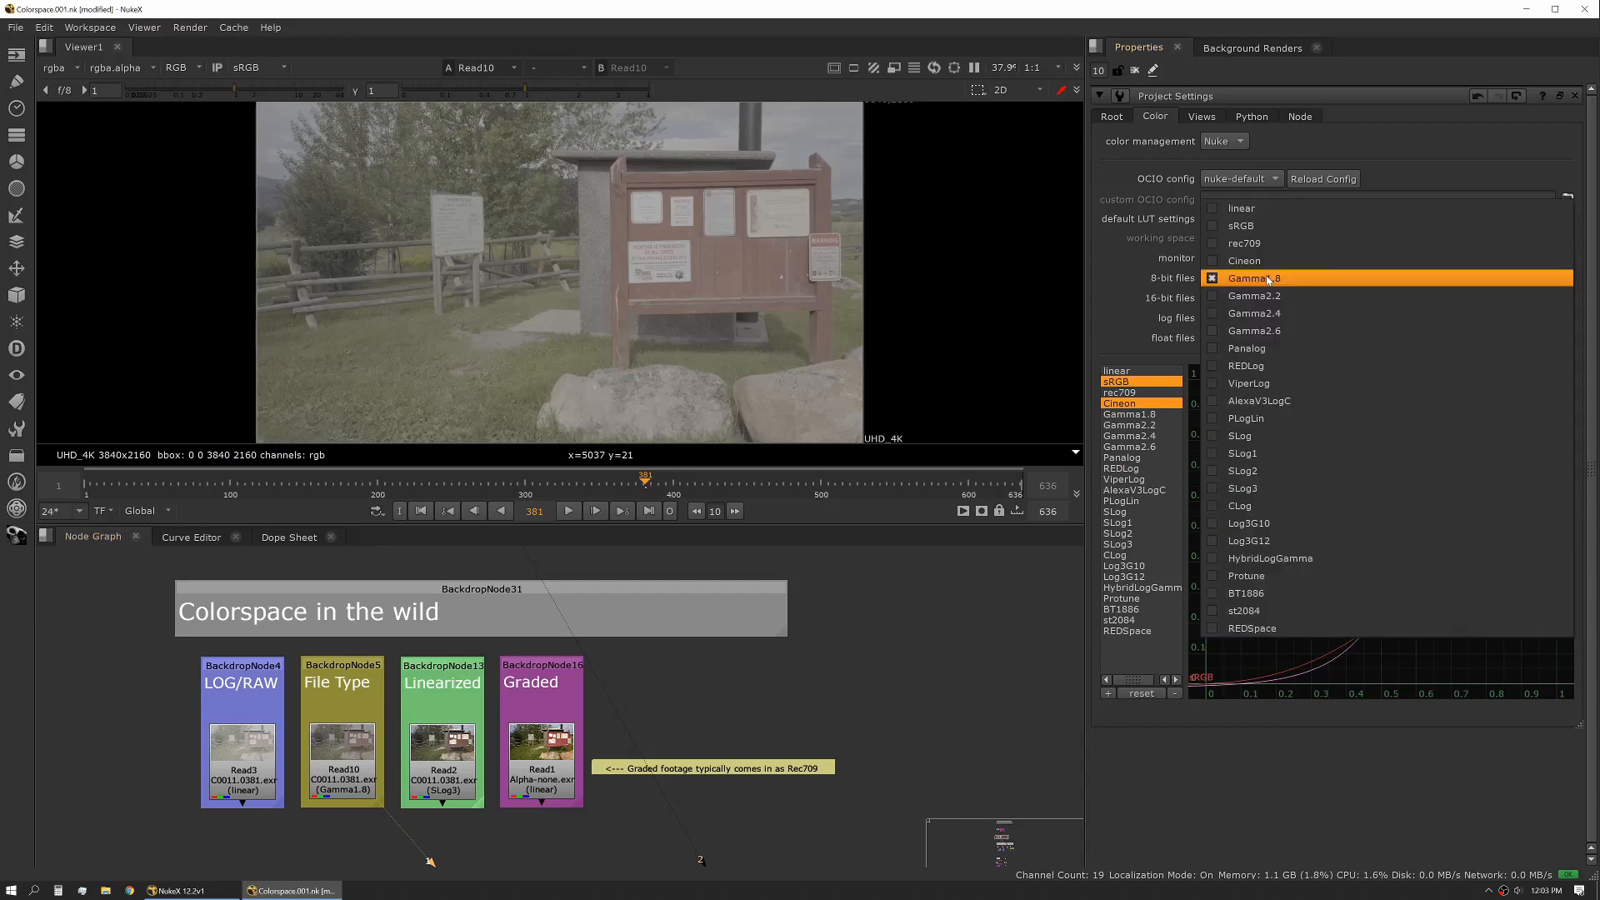
pyautogui.moveTo(1284, 288)
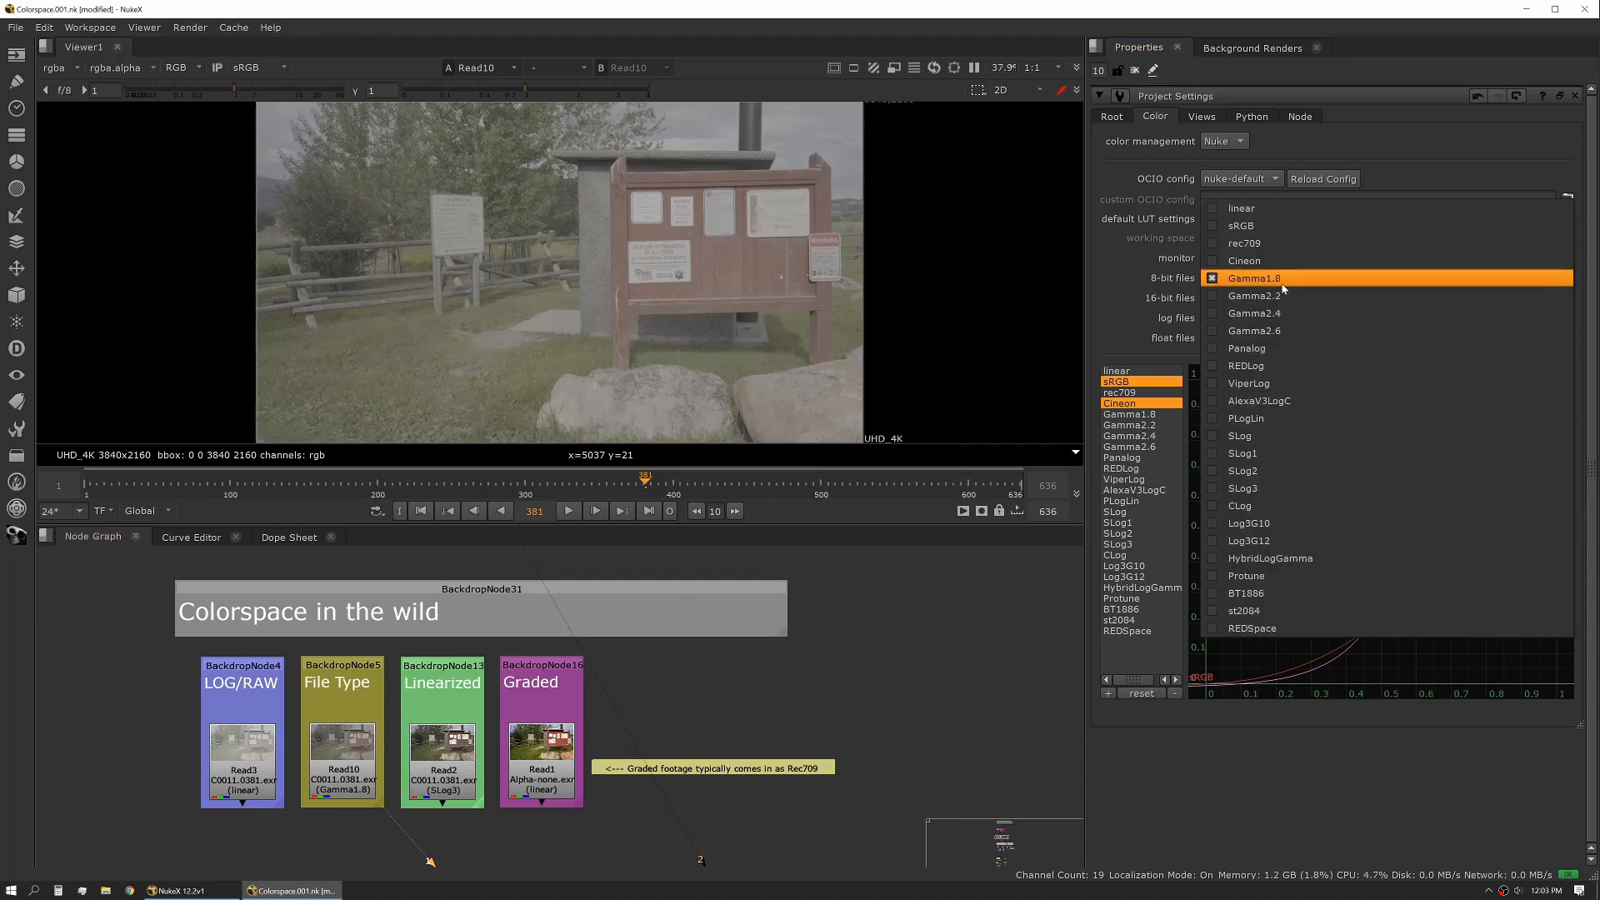
pyautogui.click(1254, 278)
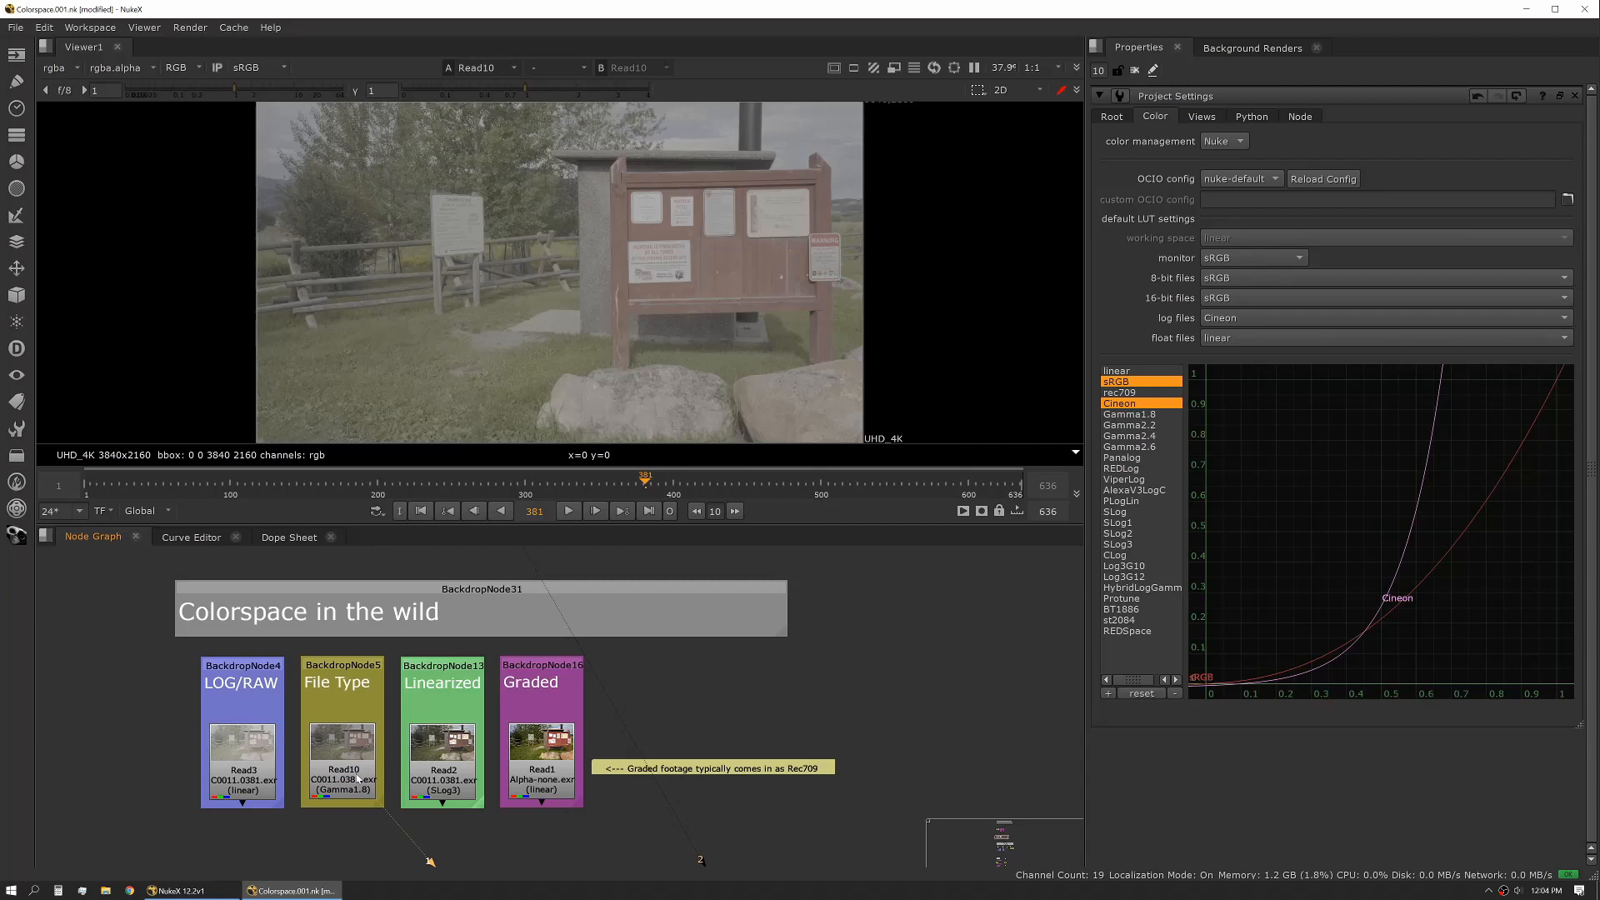
# View Read2's linearized footage and confirm its input colorspace stays SLog3.
pyautogui.click(342, 775)
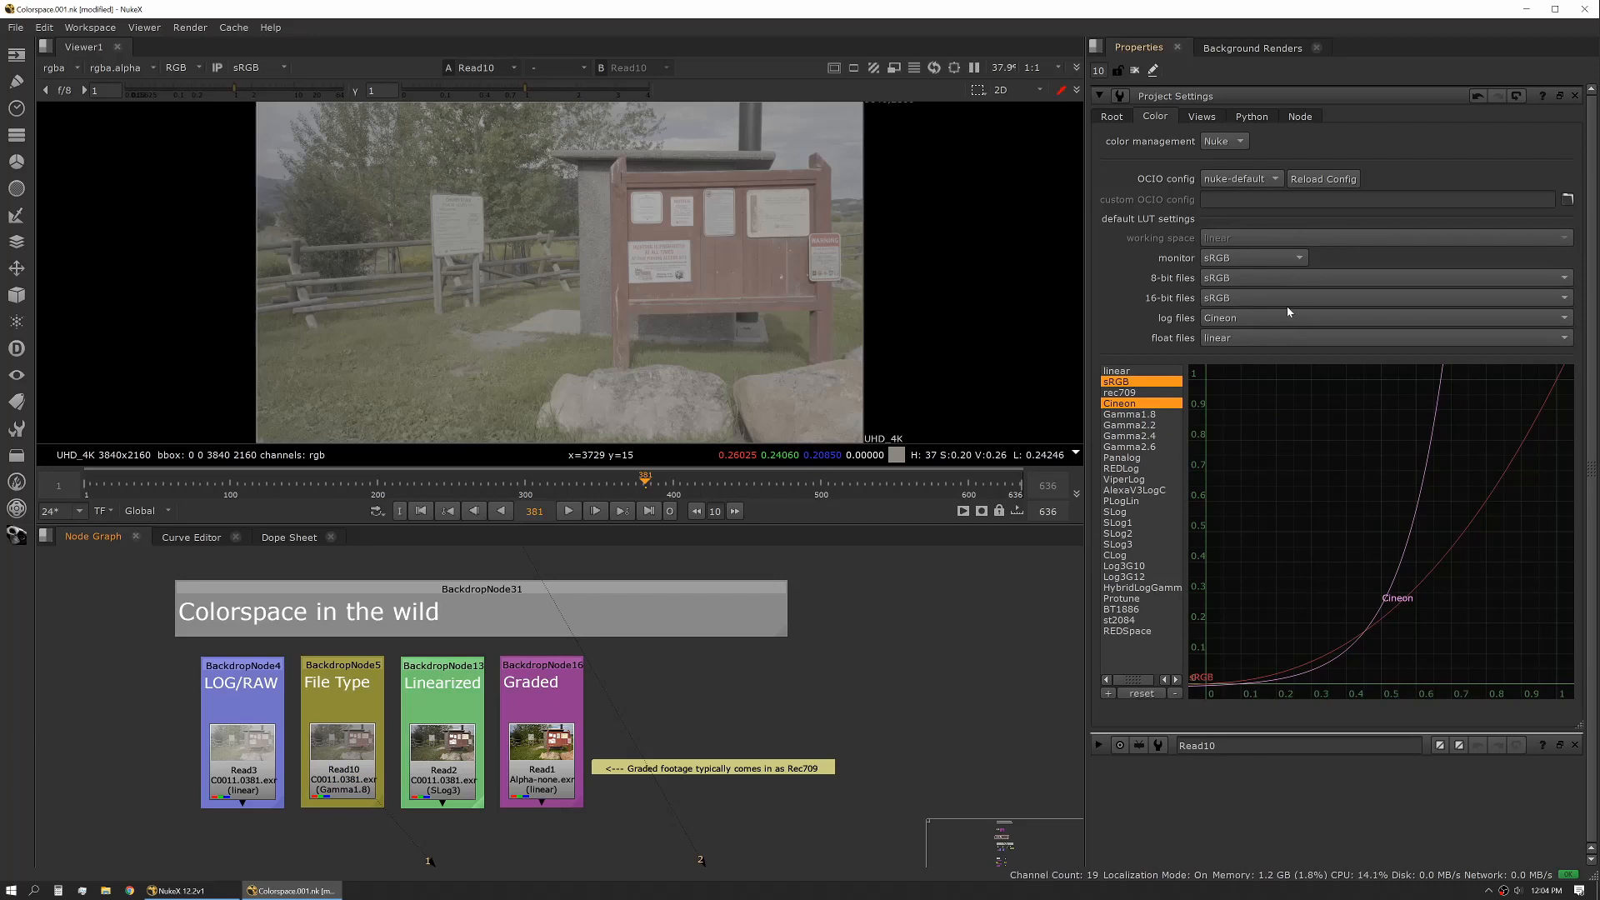
pyautogui.moveTo(802, 685)
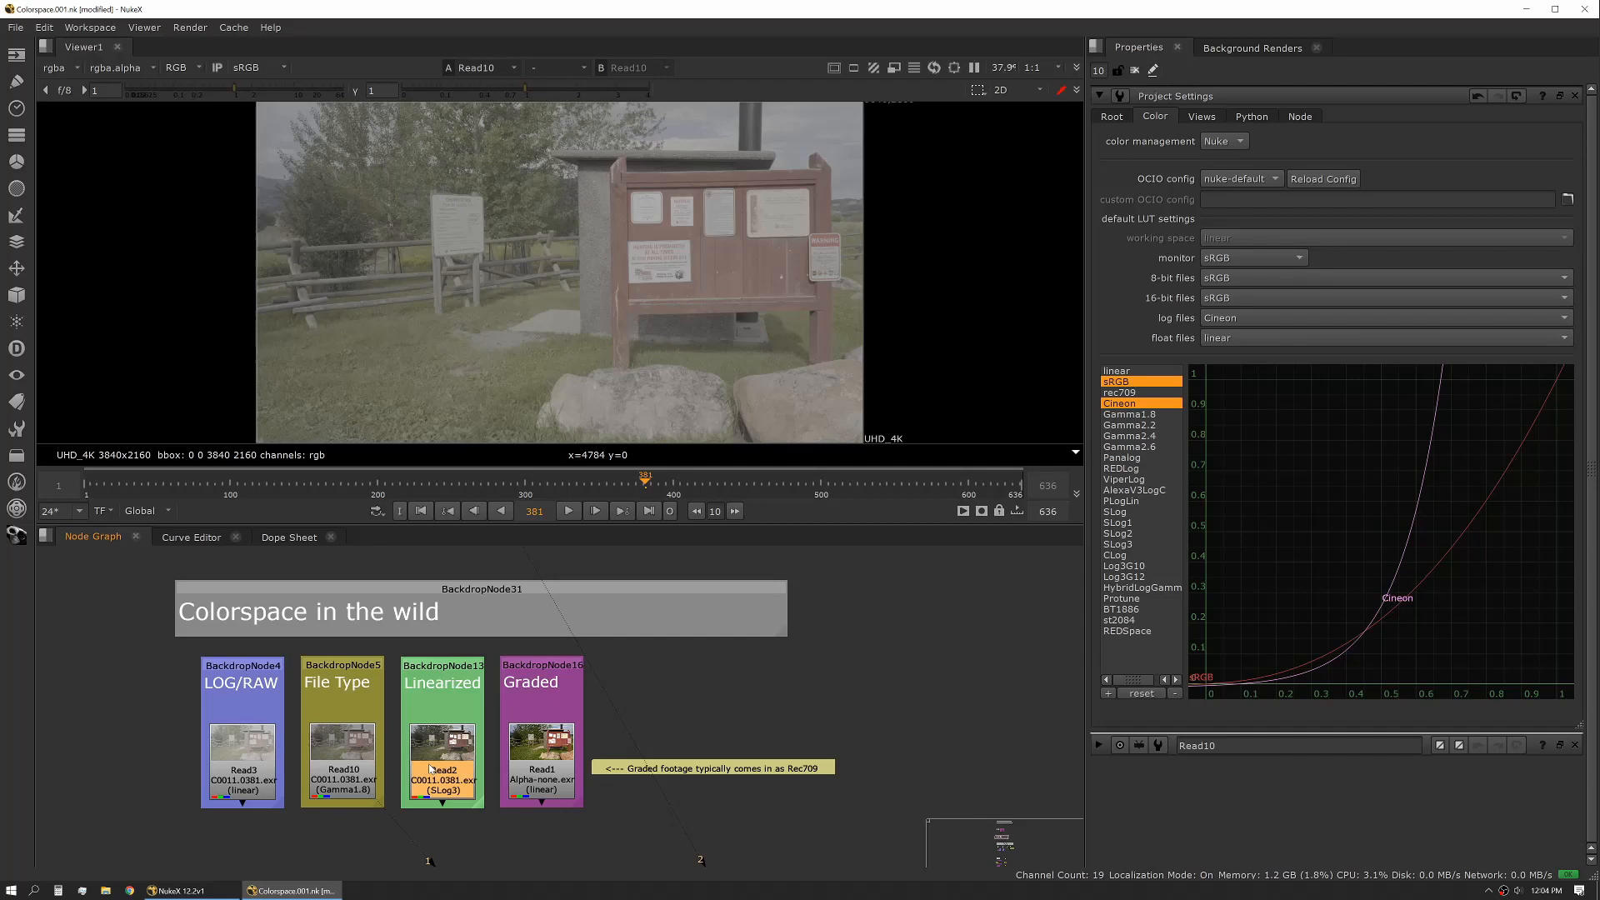
pyautogui.click(442, 770)
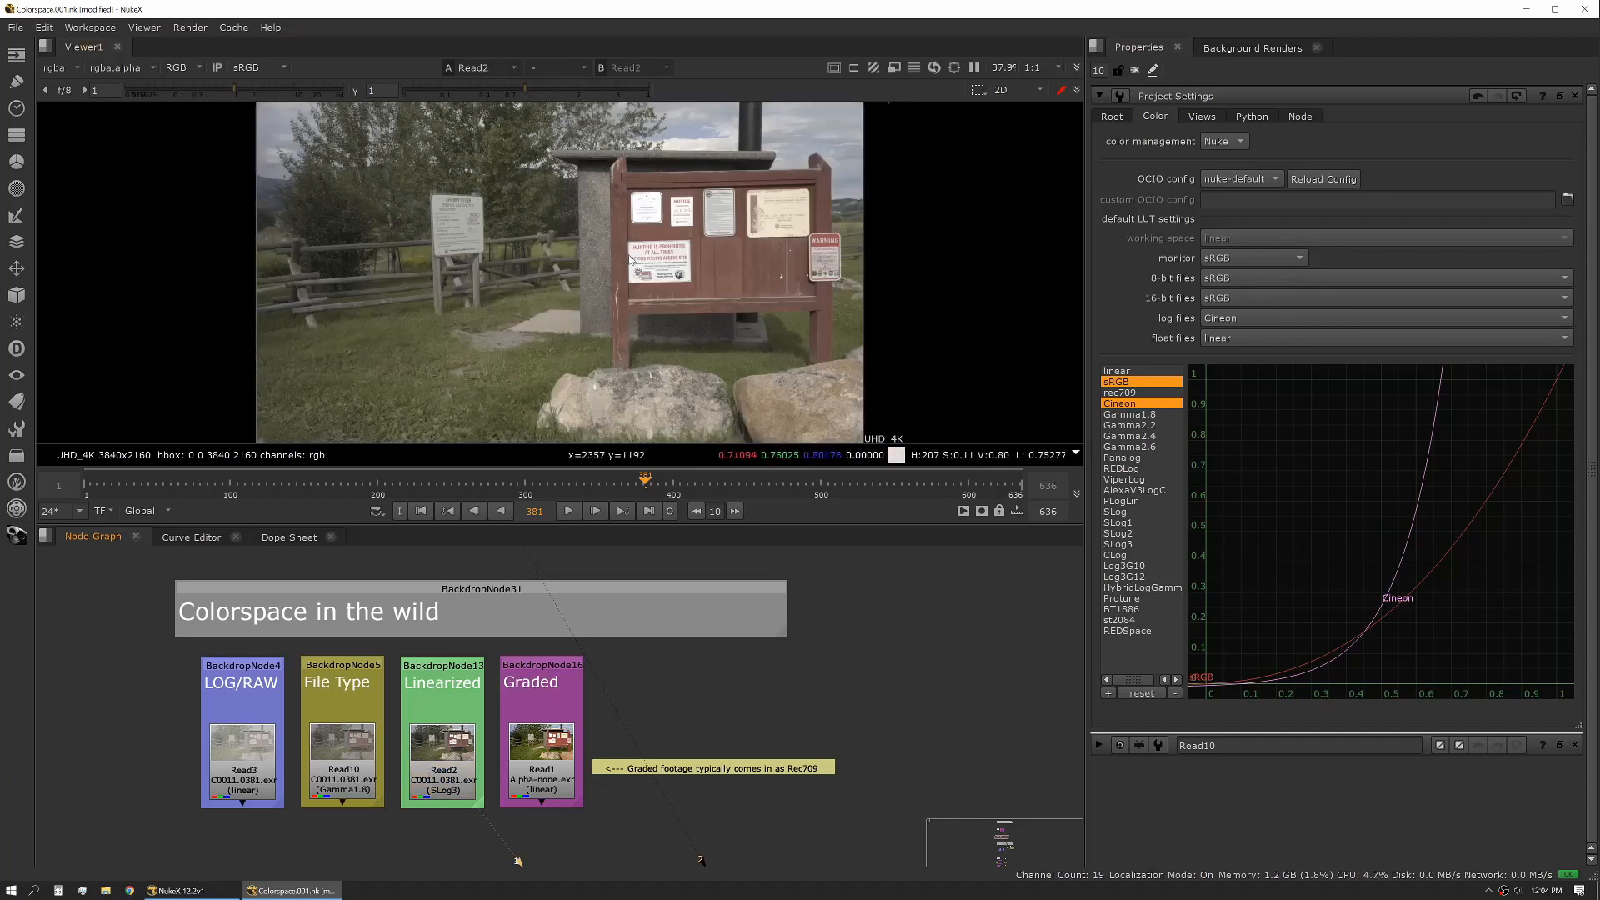
pyautogui.click(440, 768)
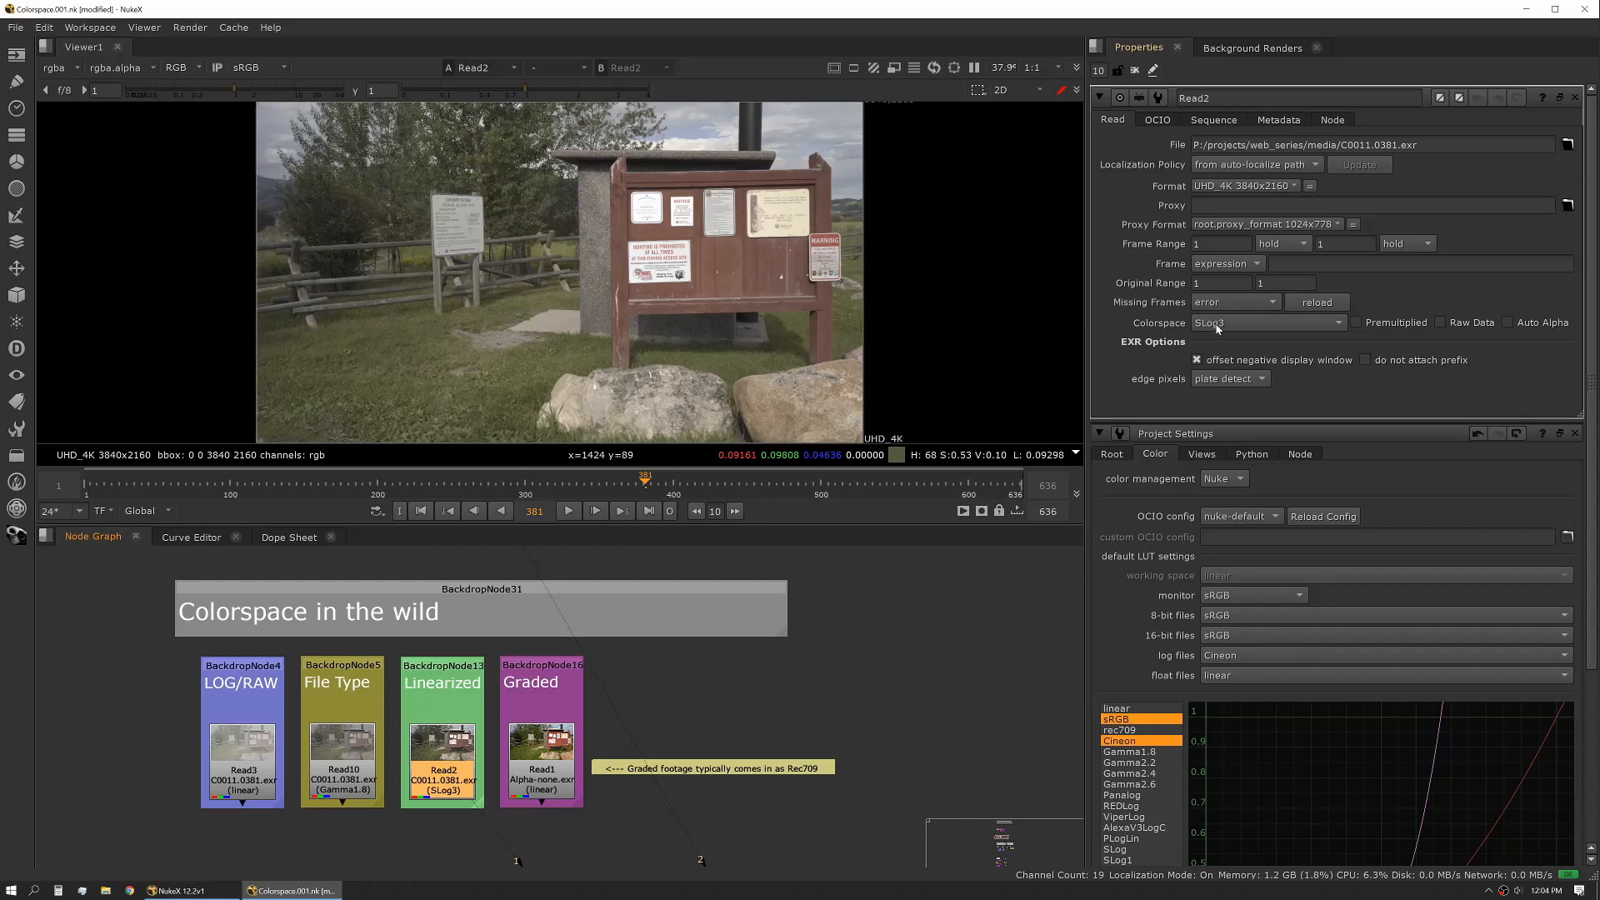
pyautogui.click(1265, 321)
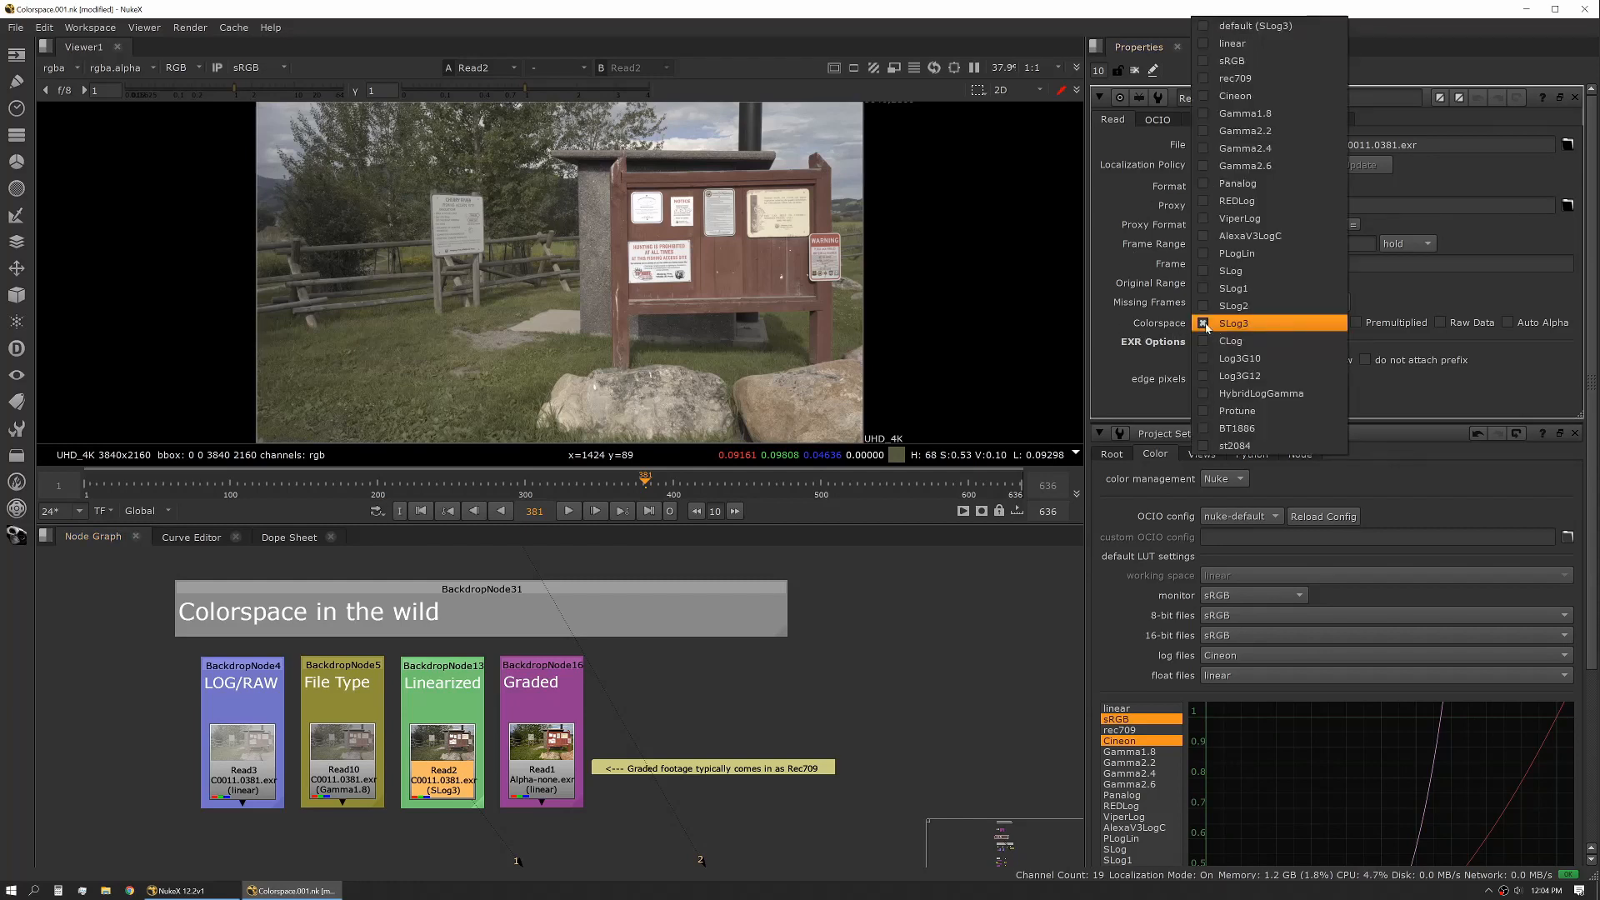
pyautogui.click(1234, 322)
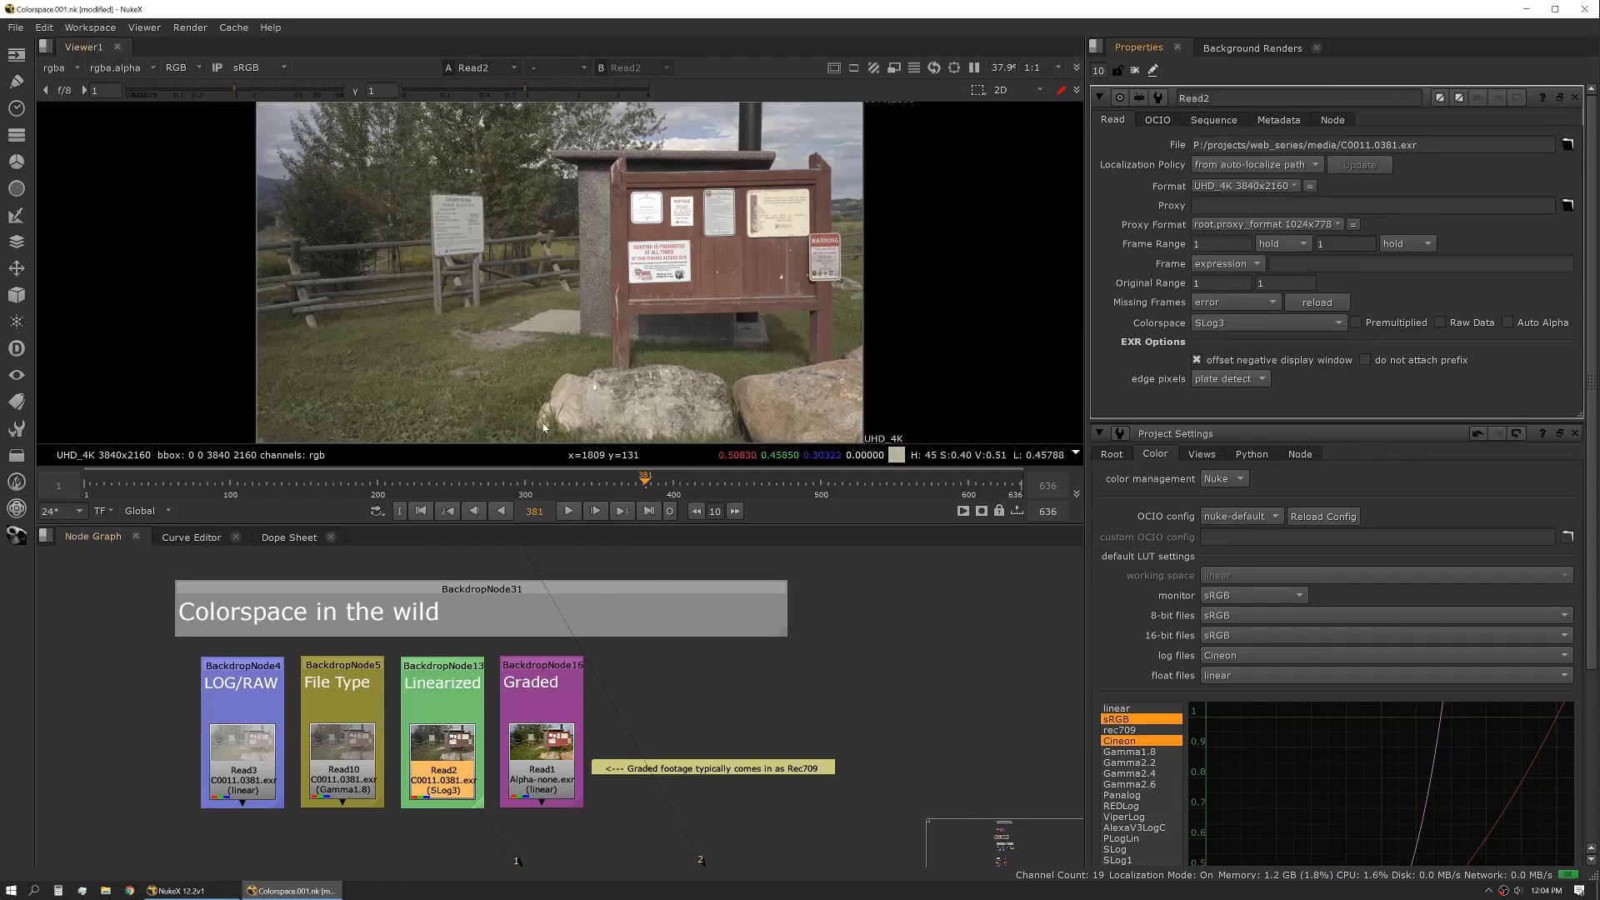
pyautogui.moveTo(506, 288)
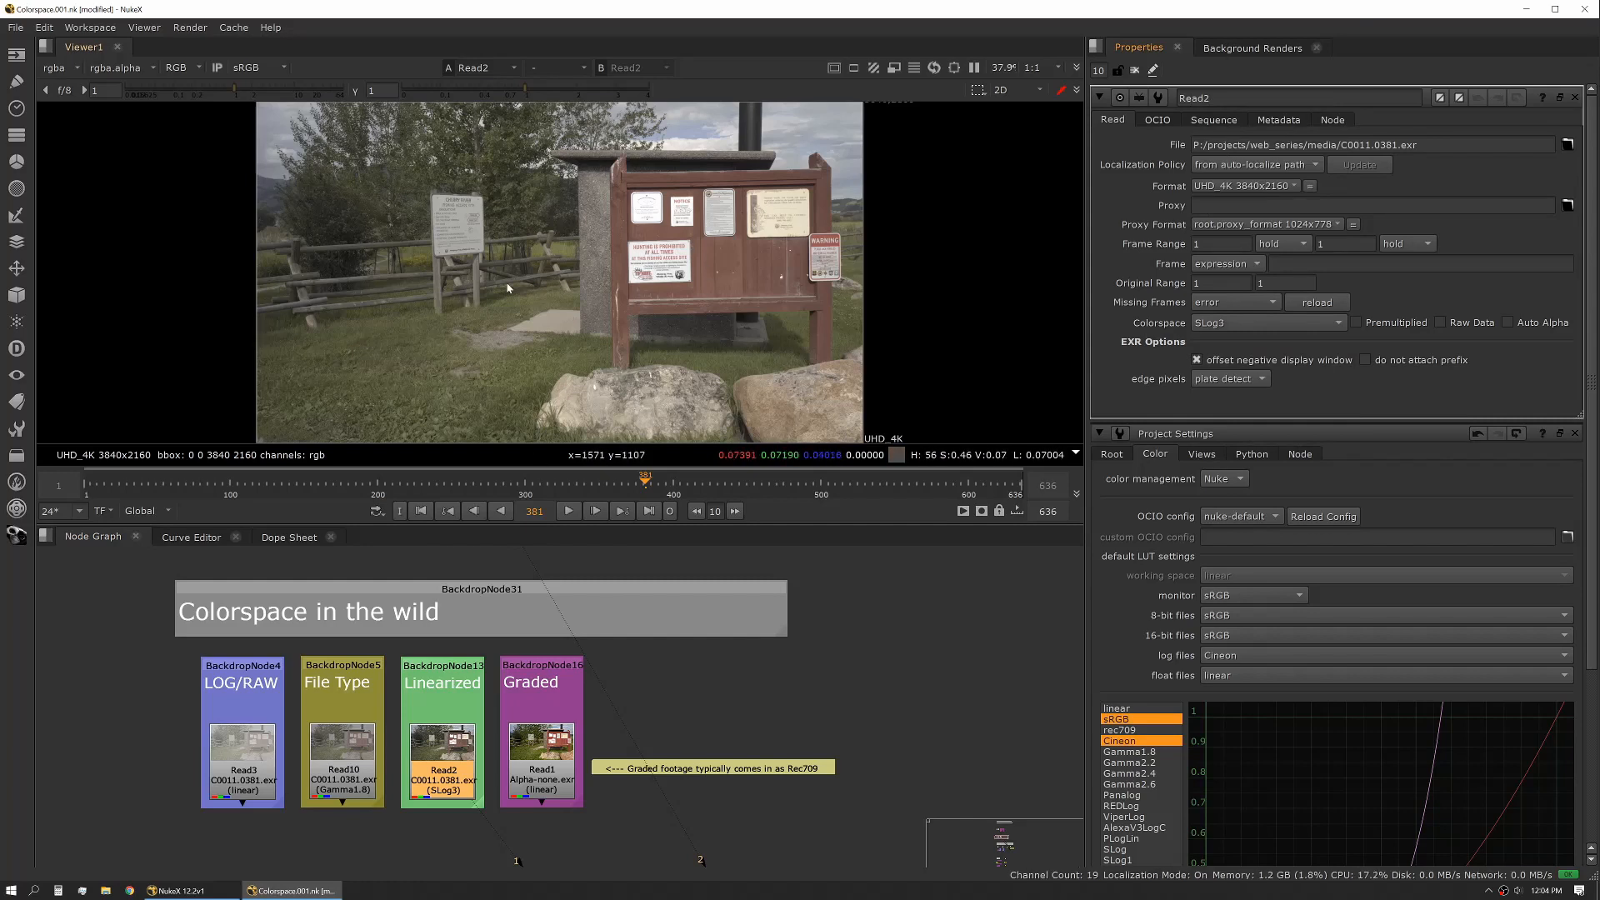
pyautogui.moveTo(557, 567)
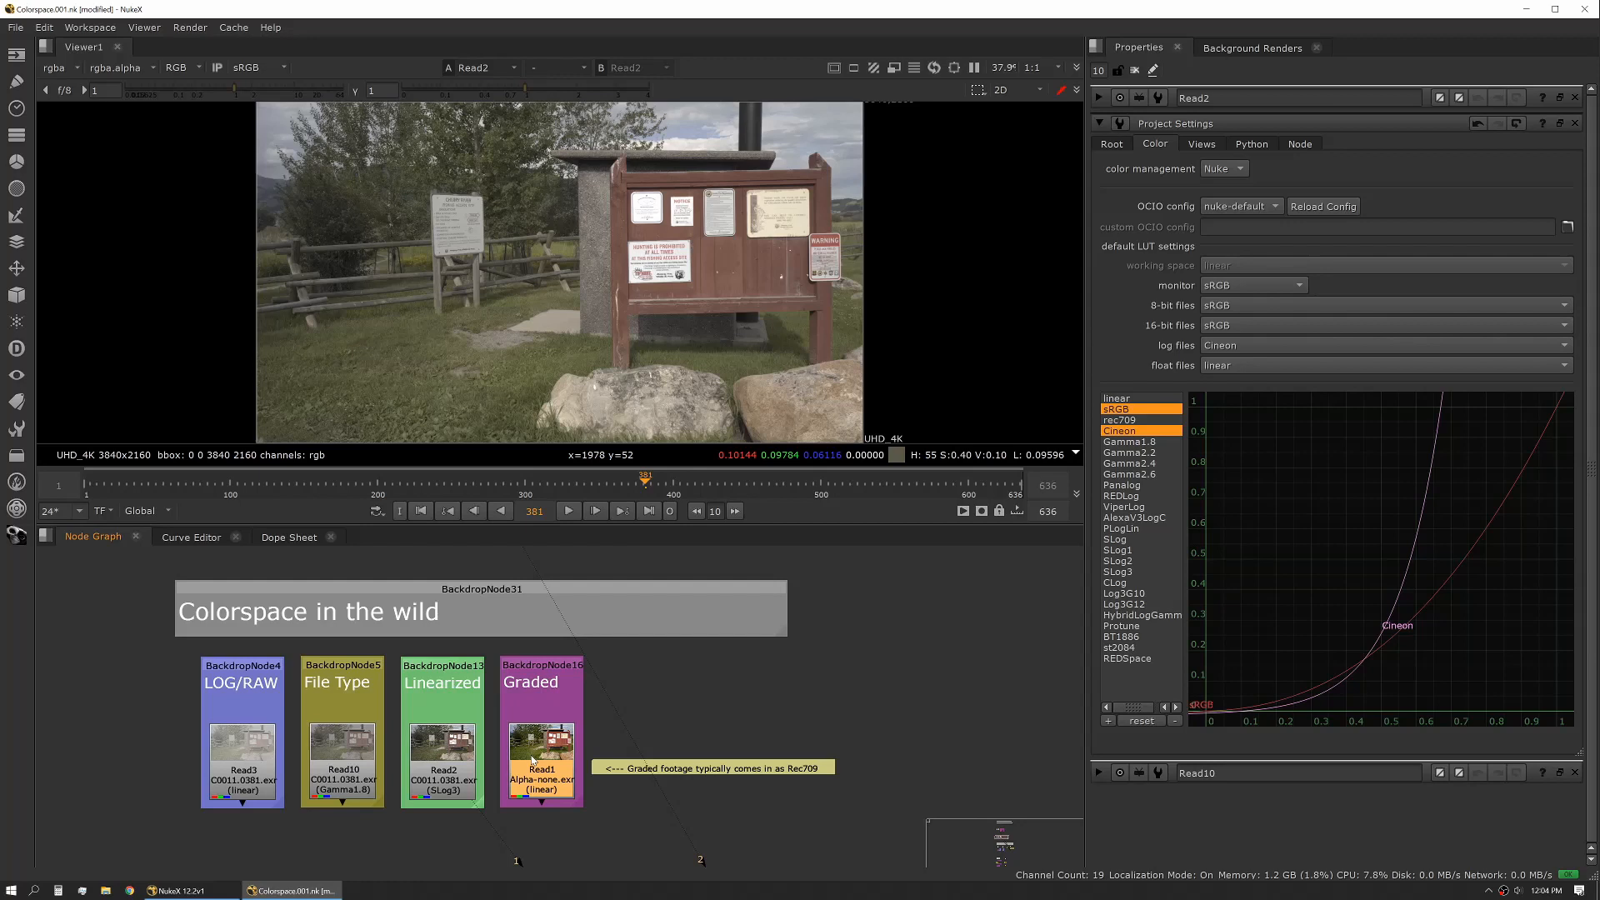
# View the graded Rec709 footage and open the Graded Read1 node's properties.
pyautogui.click(542, 771)
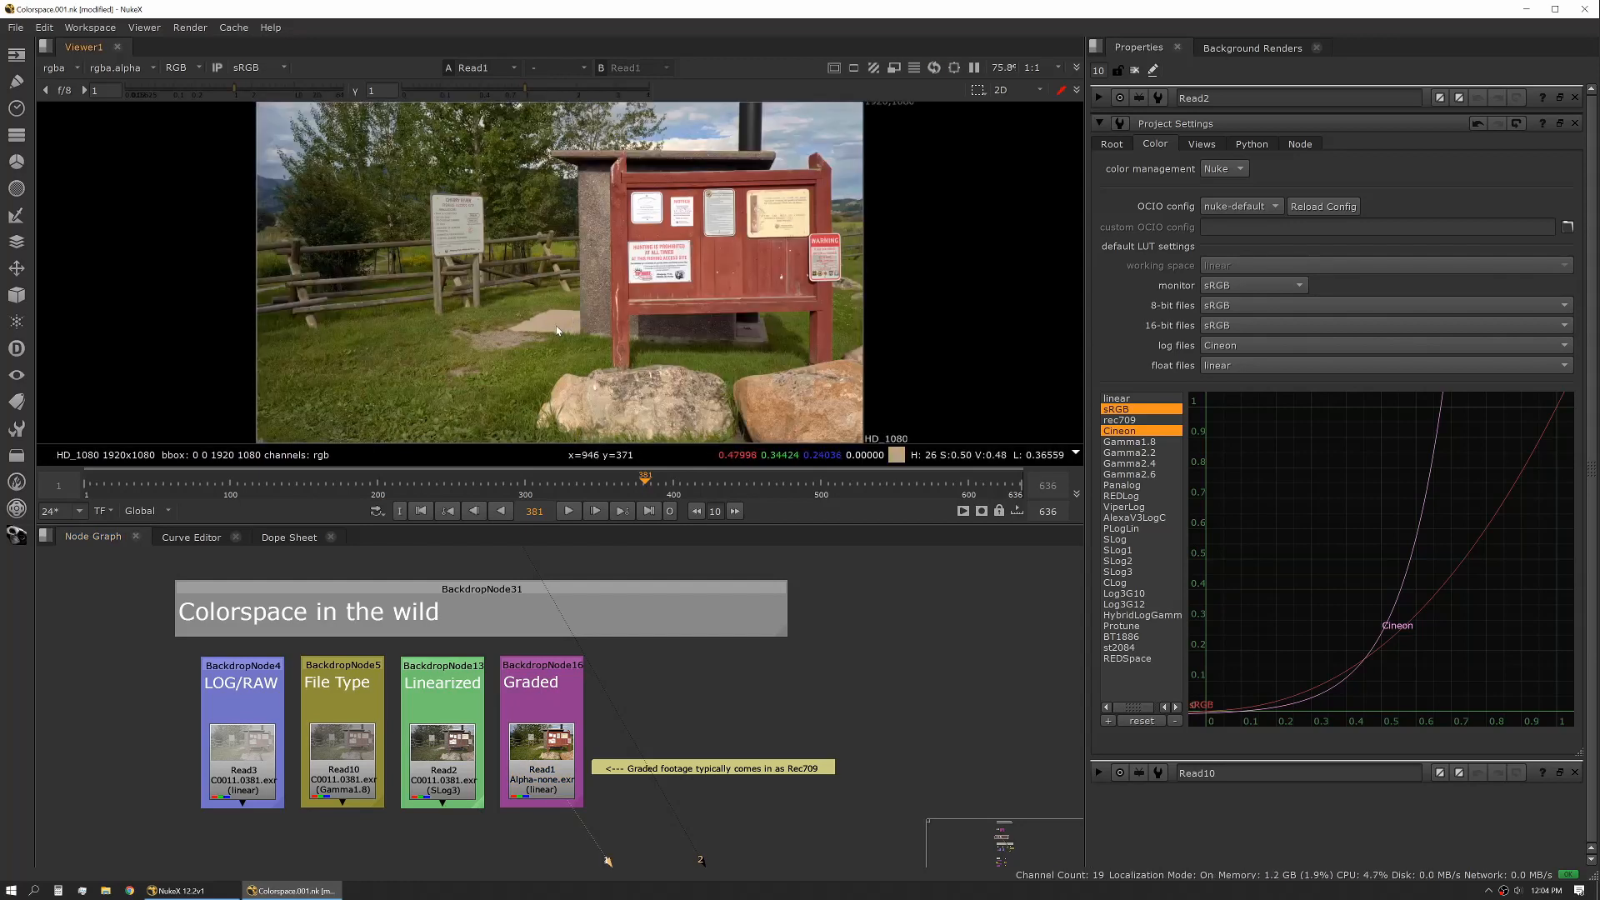
pyautogui.moveTo(536, 315)
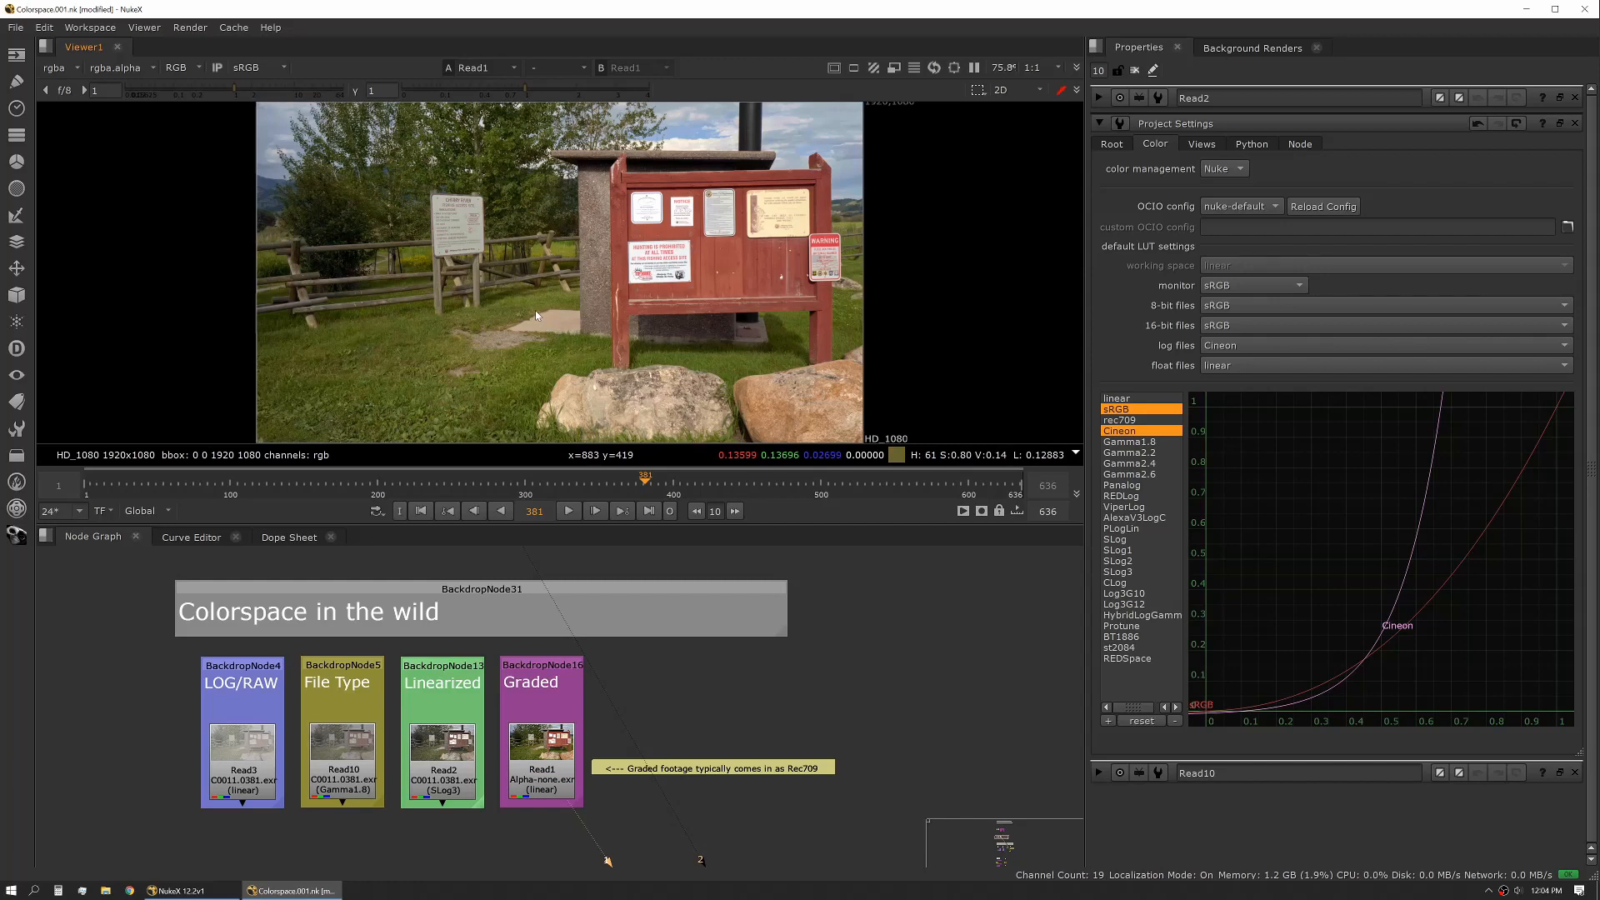
pyautogui.moveTo(552, 251)
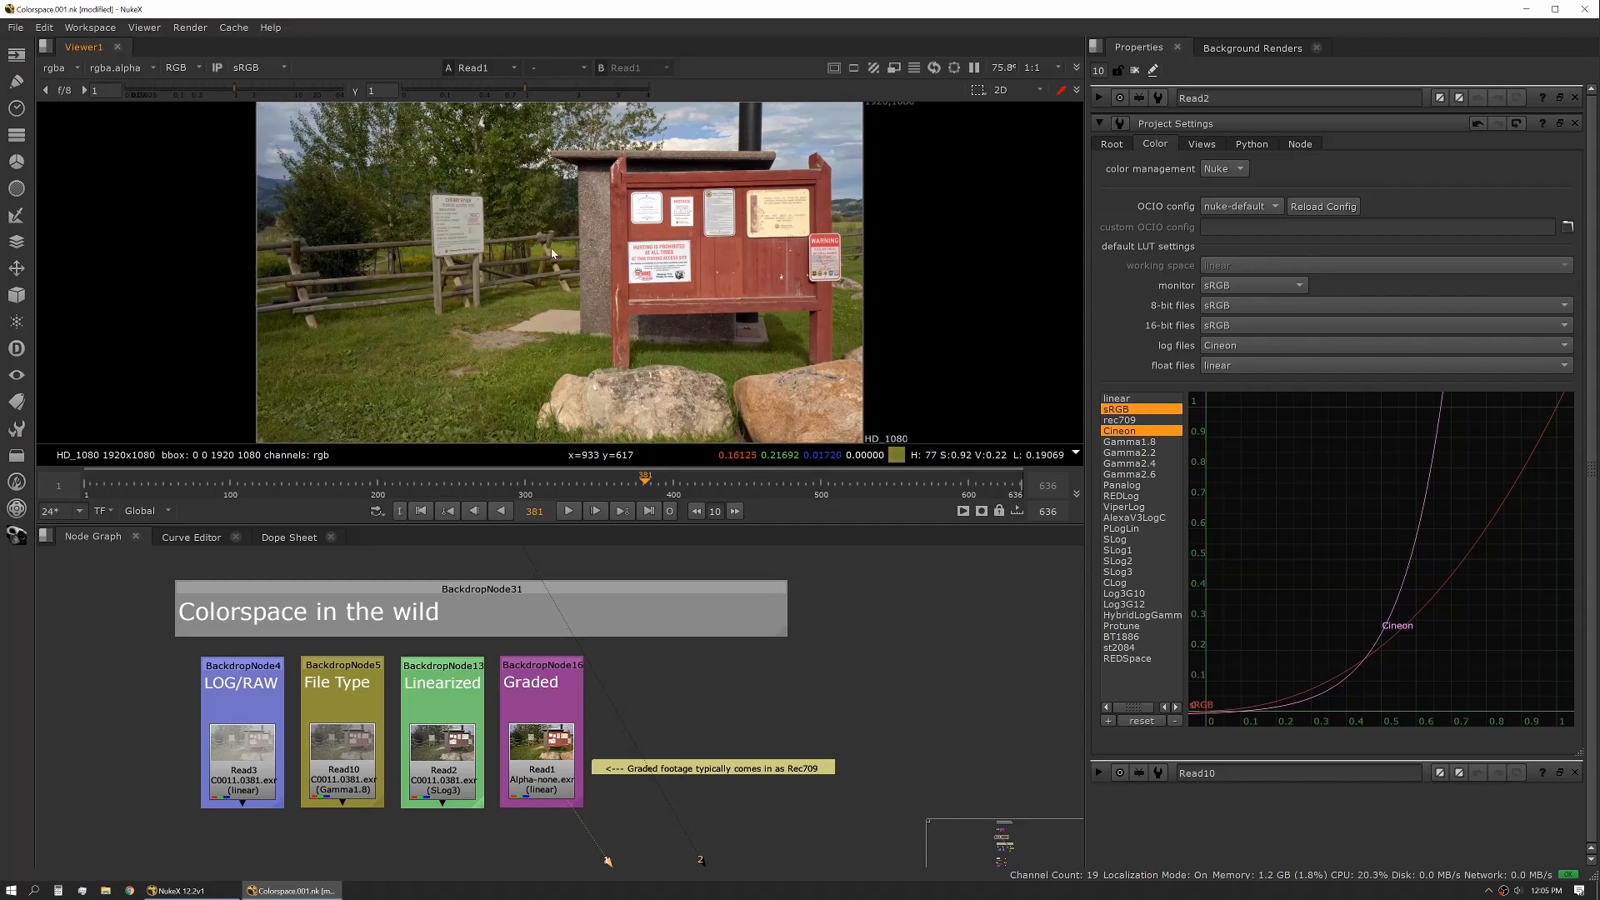
pyautogui.moveTo(558, 255)
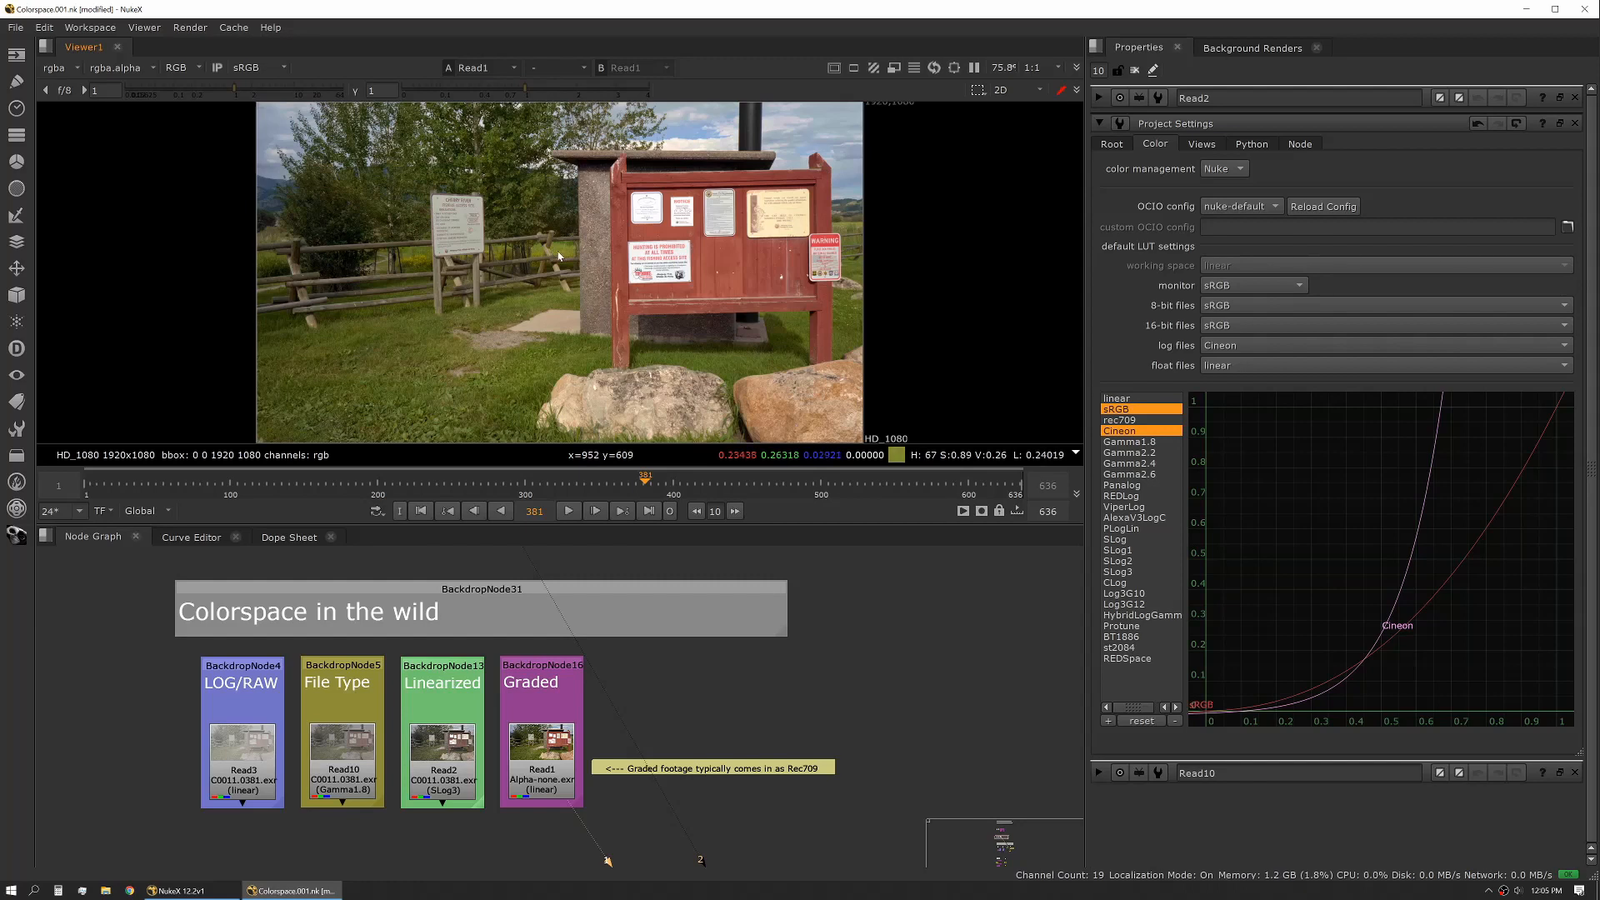
pyautogui.moveTo(546, 245)
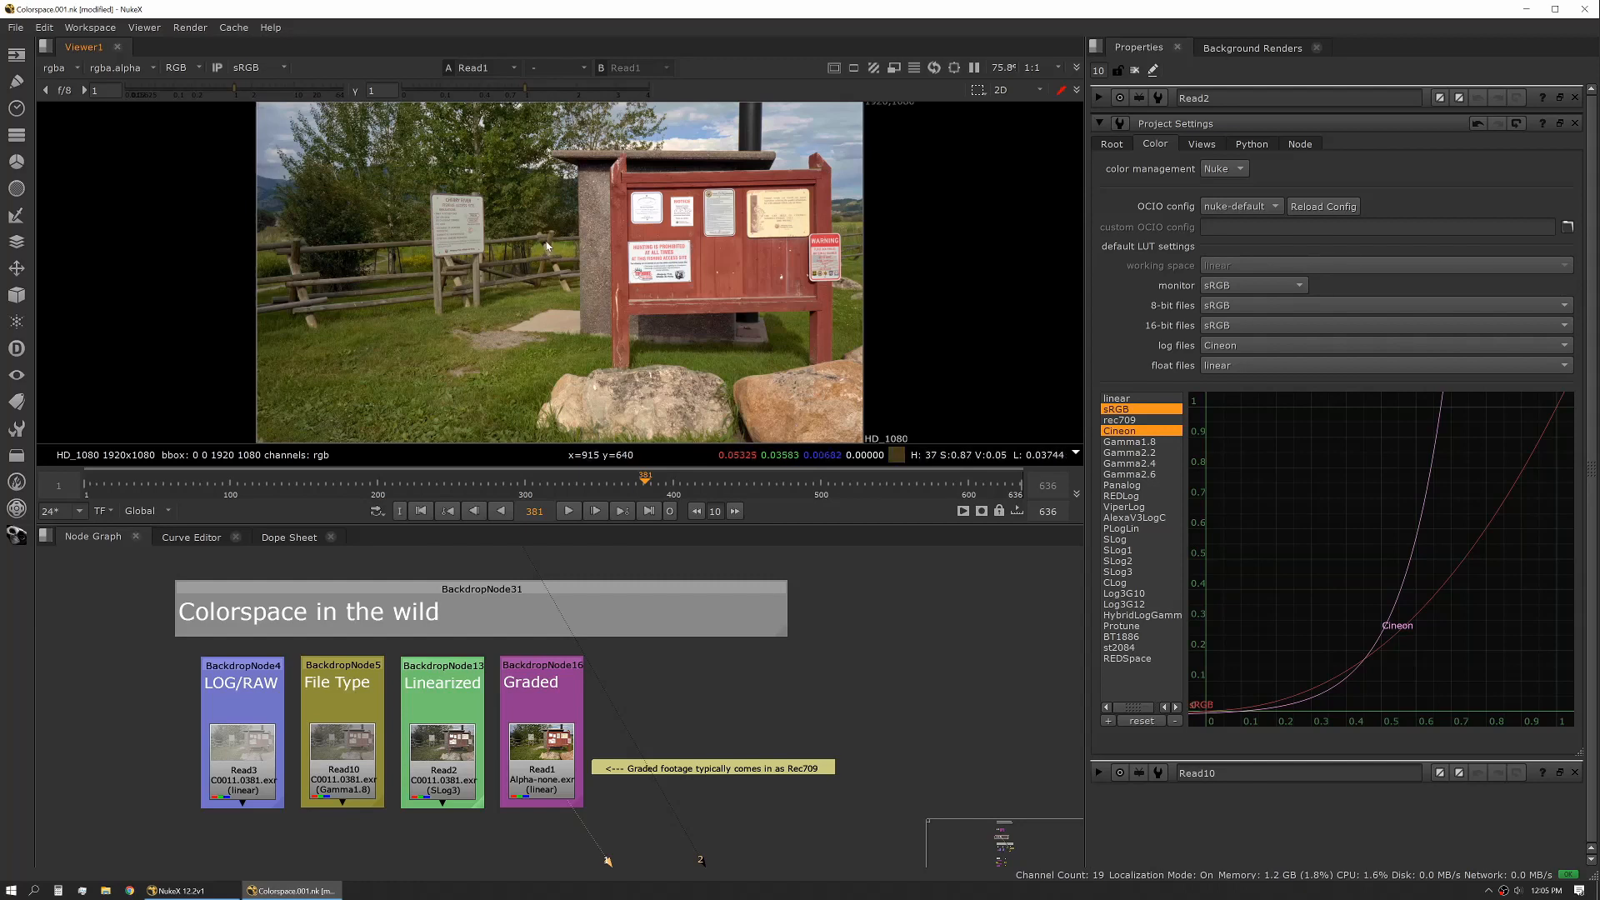
pyautogui.moveTo(817, 164)
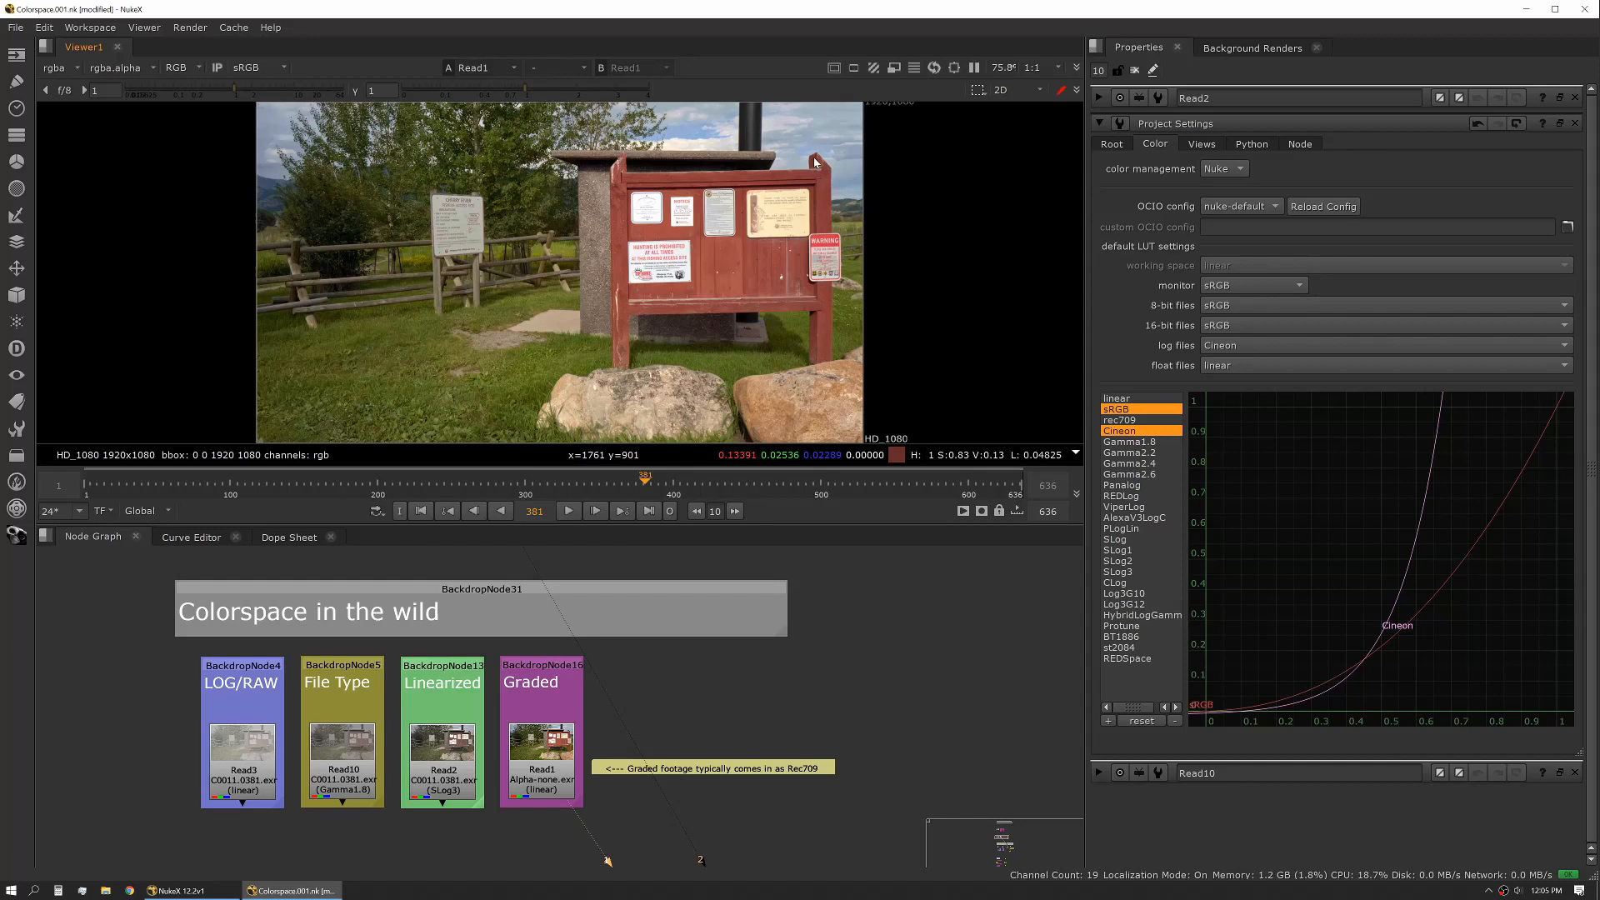
pyautogui.moveTo(337, 245)
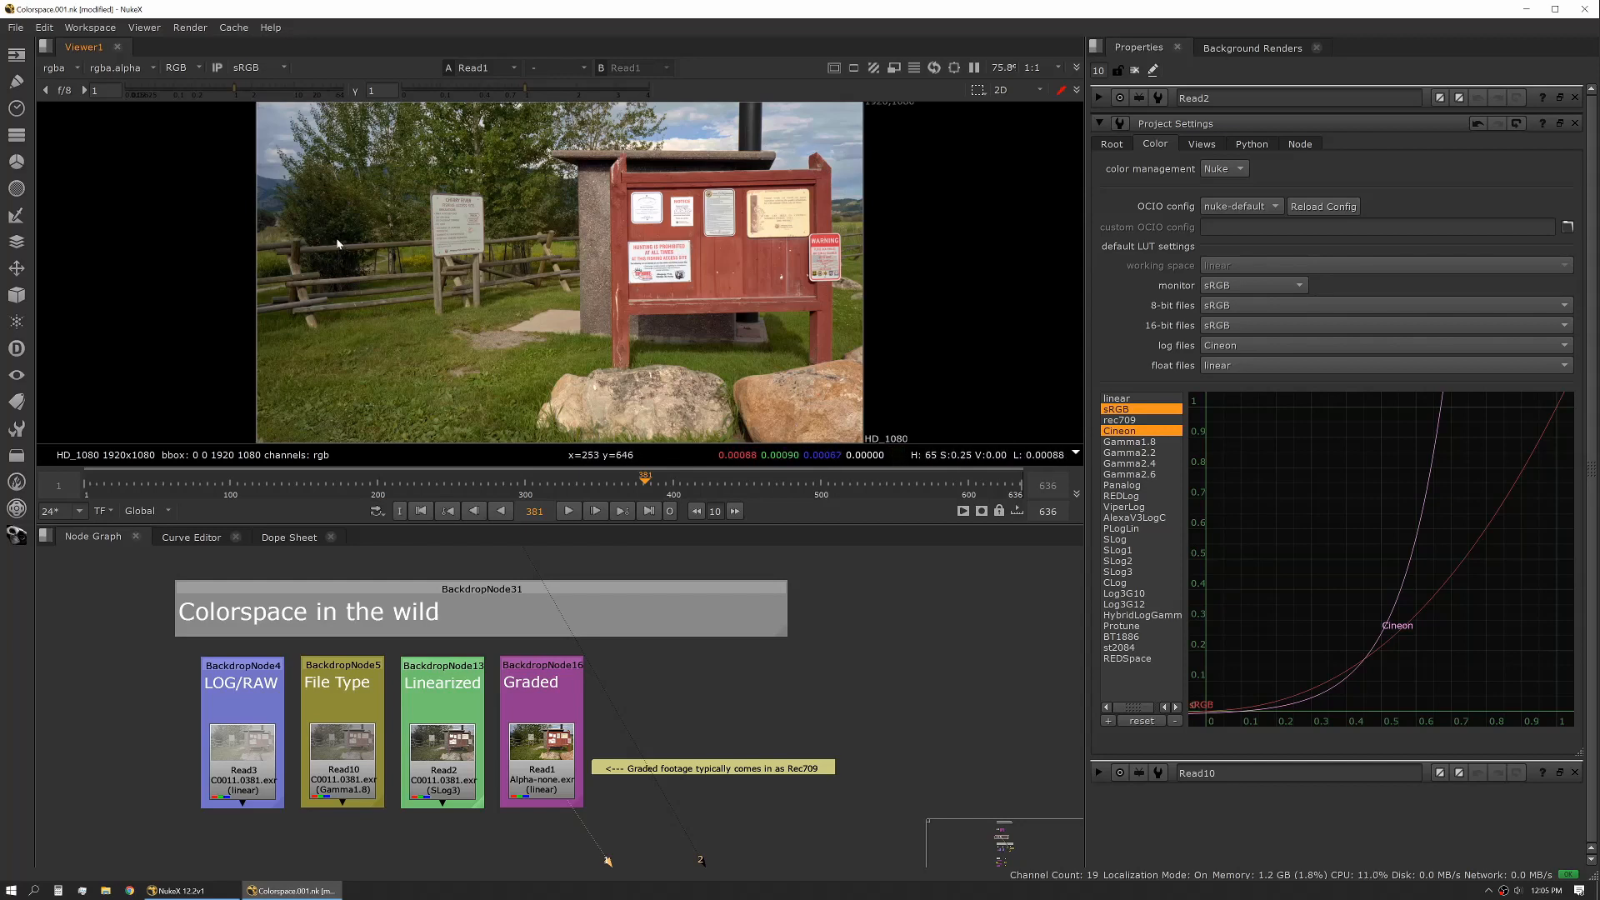
pyautogui.moveTo(662, 143)
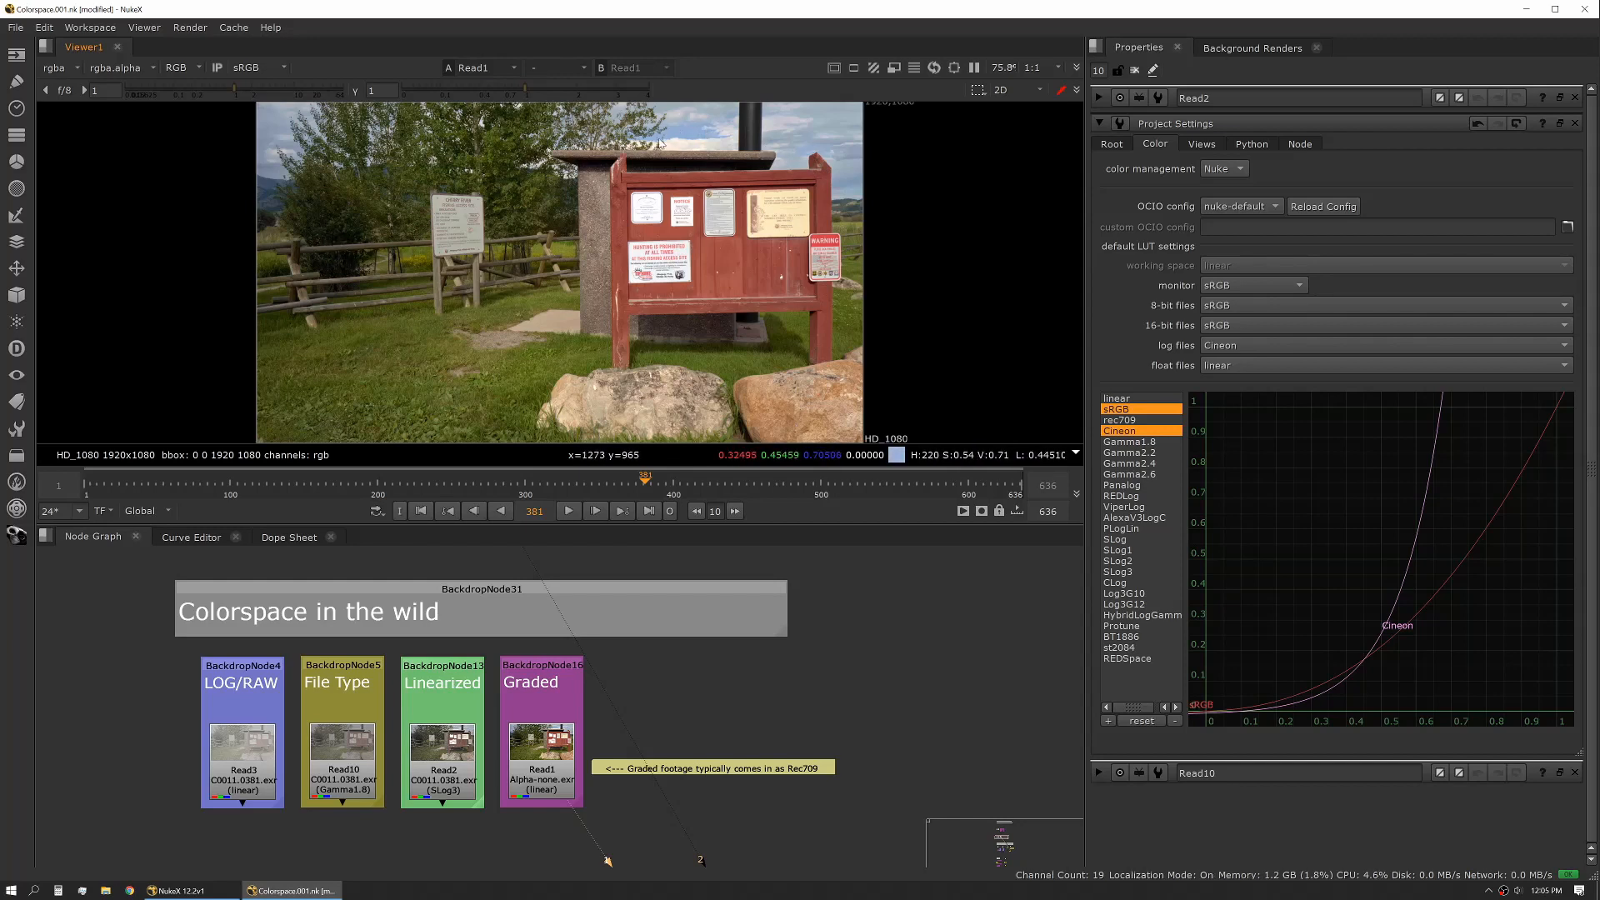
pyautogui.moveTo(643, 412)
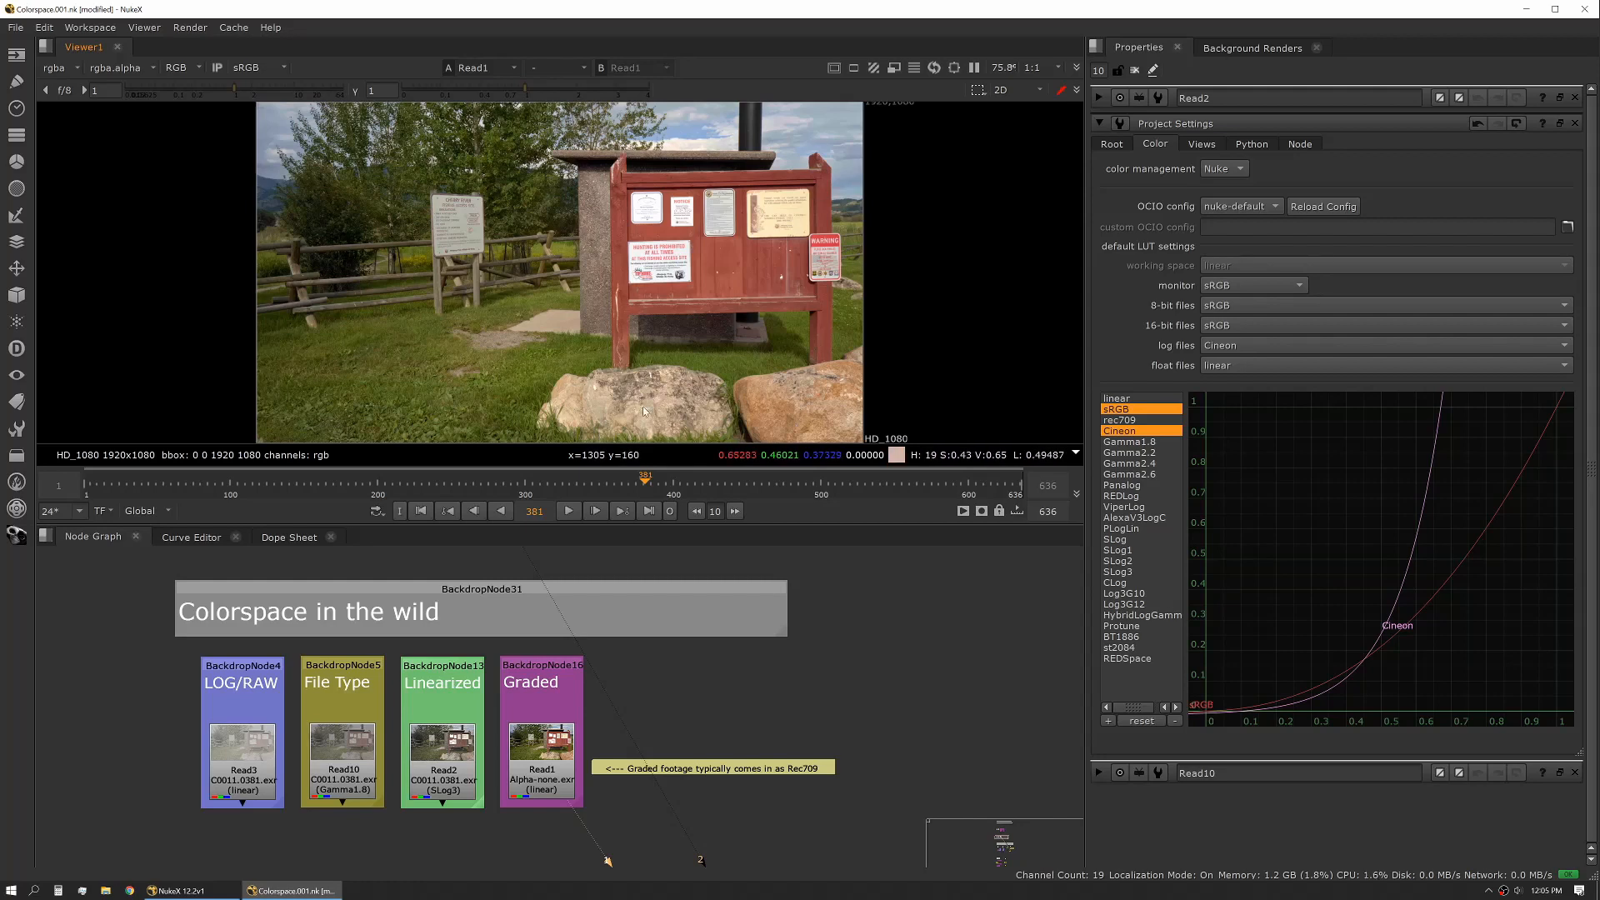
pyautogui.moveTo(530, 374)
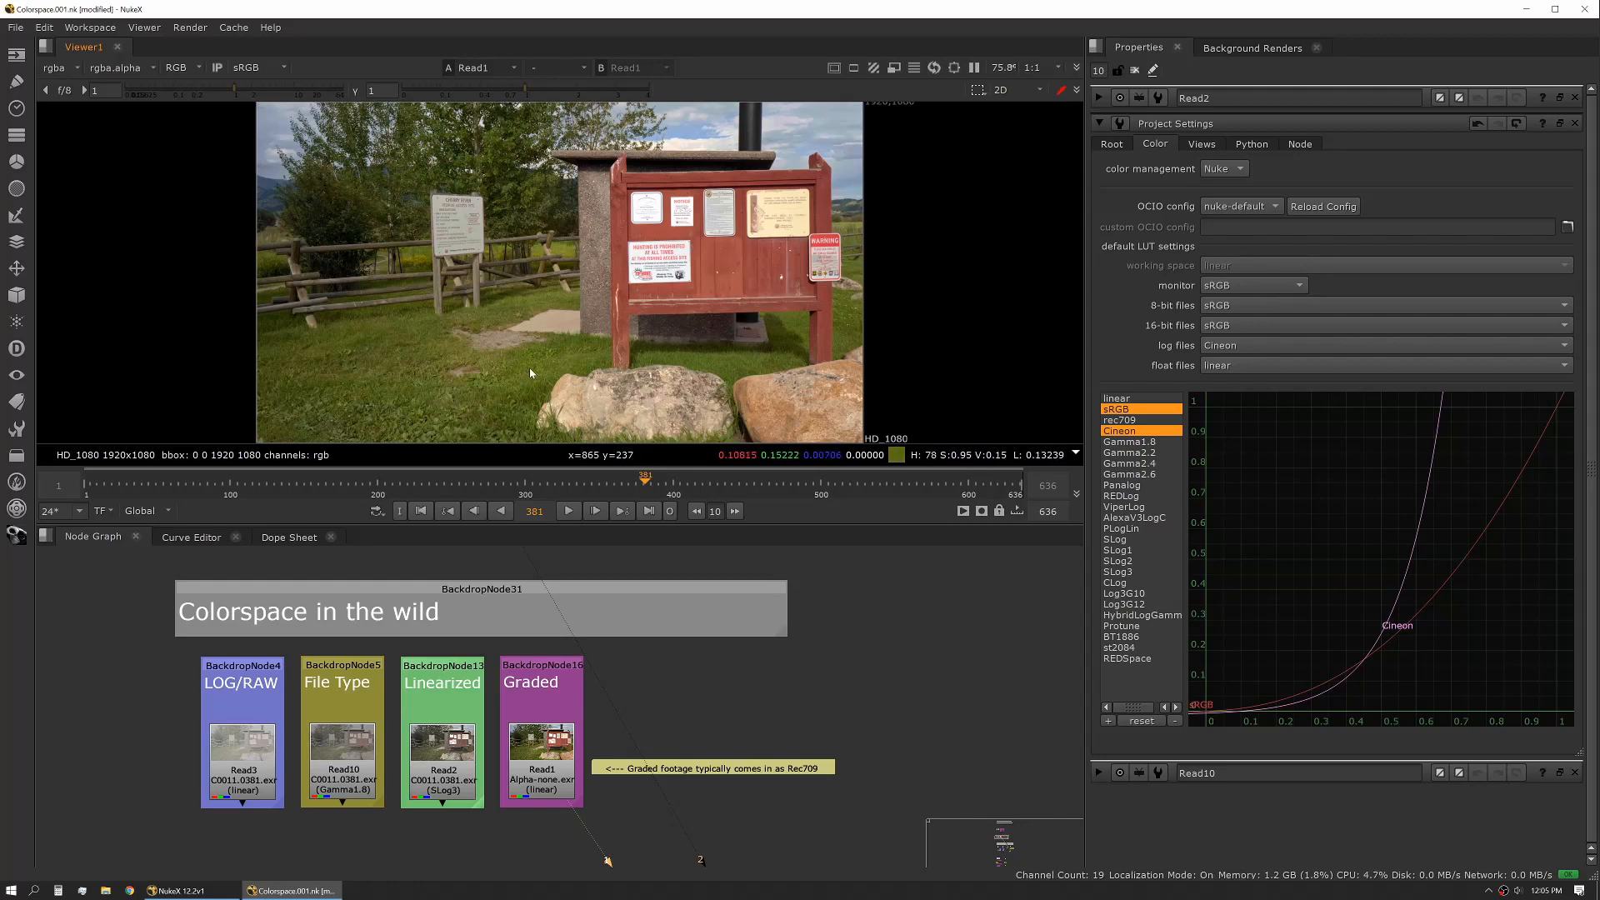
pyautogui.moveTo(530, 373)
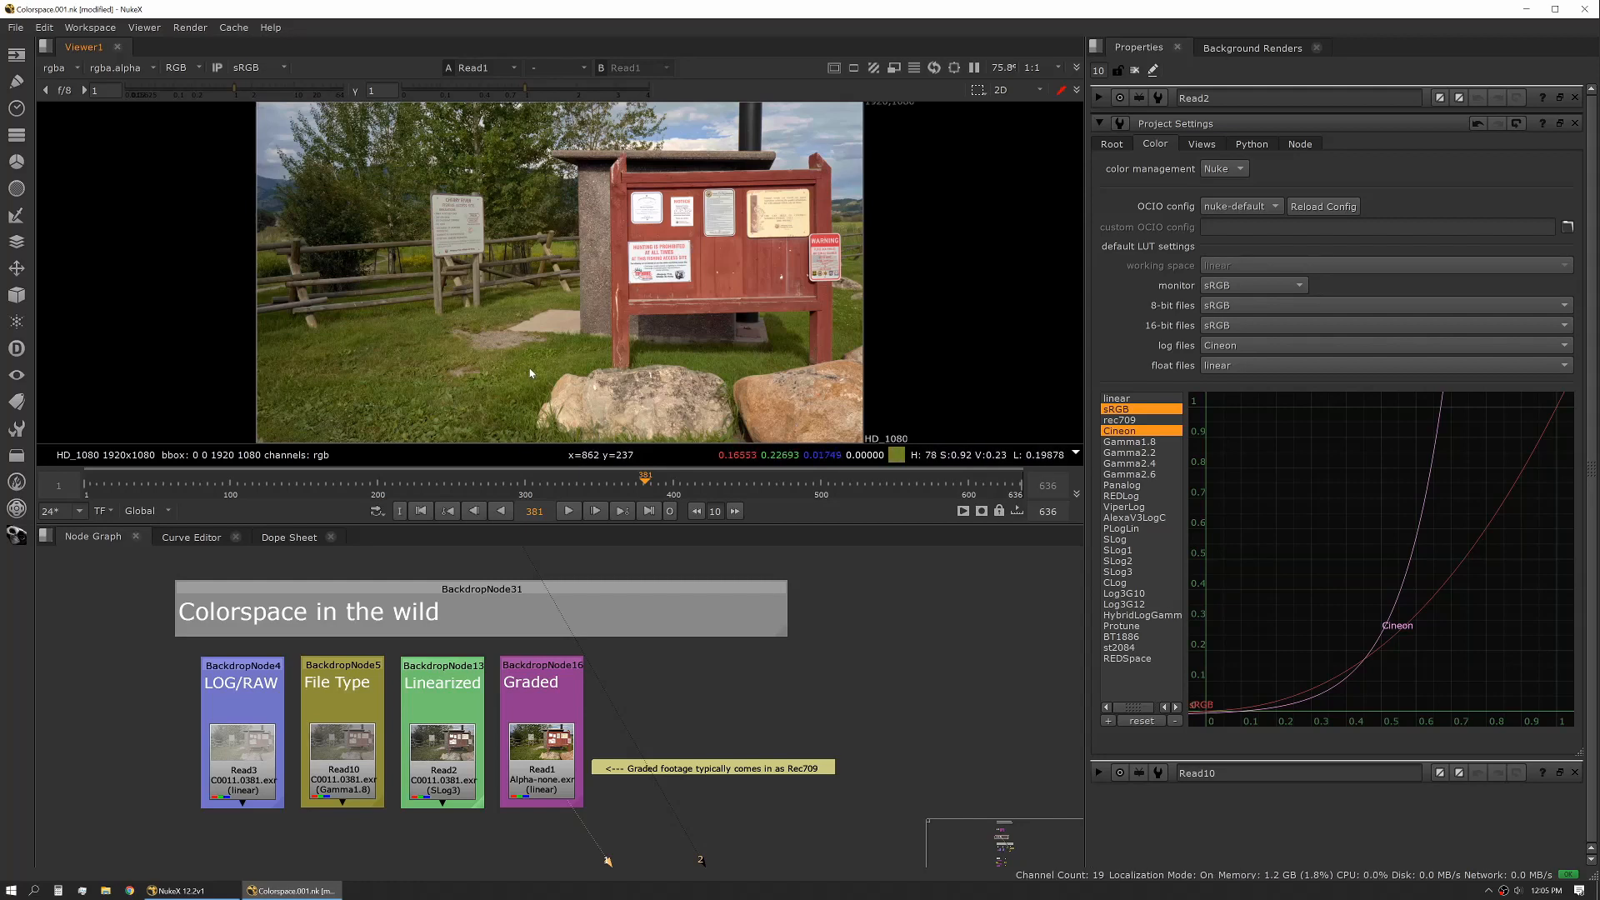
pyautogui.moveTo(645, 245)
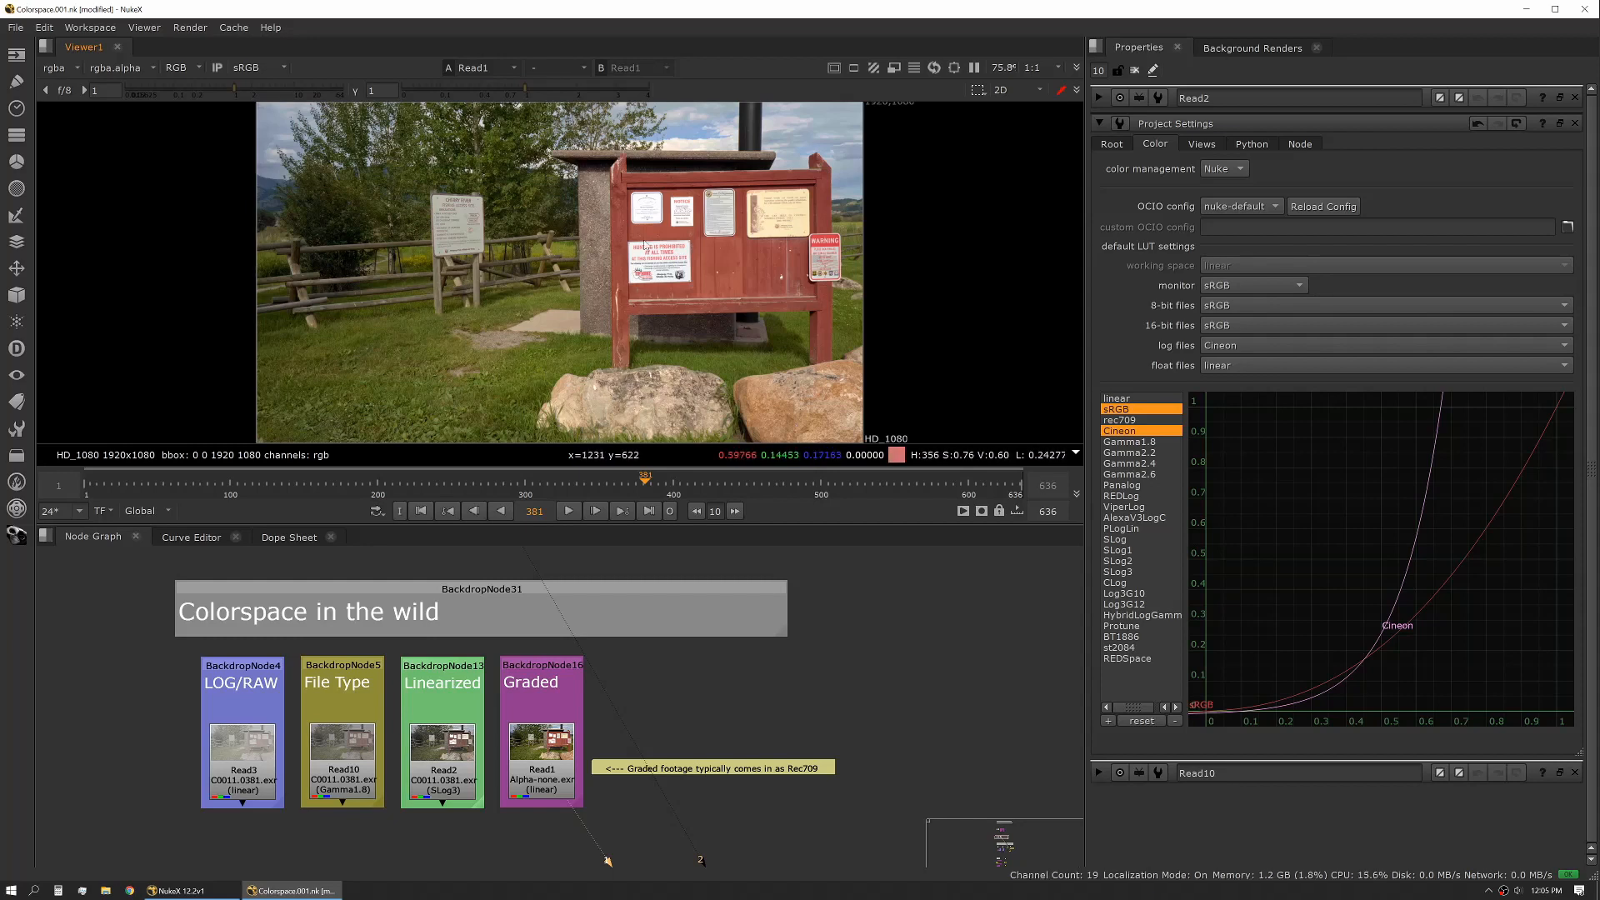
pyautogui.moveTo(584, 701)
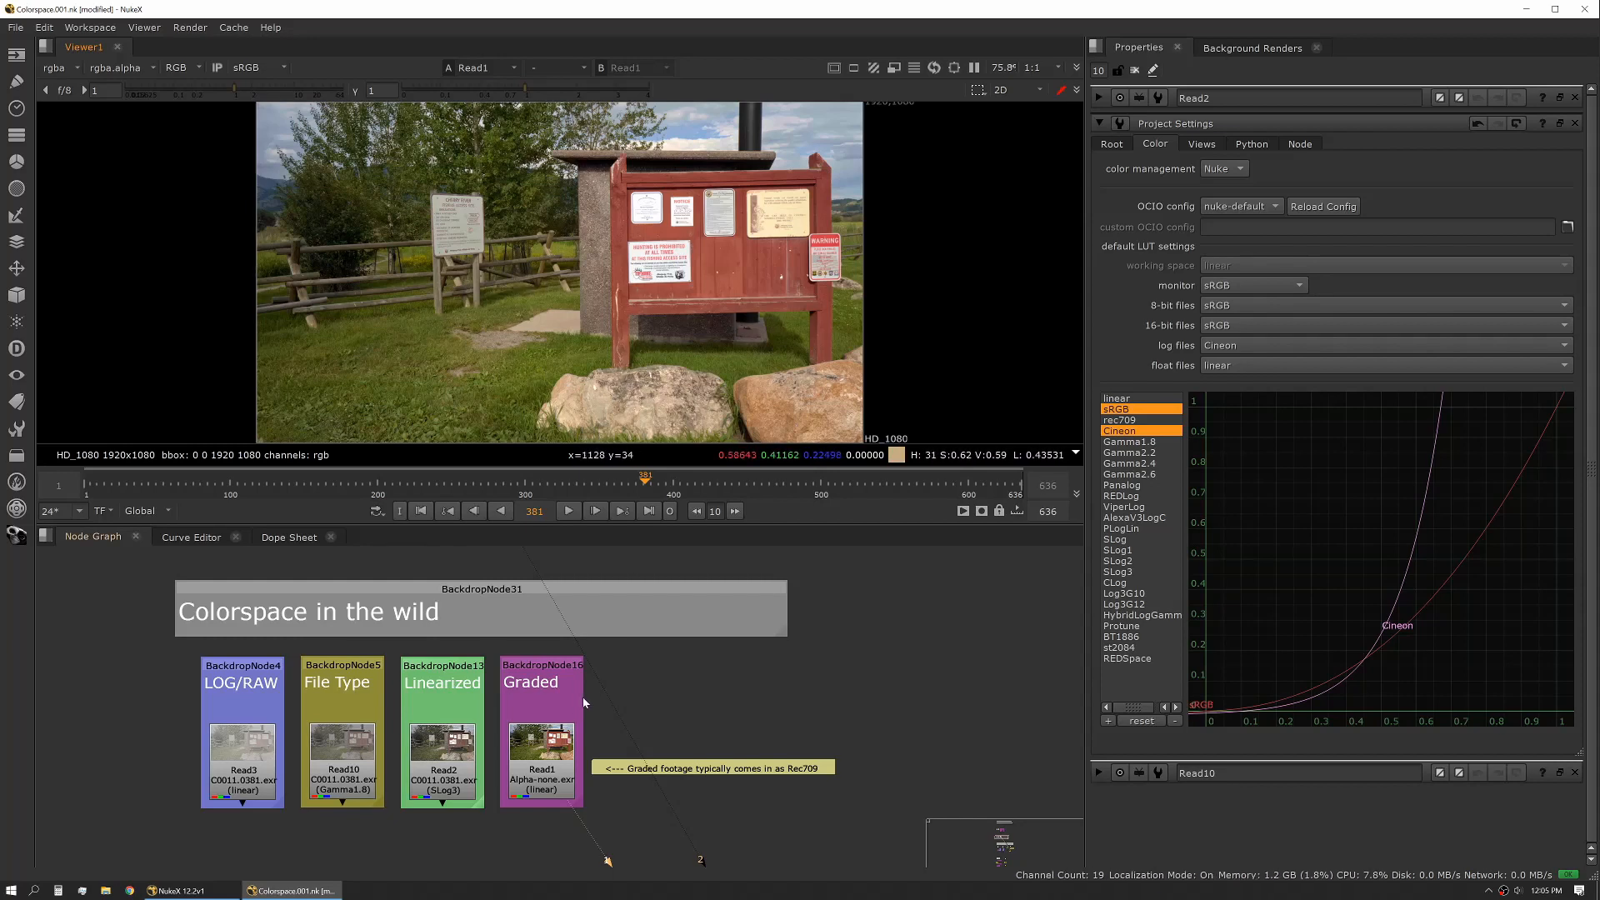
pyautogui.moveTo(609, 665)
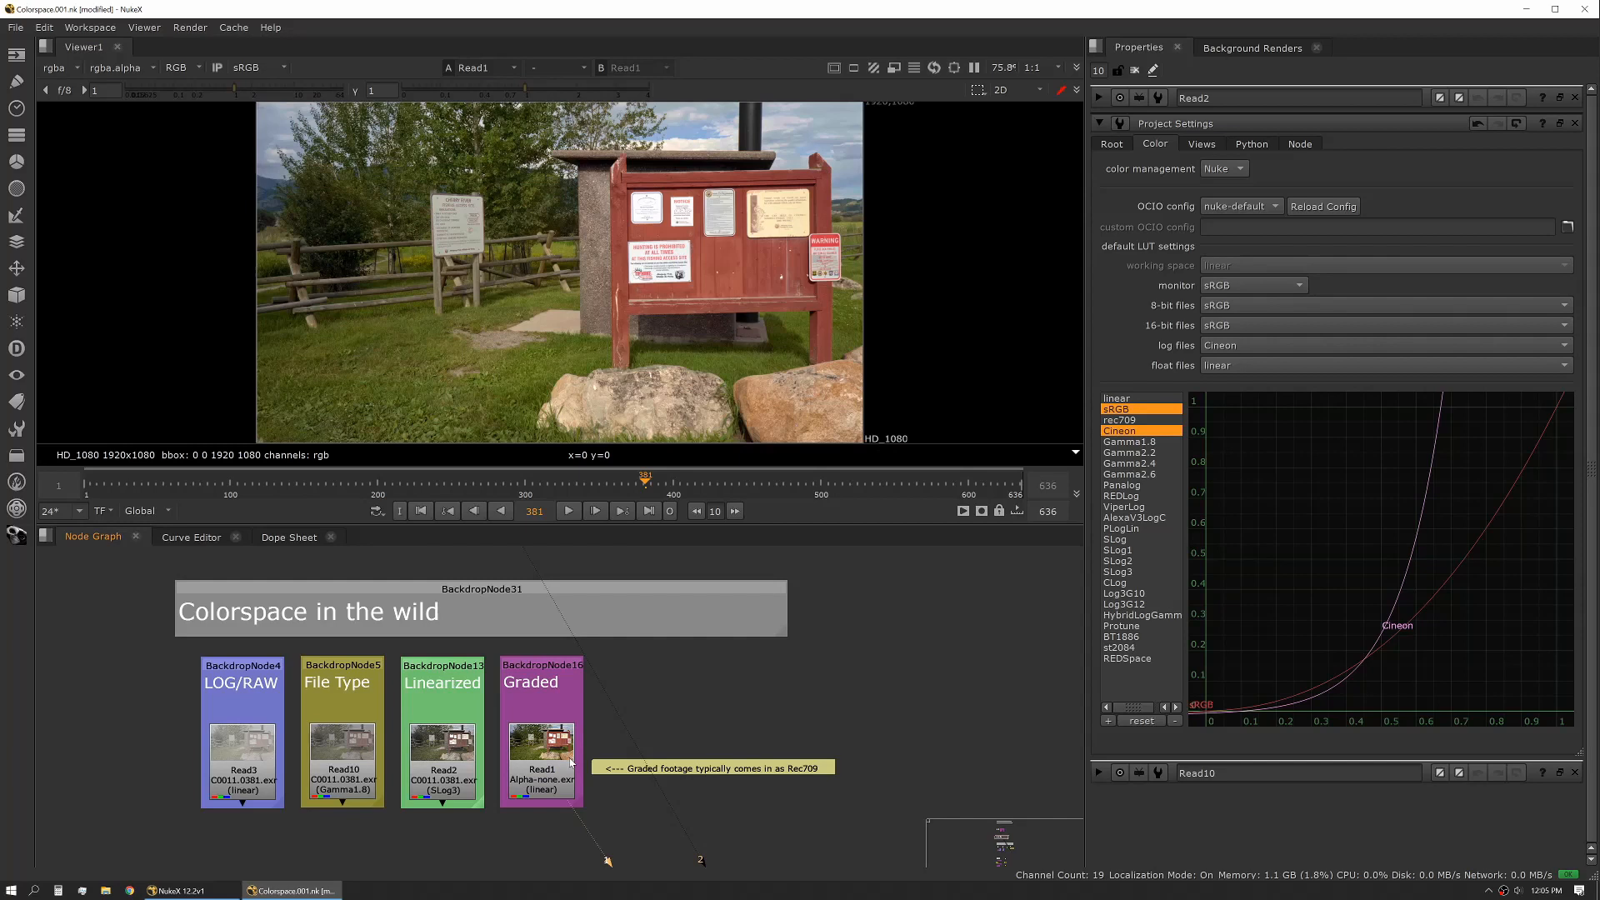
pyautogui.click(542, 769)
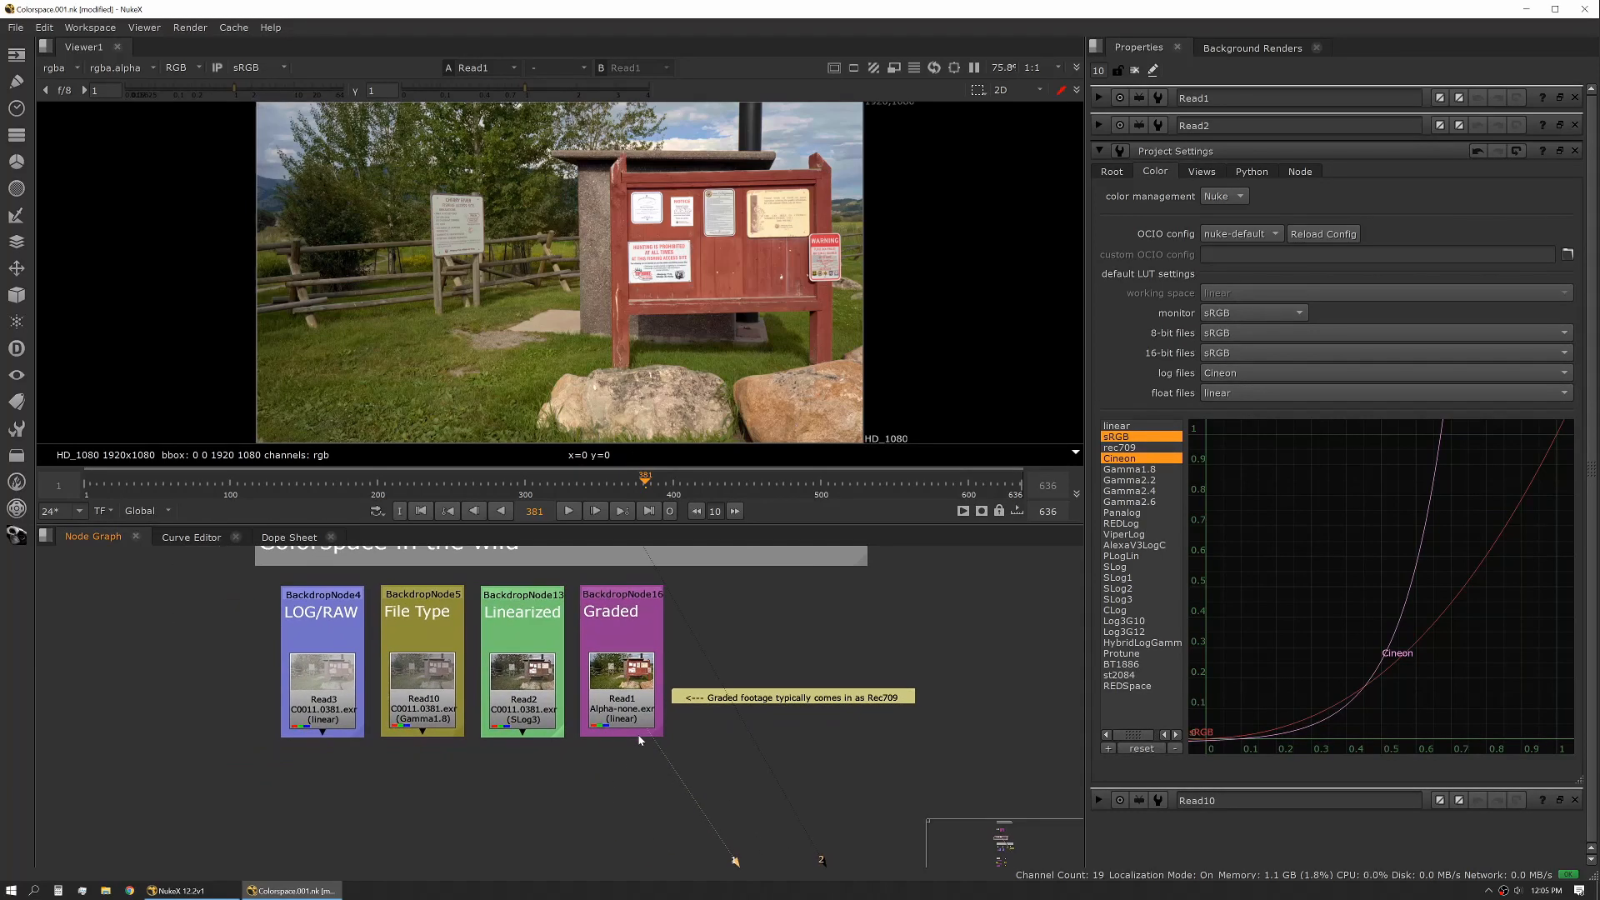
pyautogui.moveTo(683, 730)
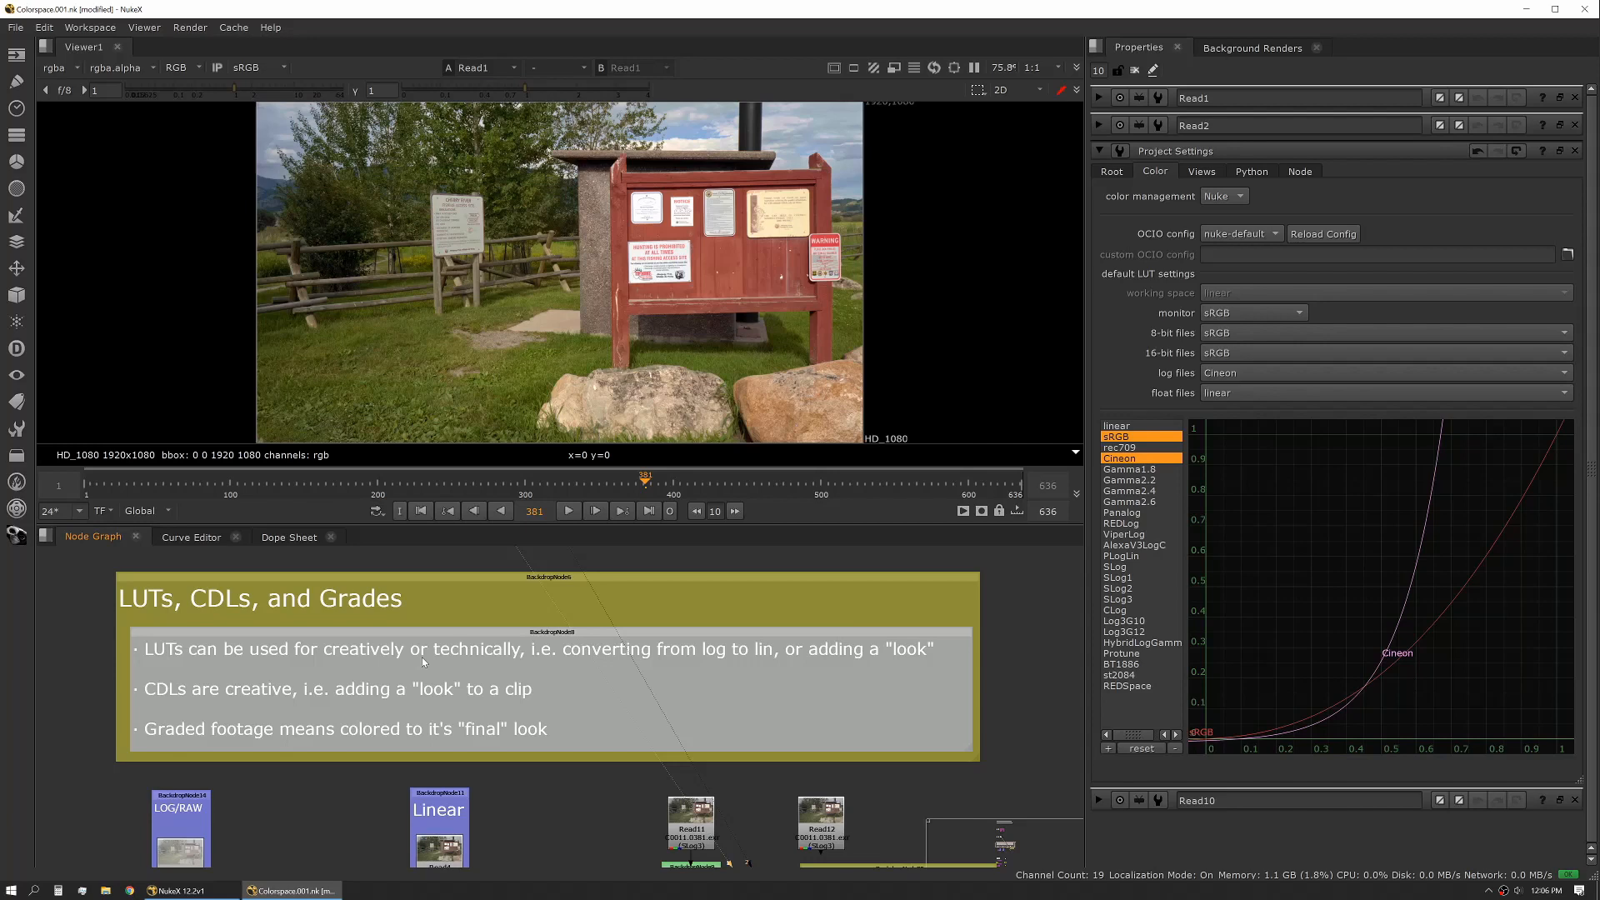
pyautogui.moveTo(1153, 510)
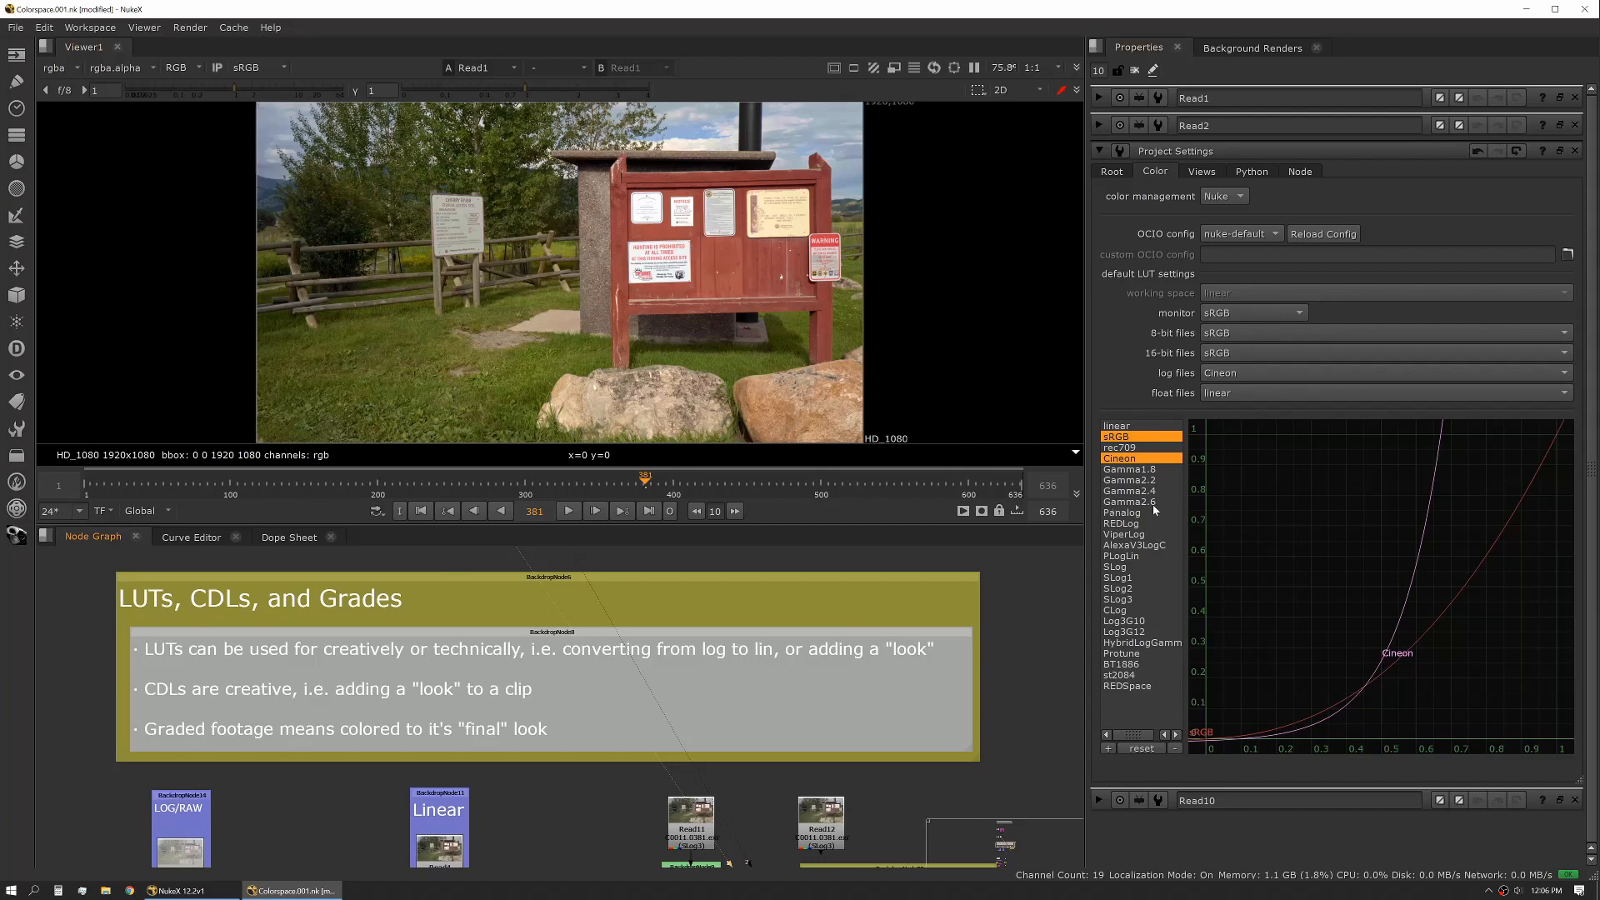
pyautogui.moveTo(1214, 743)
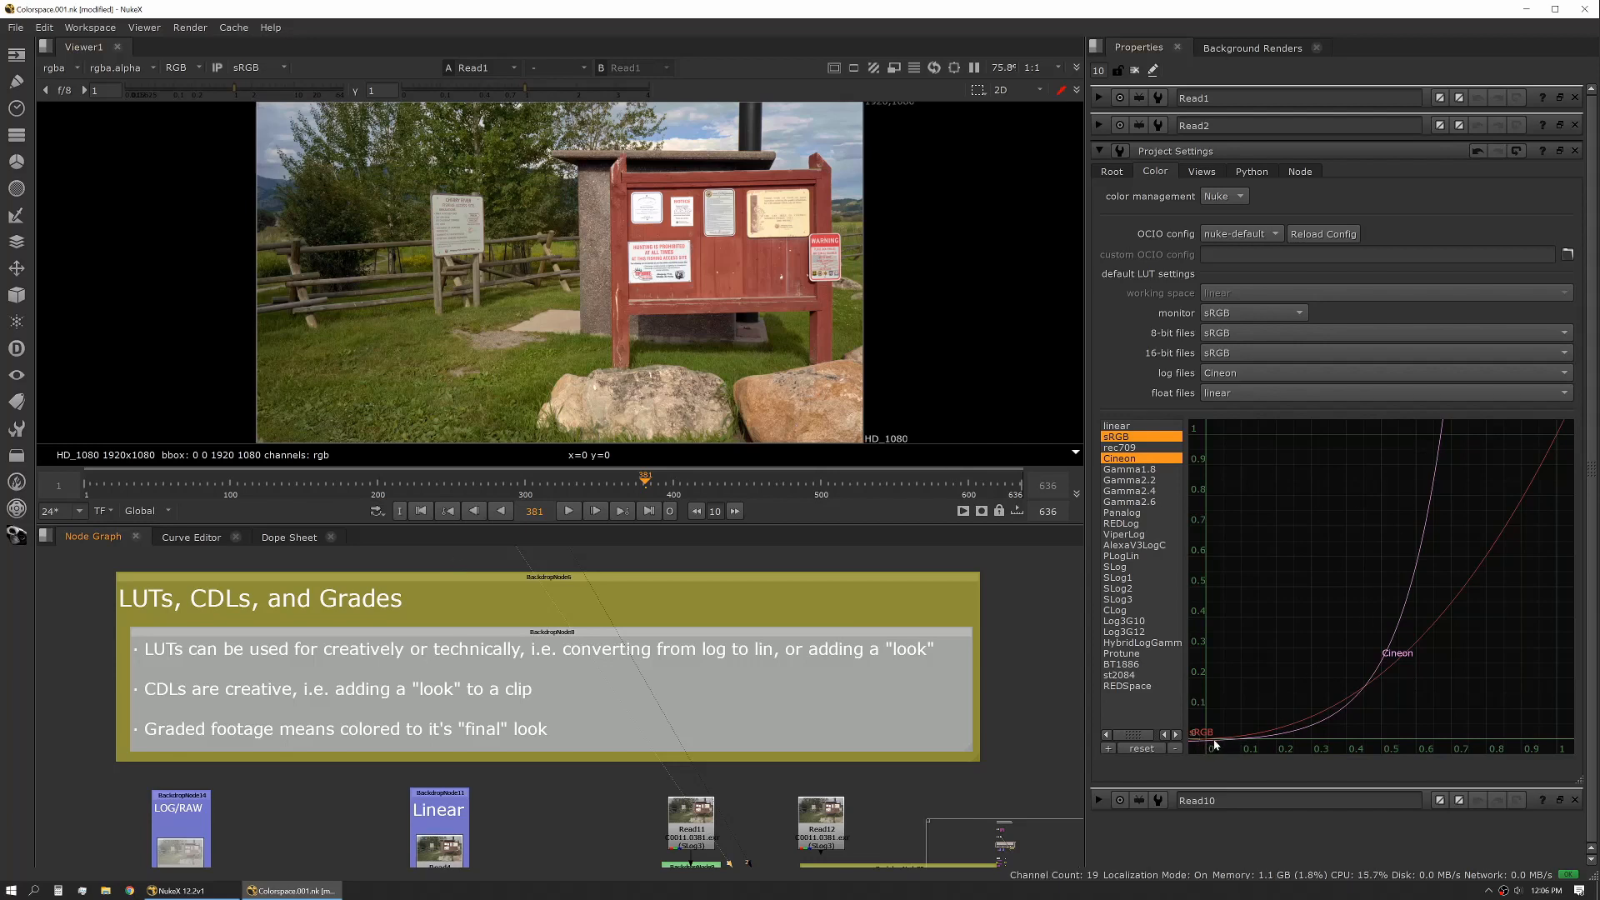
pyautogui.moveTo(1388, 673)
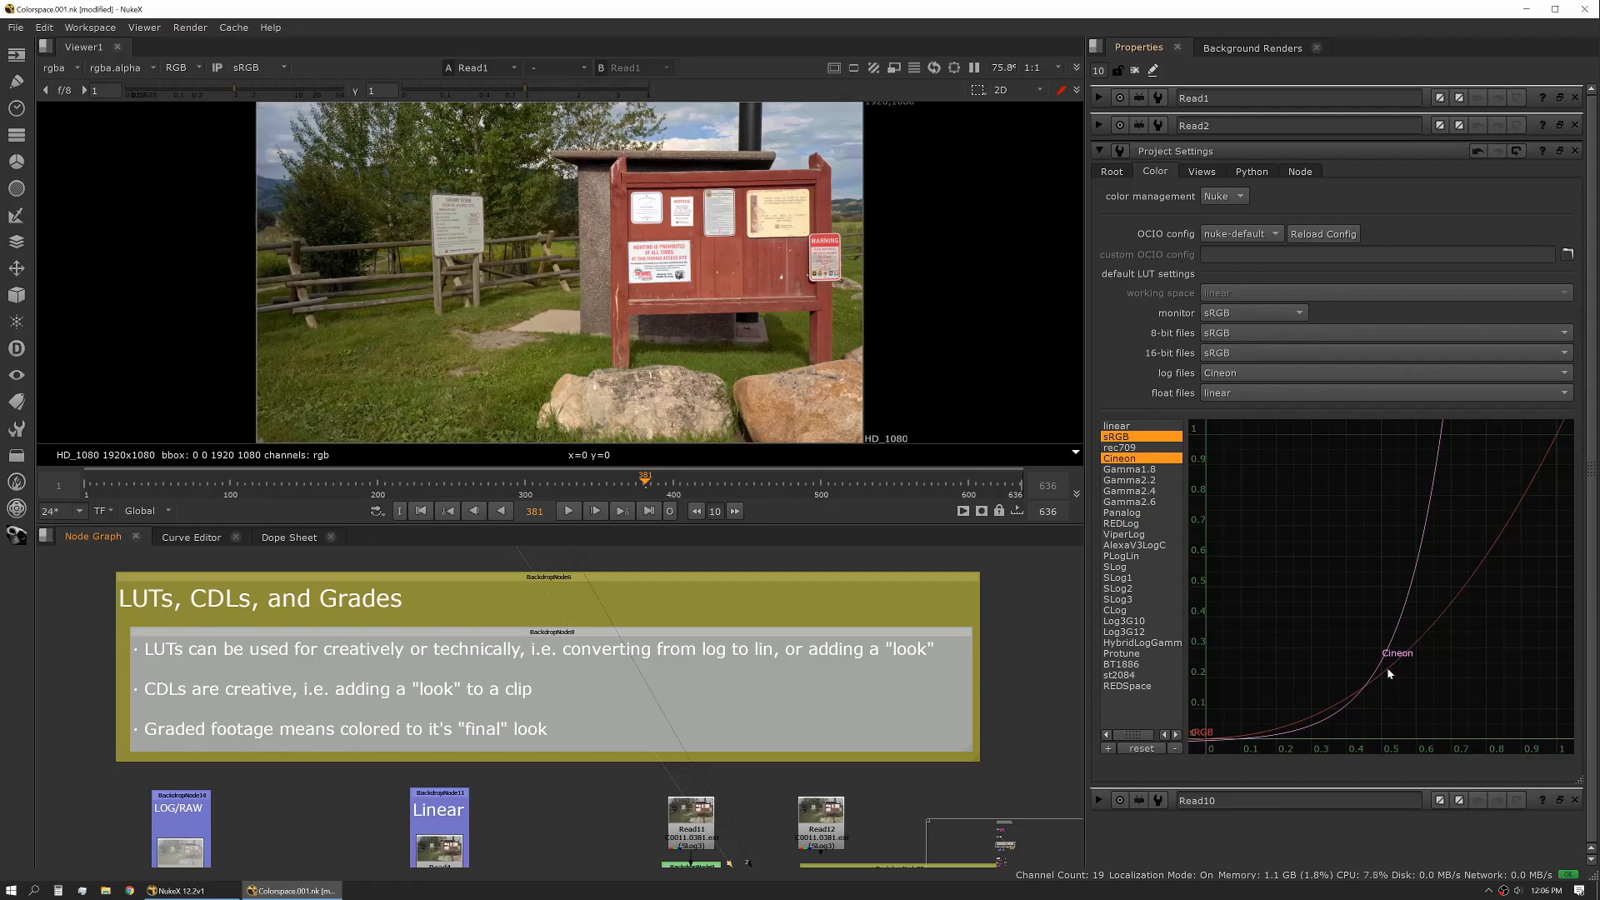
pyautogui.moveTo(1212, 711)
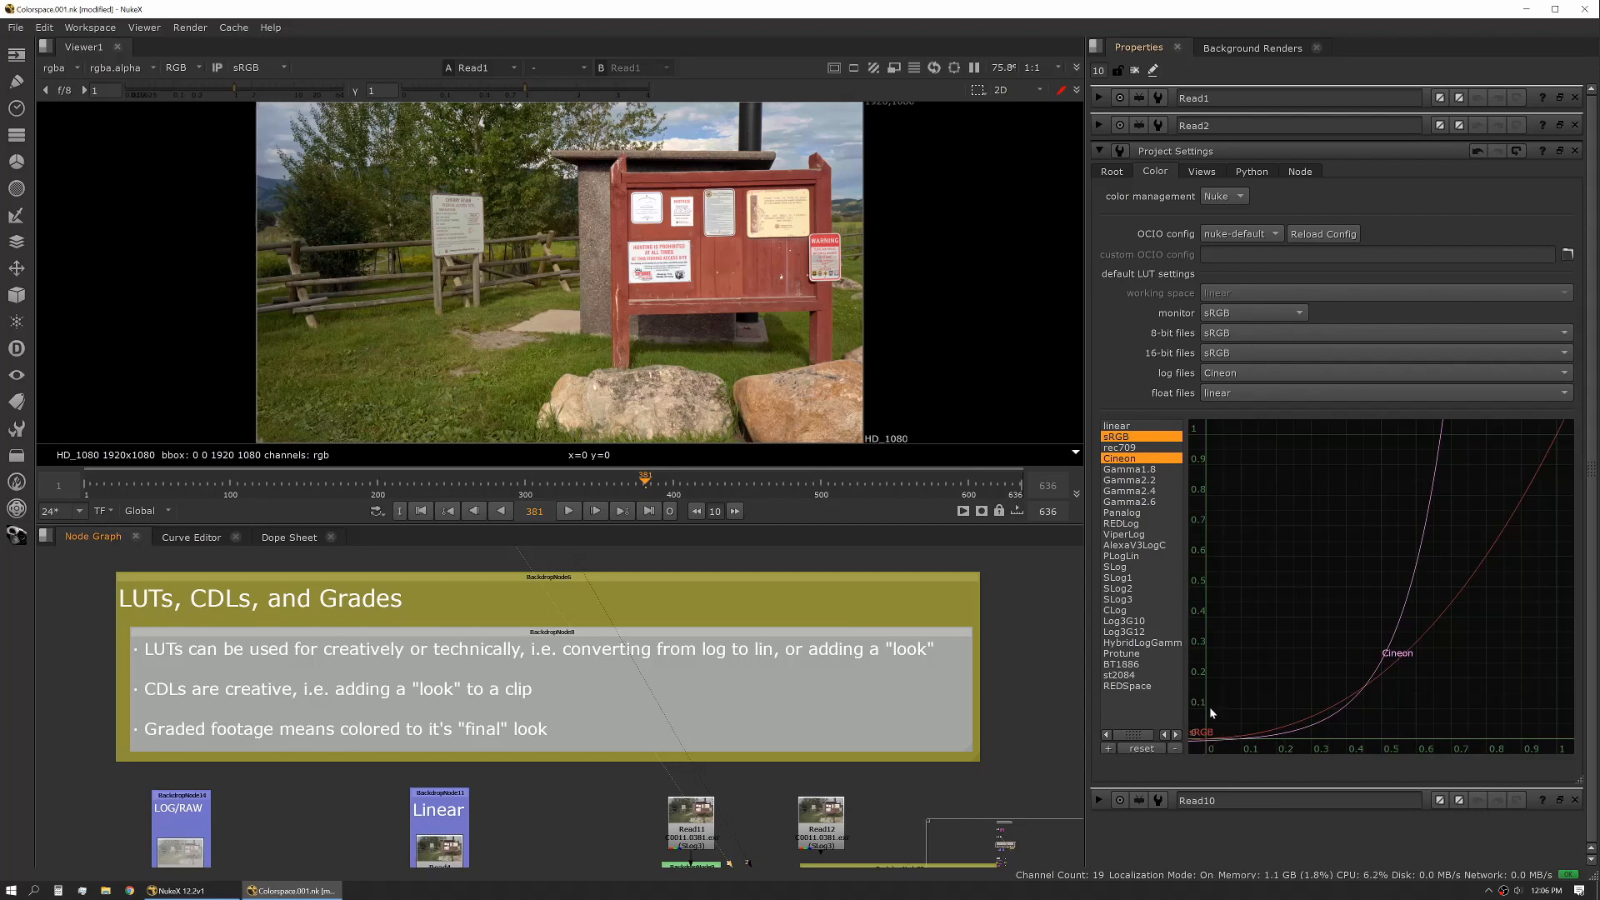
pyautogui.moveTo(1332, 735)
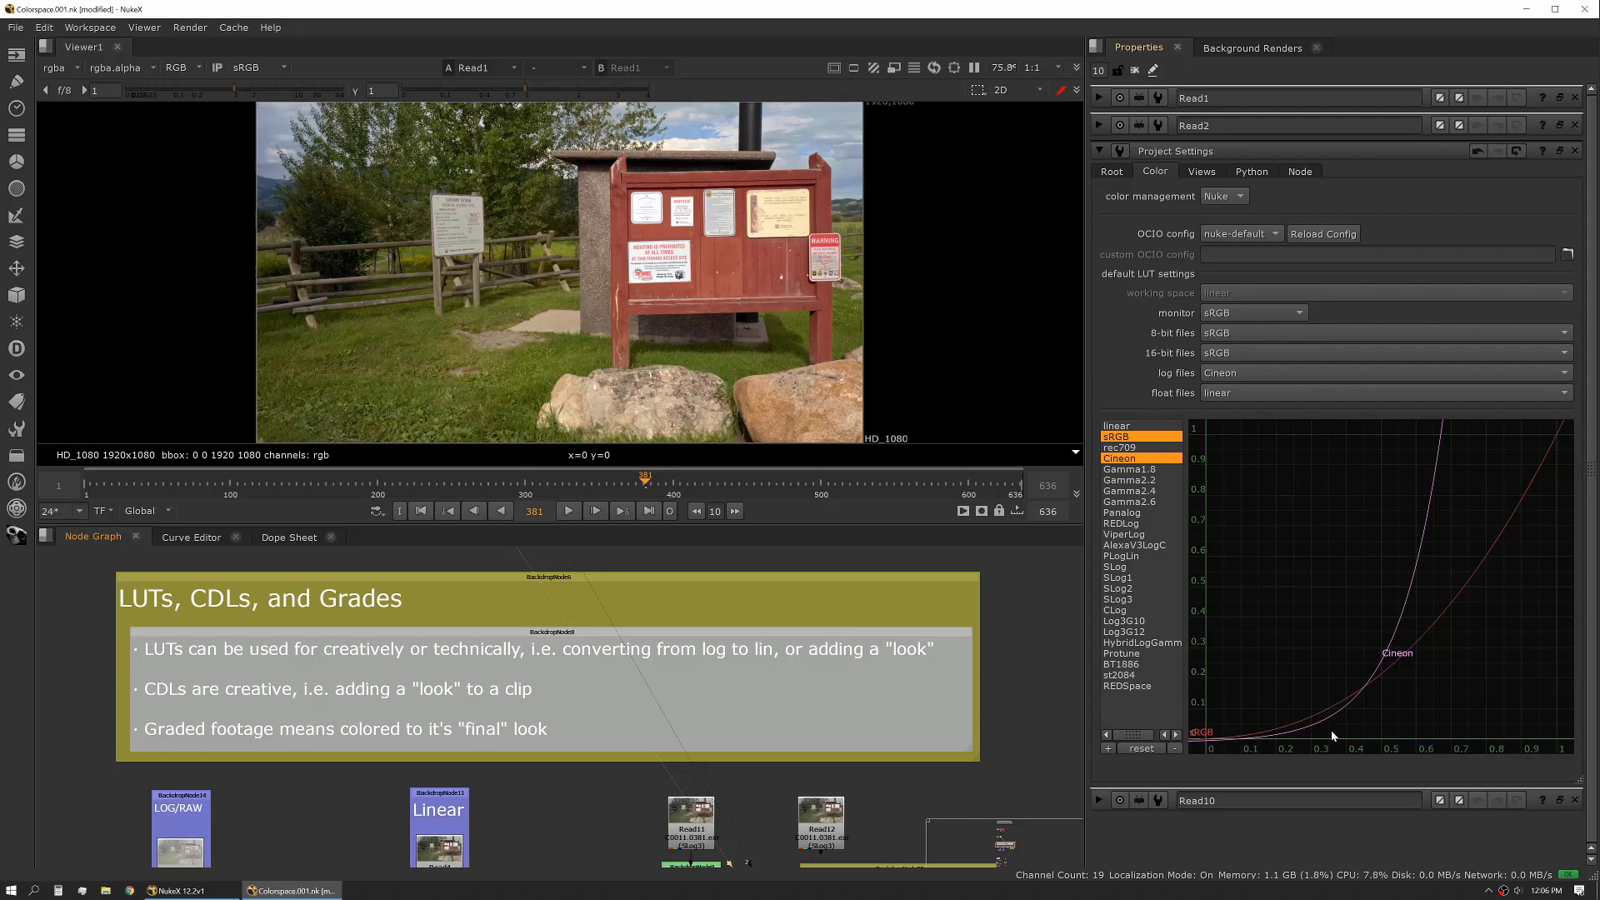
pyautogui.moveTo(1330, 711)
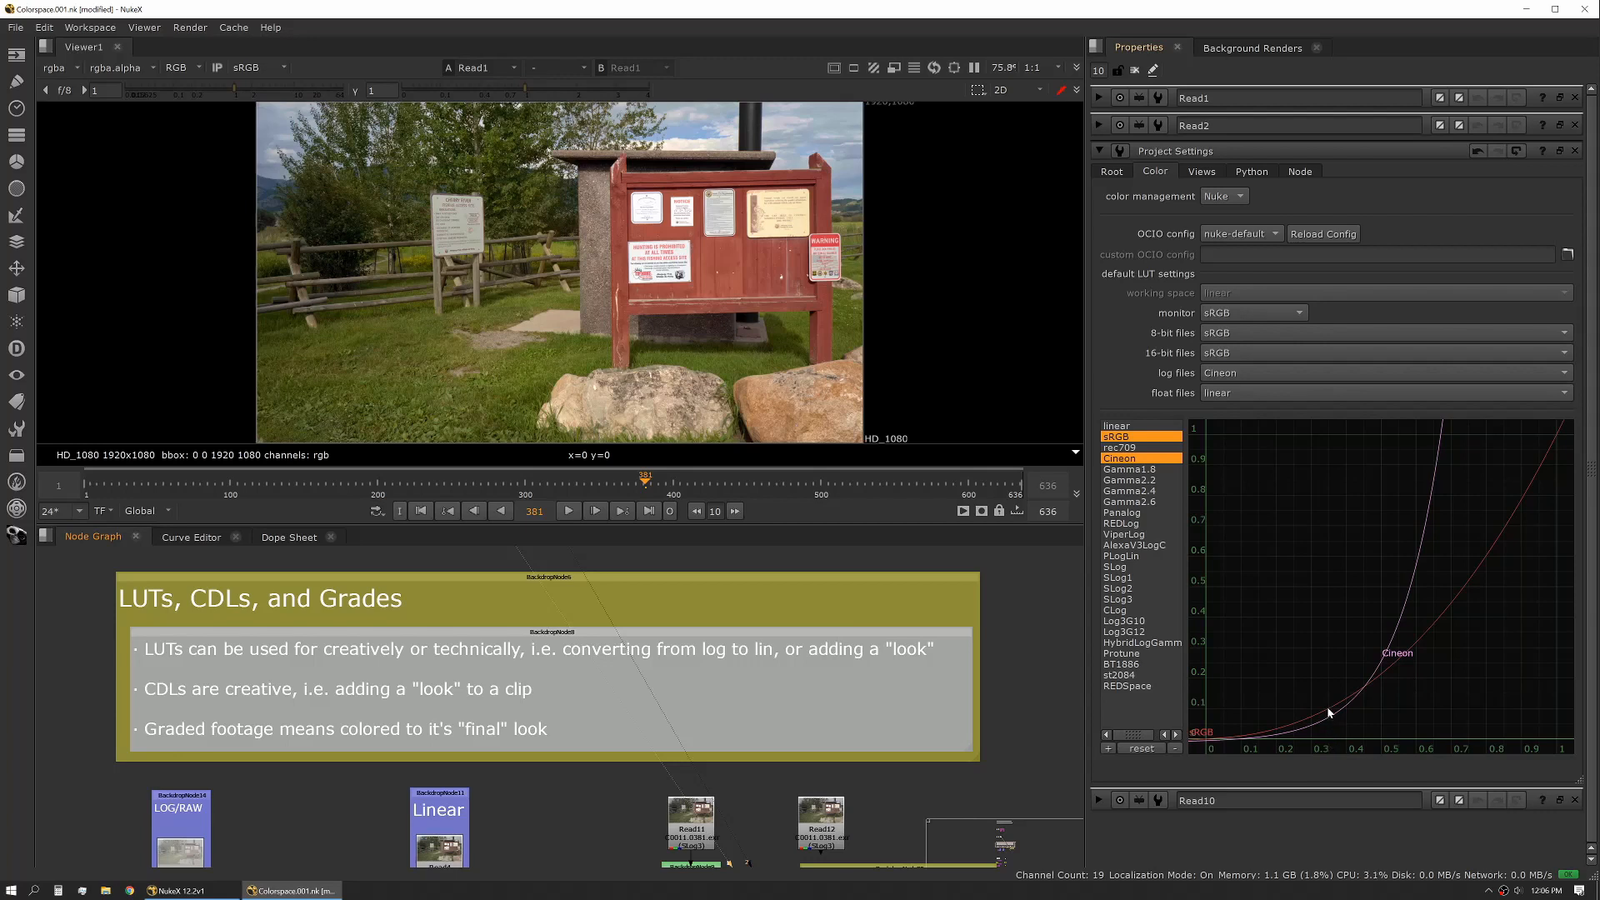
pyautogui.moveTo(1327, 712)
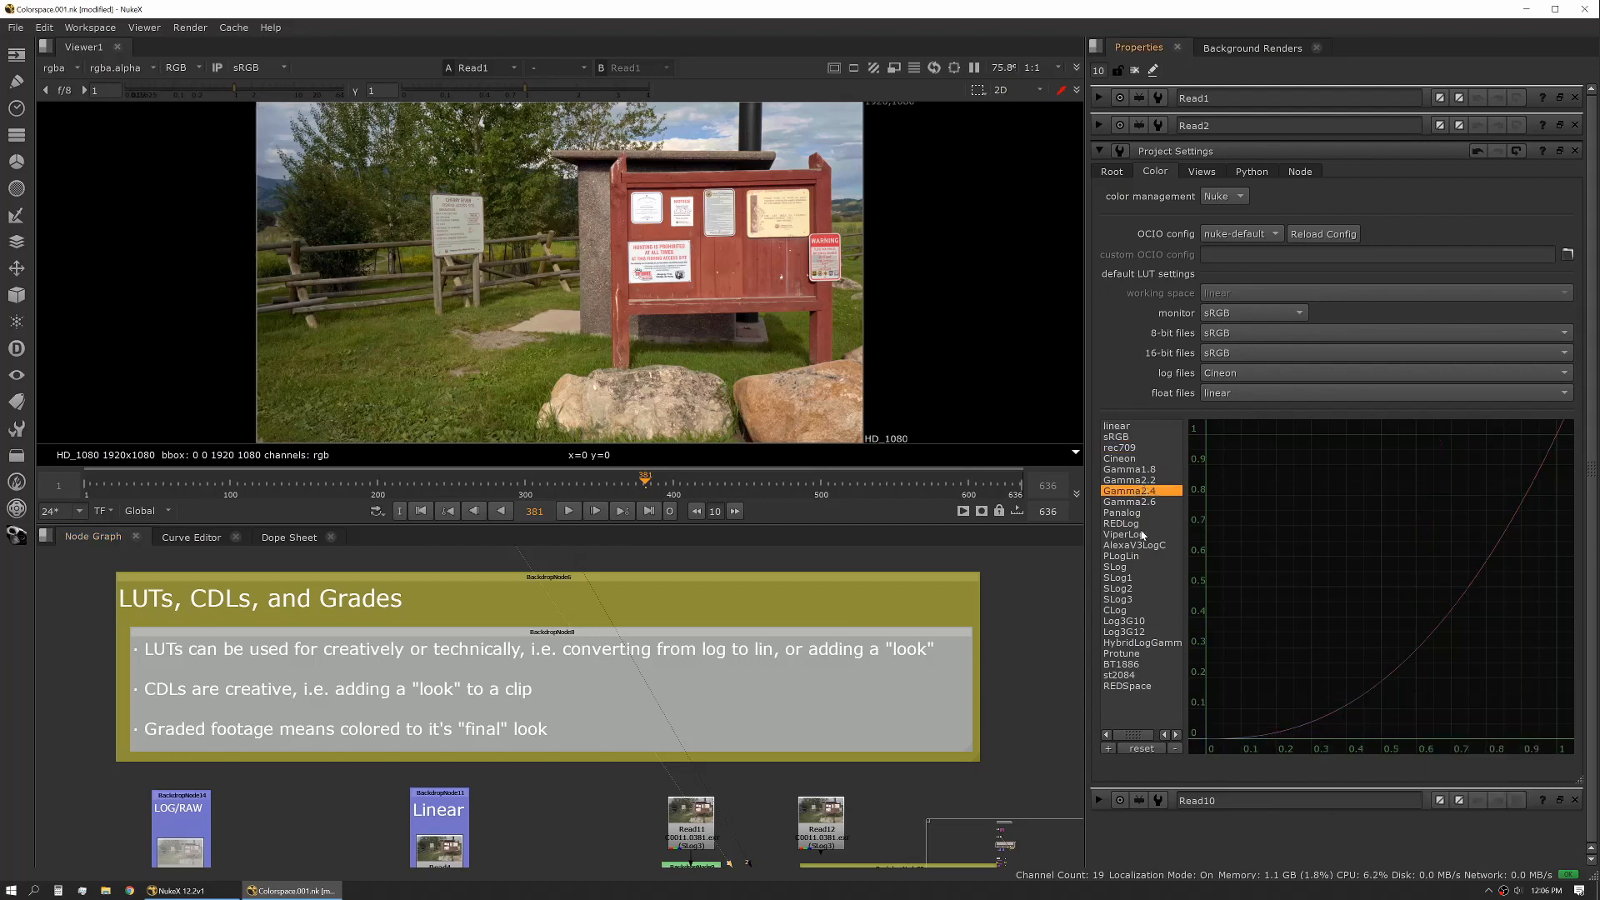
# Select rec709 in the LUT list to plot its curve instead of Gamma2.4.
pyautogui.click(1120, 447)
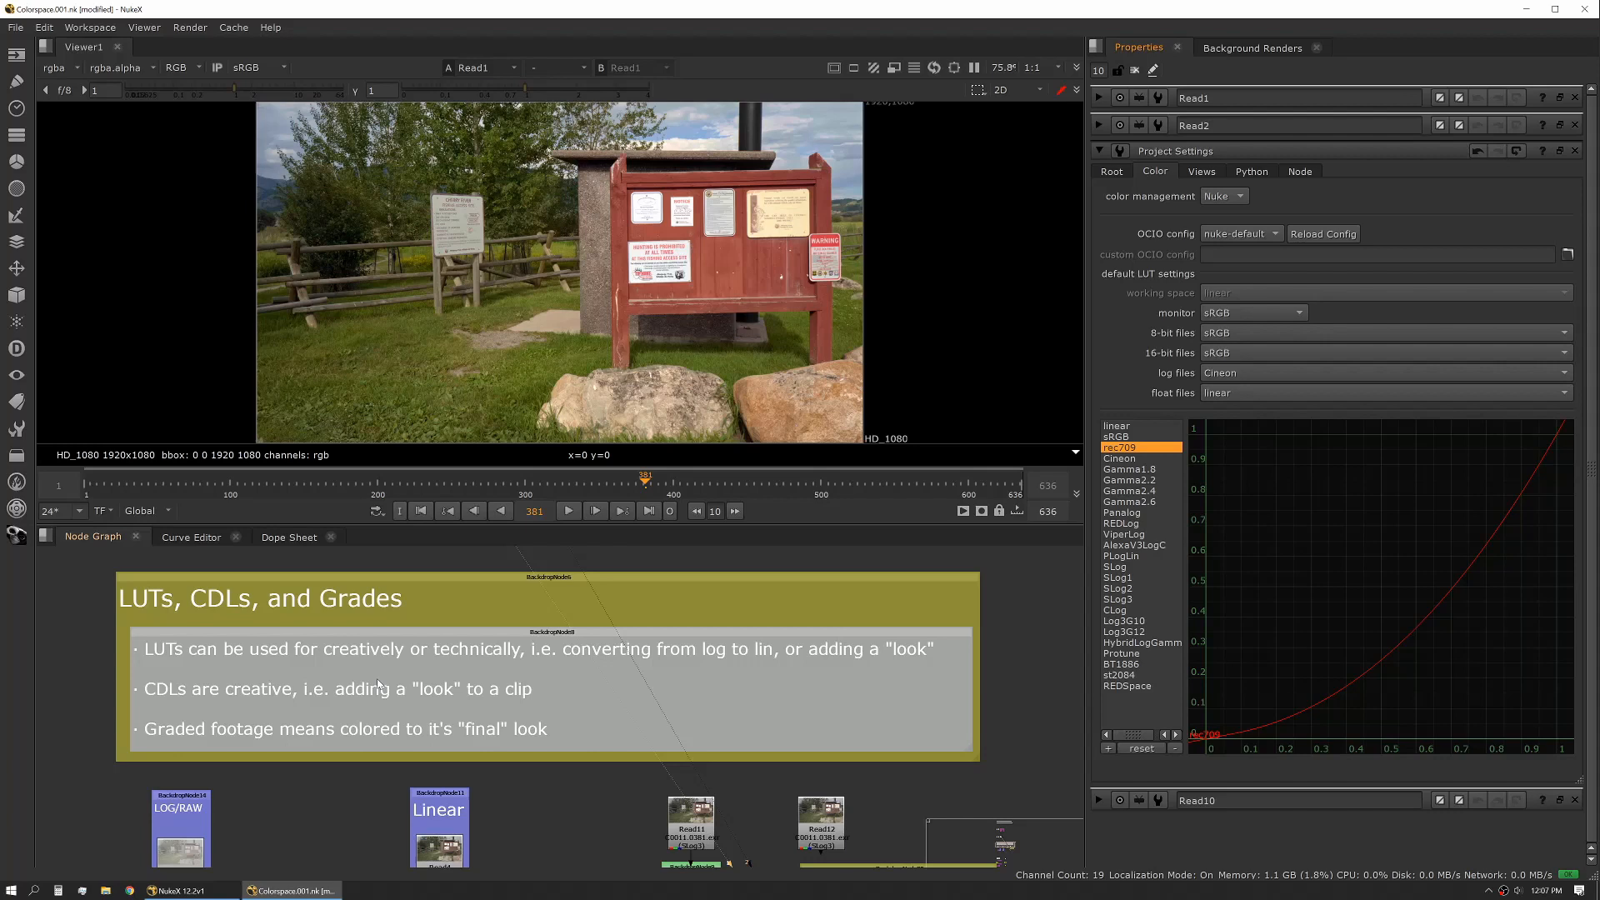
pyautogui.moveTo(432, 690)
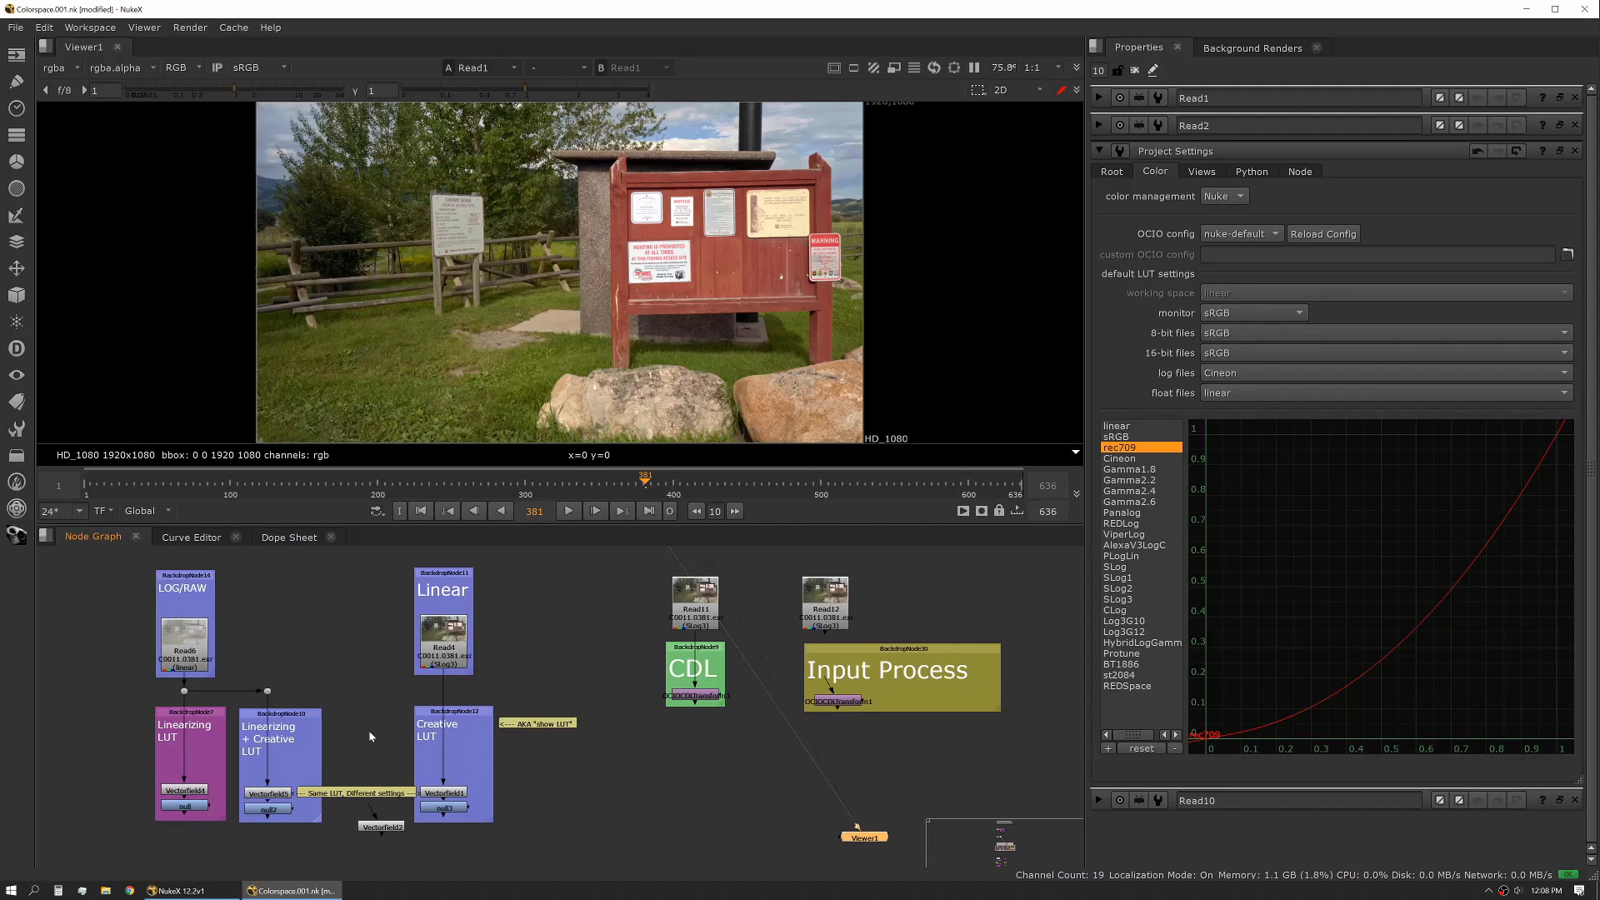
pyautogui.moveTo(234, 703)
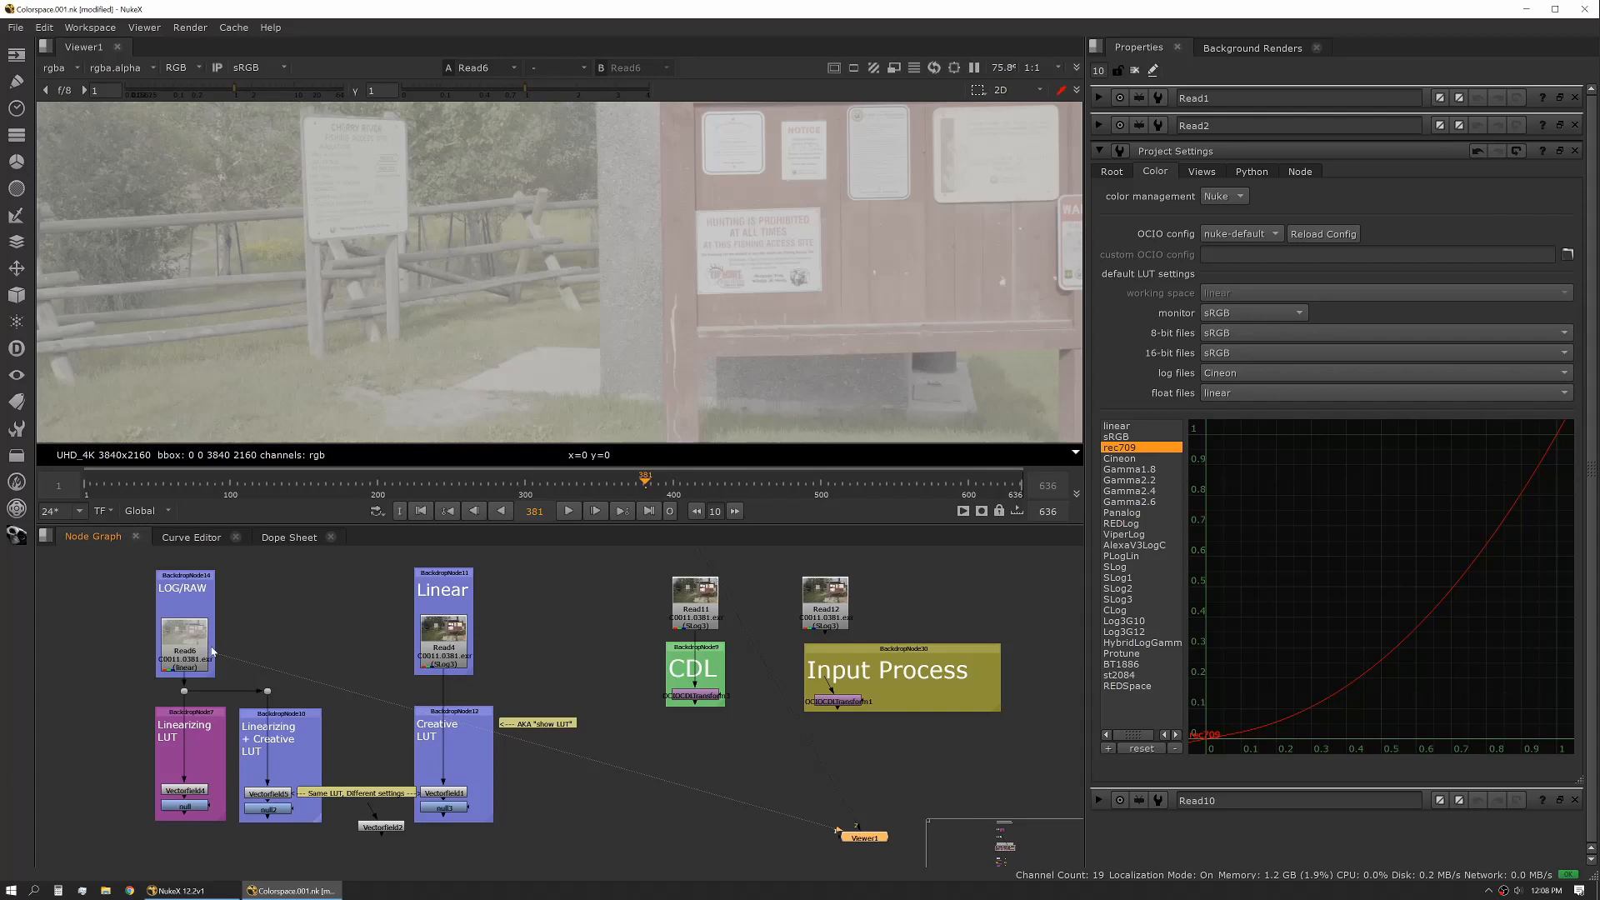
pyautogui.moveTo(233, 665)
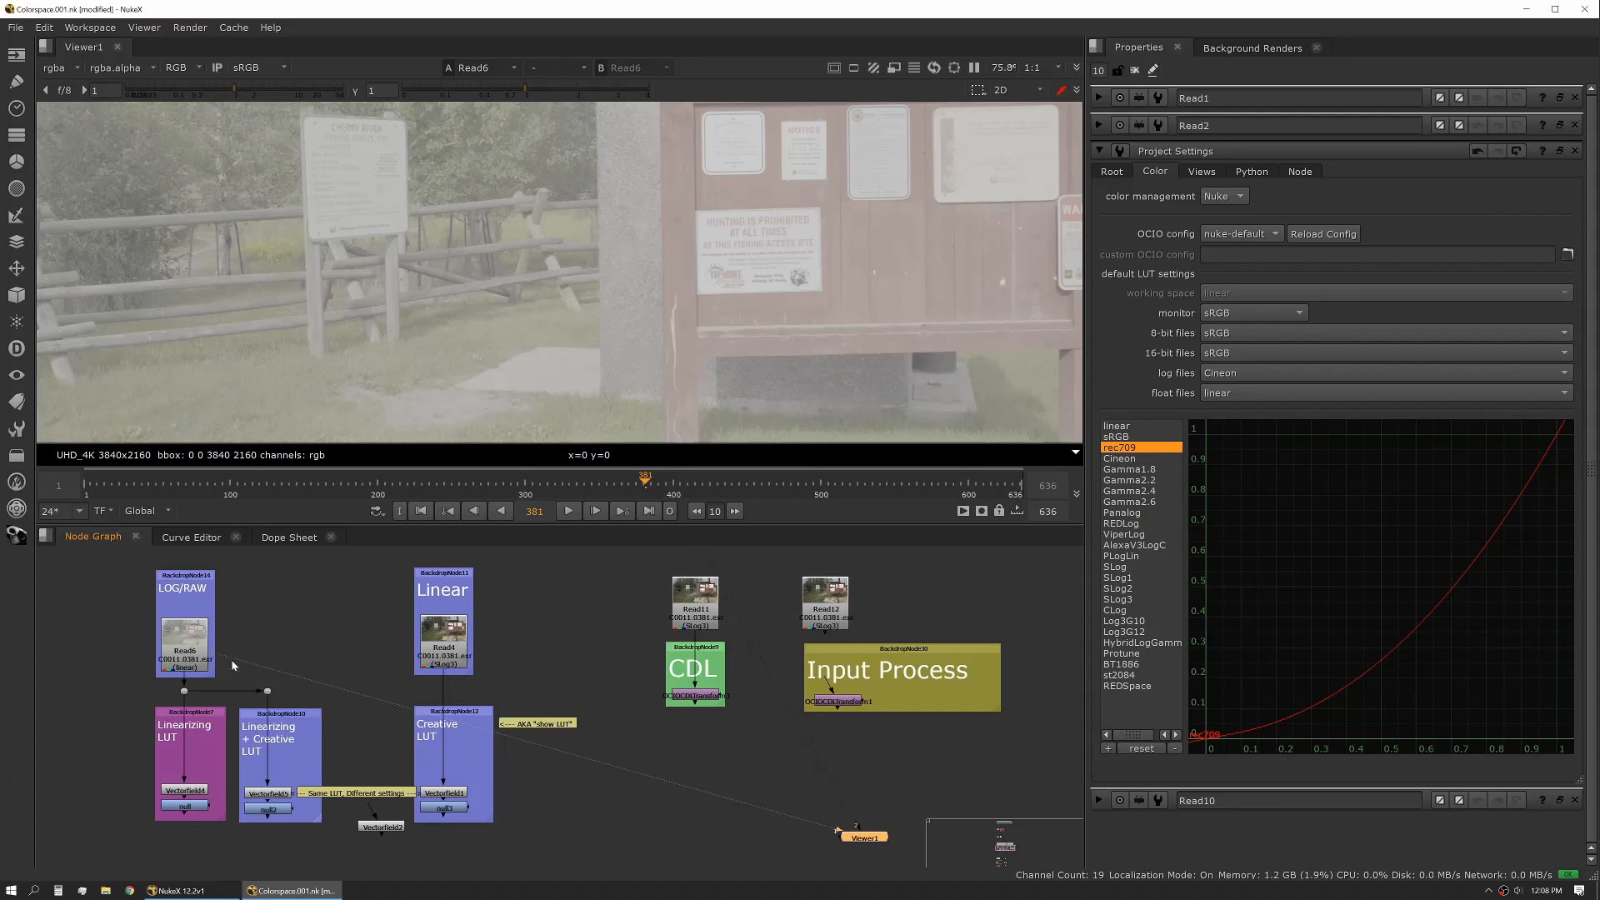
pyautogui.moveTo(277, 643)
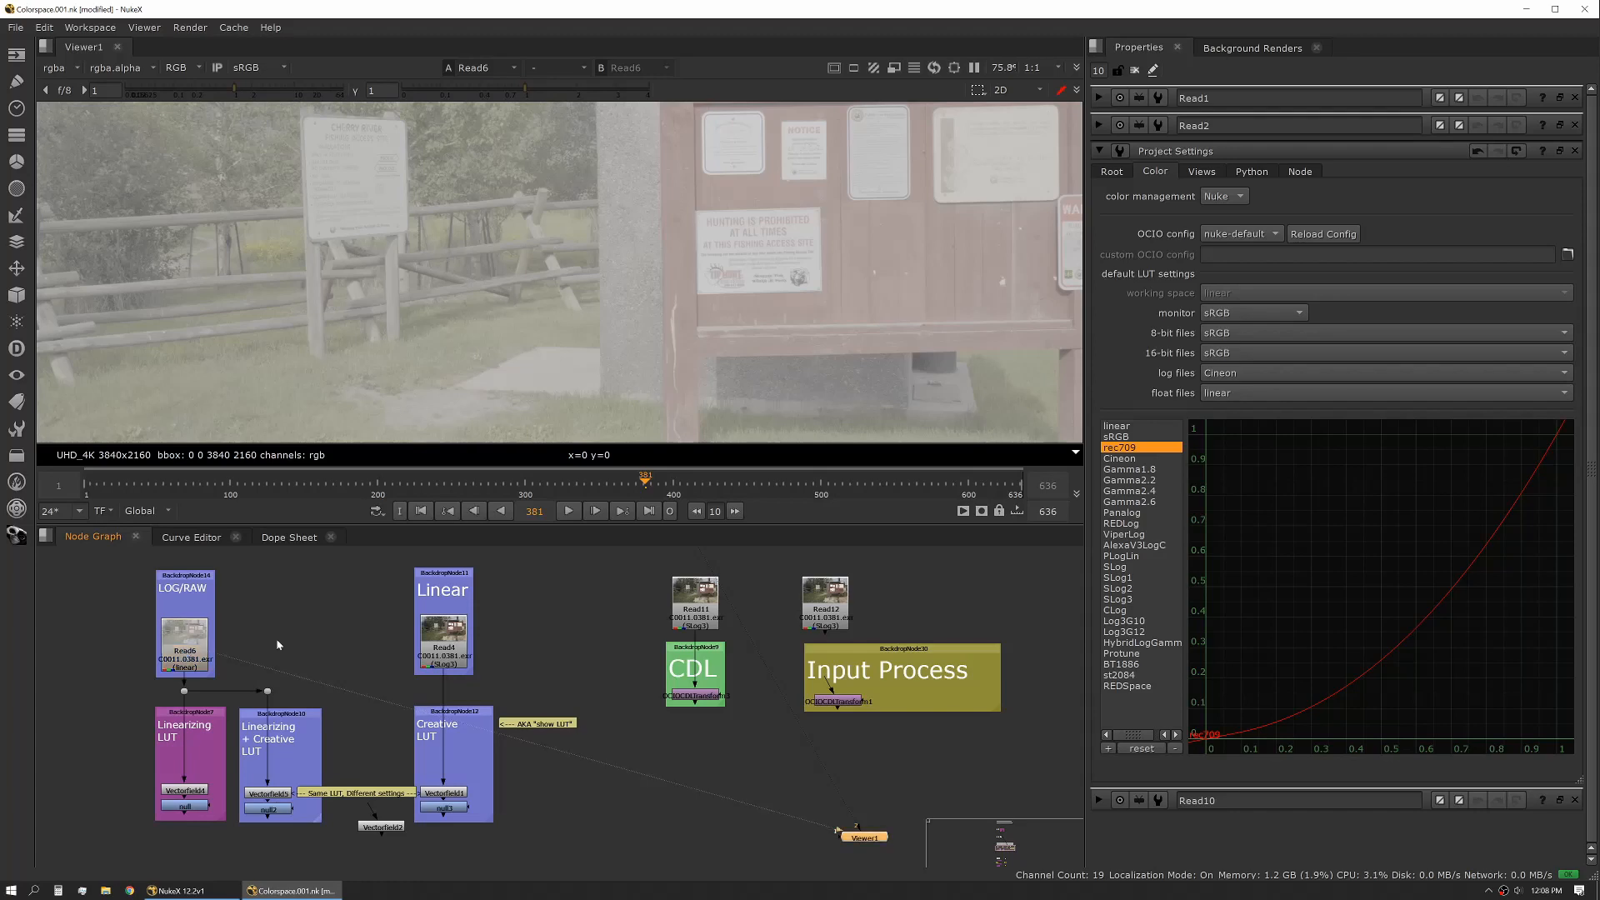
# Connect the null node under the Linearizing LUT backdrop to the Viewer.
pyautogui.click(185, 638)
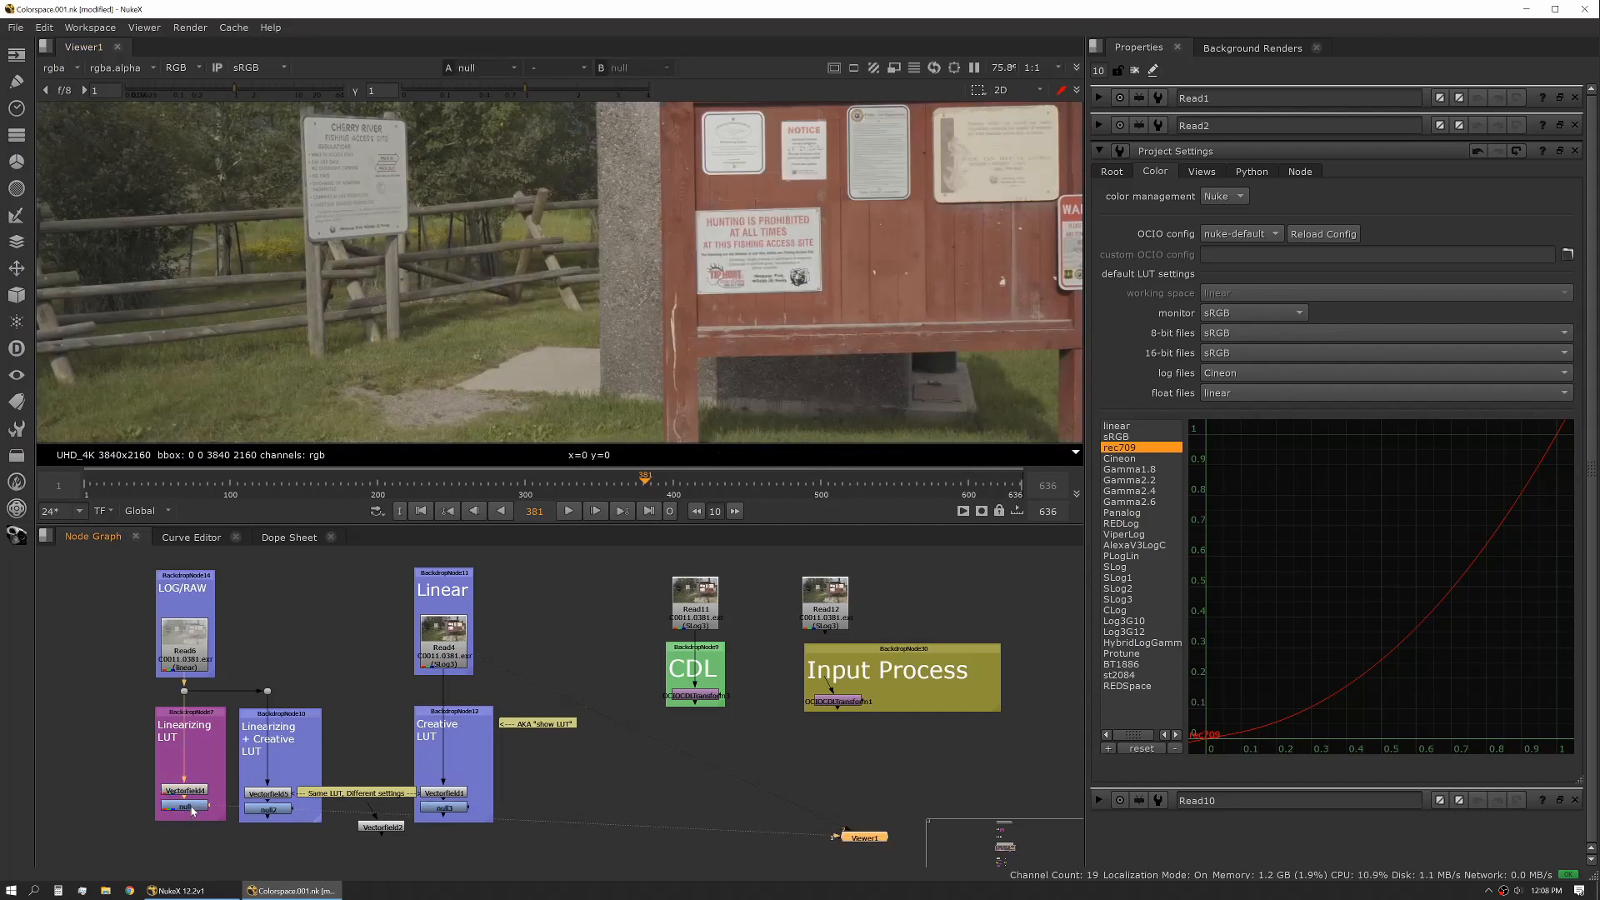
# Inspect Vectorfield4's SL3SG3tos709.cube file and its colorspace in/out settings.
pyautogui.click(184, 790)
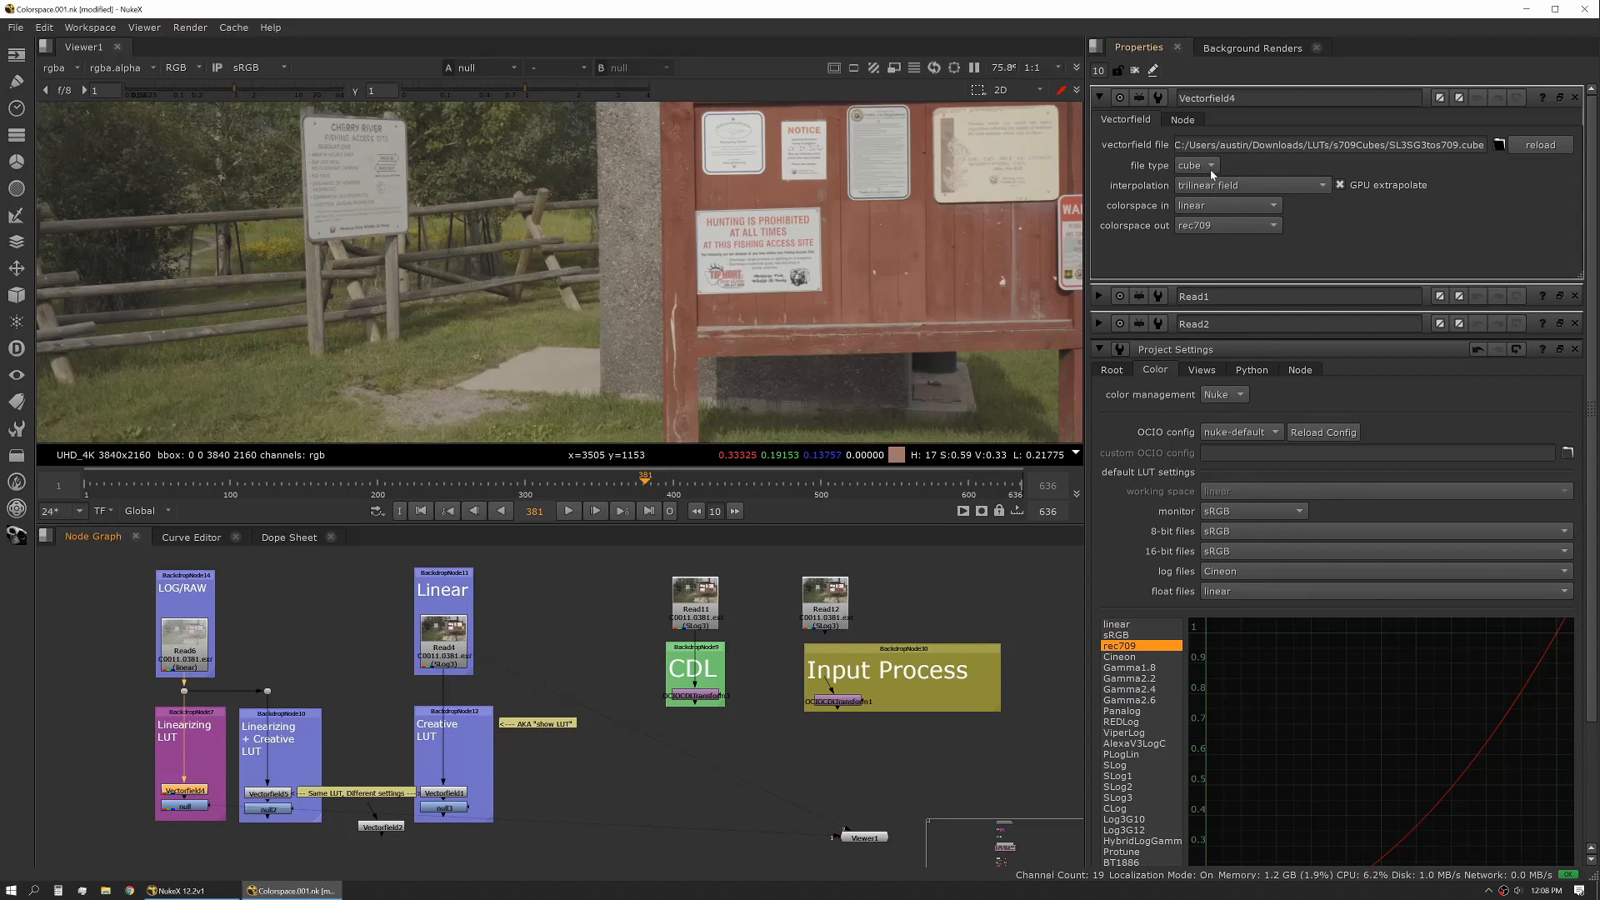
pyautogui.click(1194, 165)
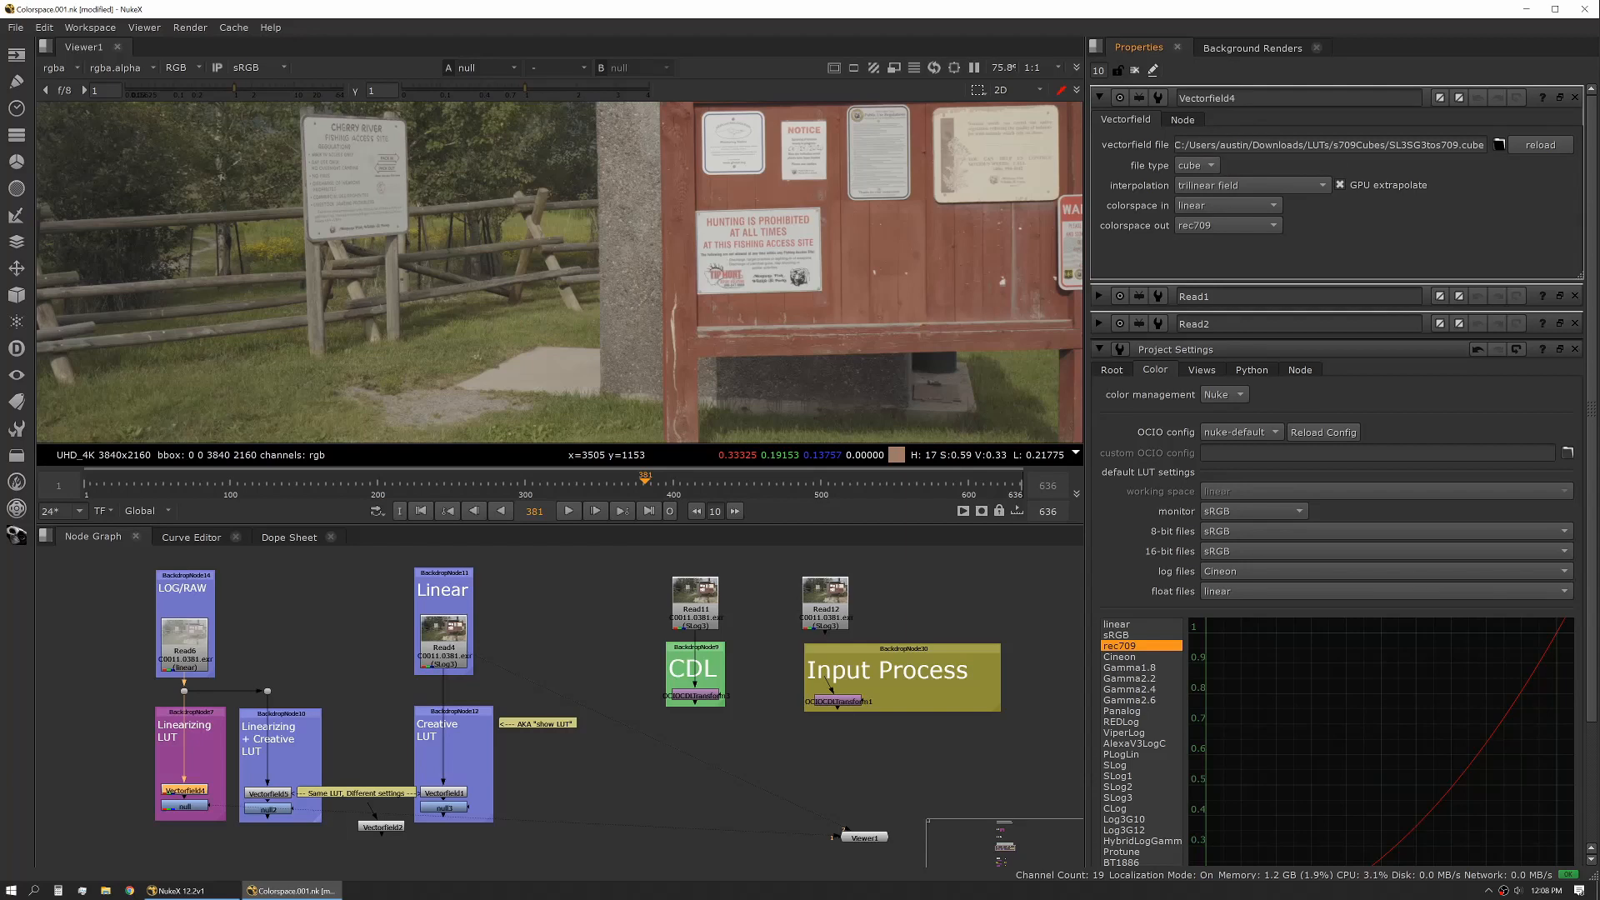
pyautogui.moveTo(1150, 143)
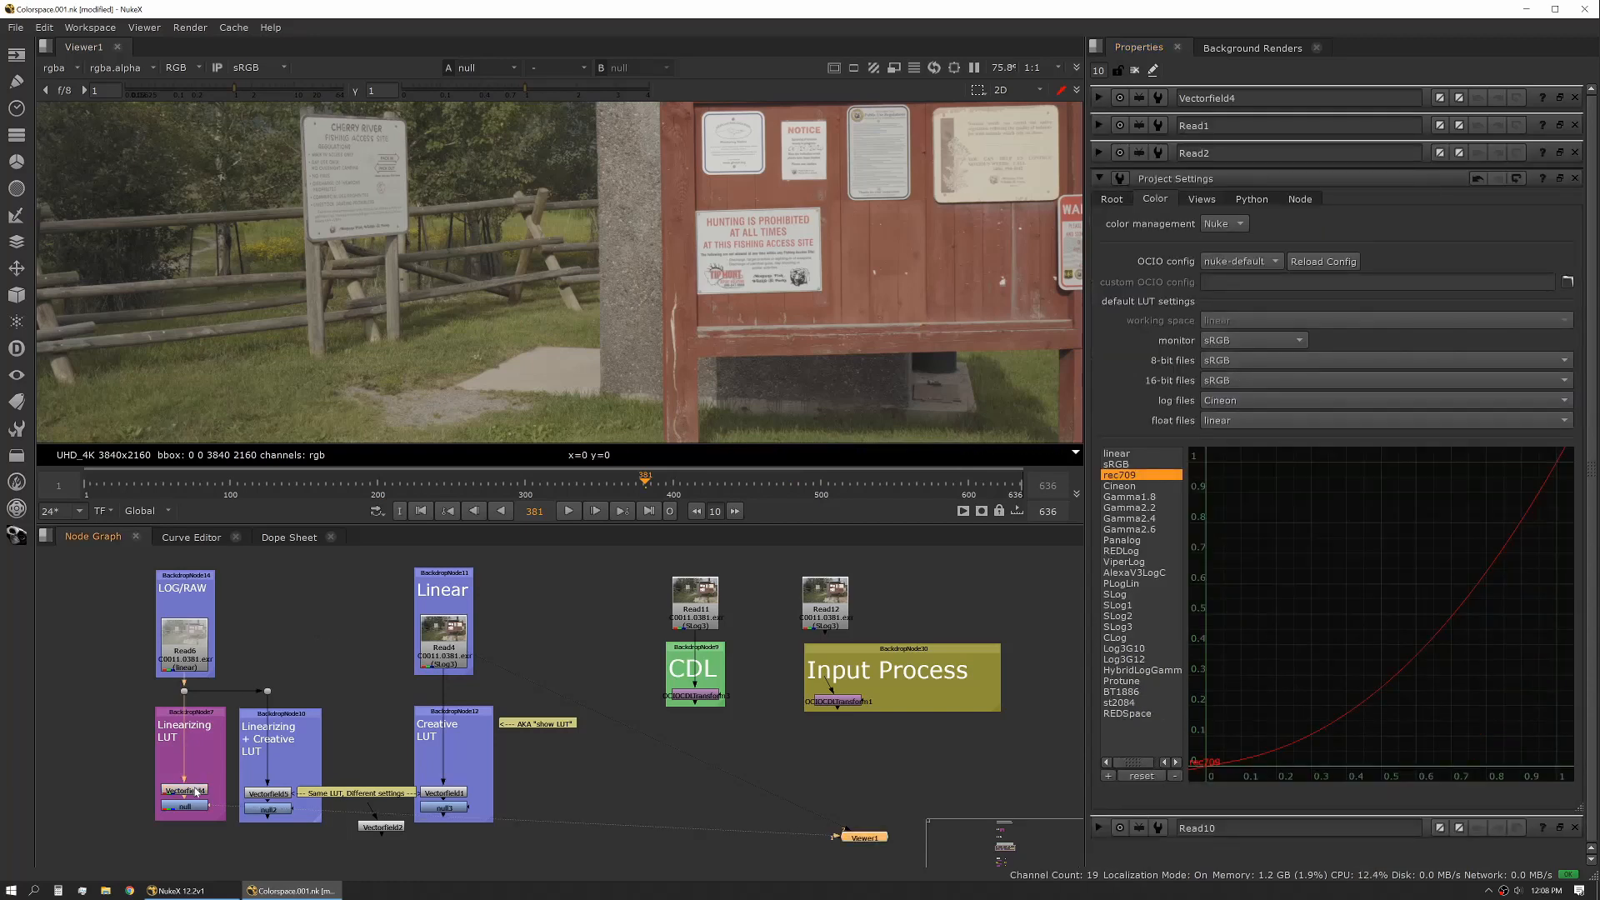
pyautogui.click(1100, 98)
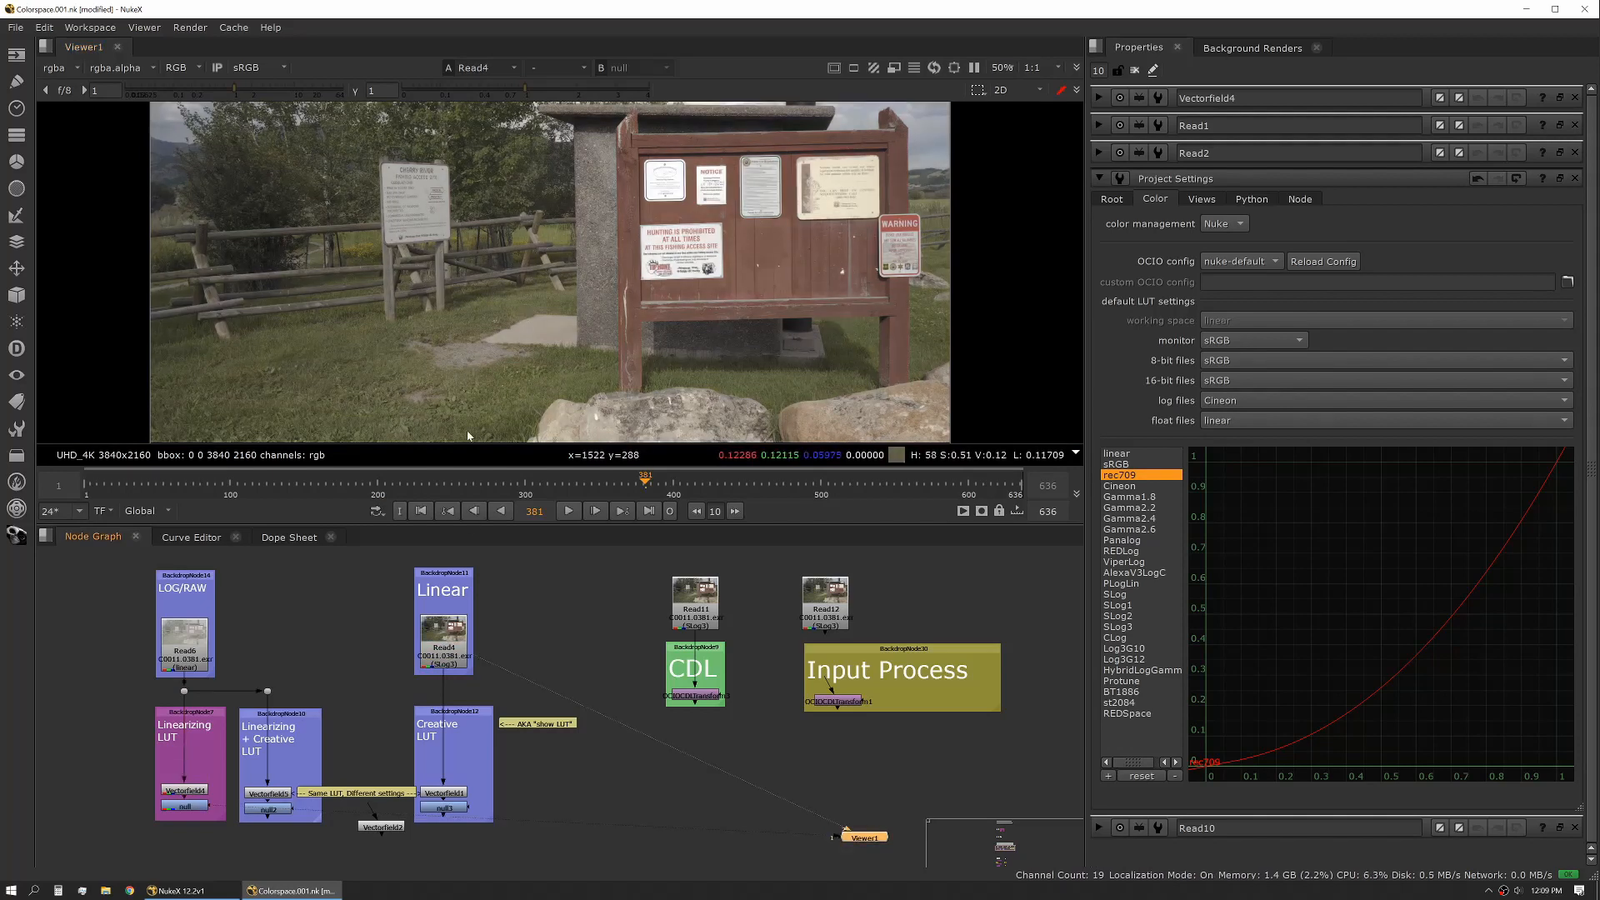
pyautogui.moveTo(544, 275)
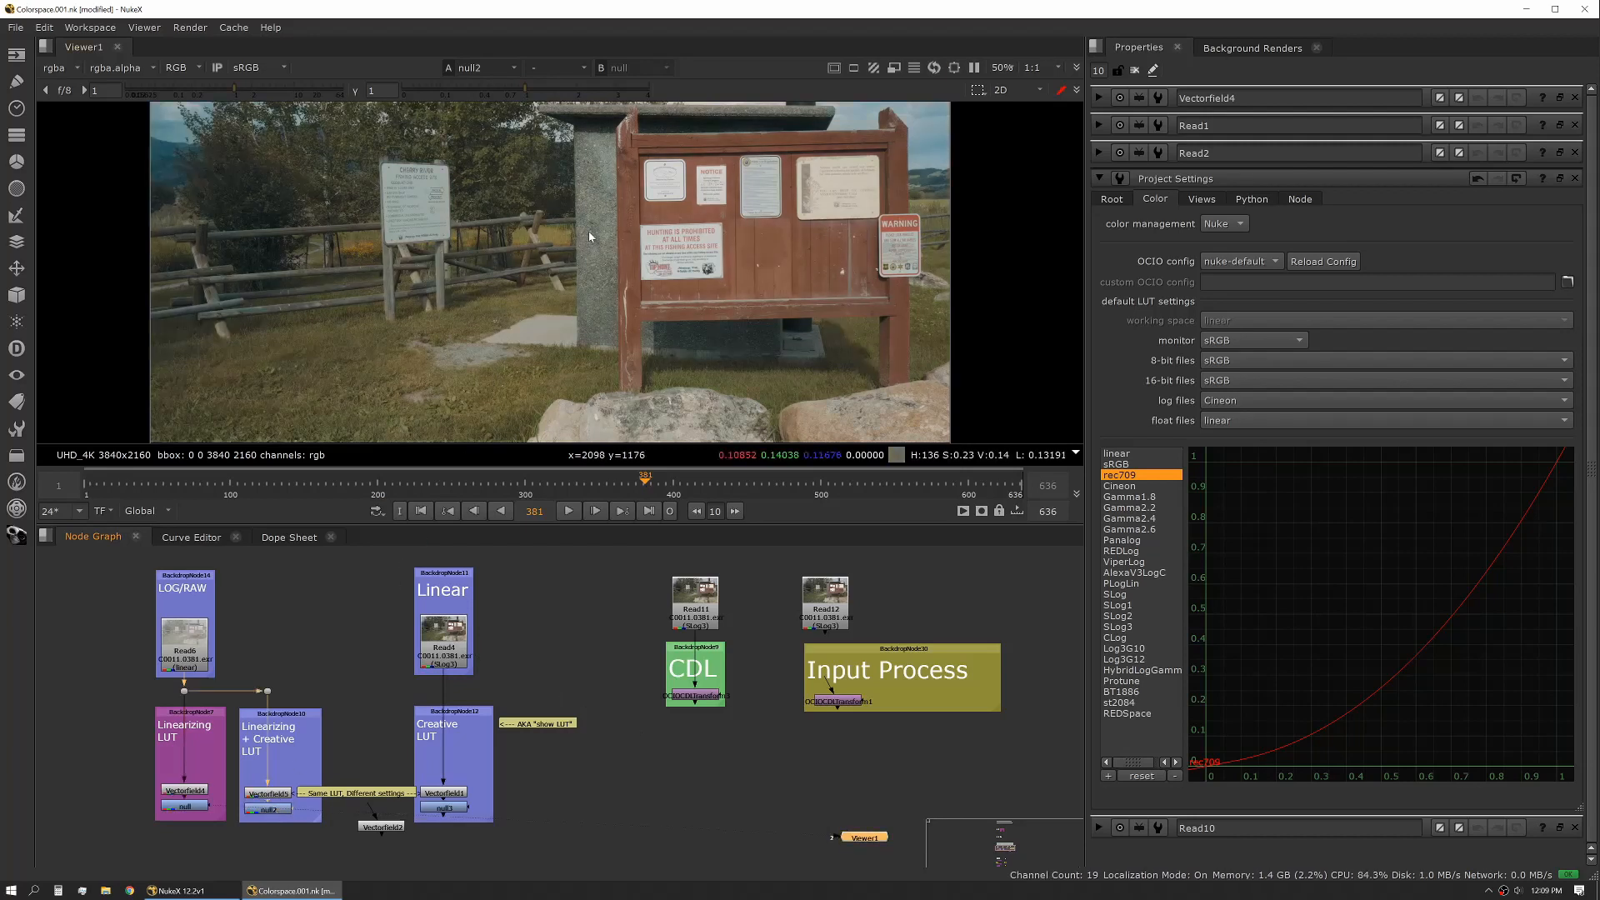
pyautogui.moveTo(244, 222)
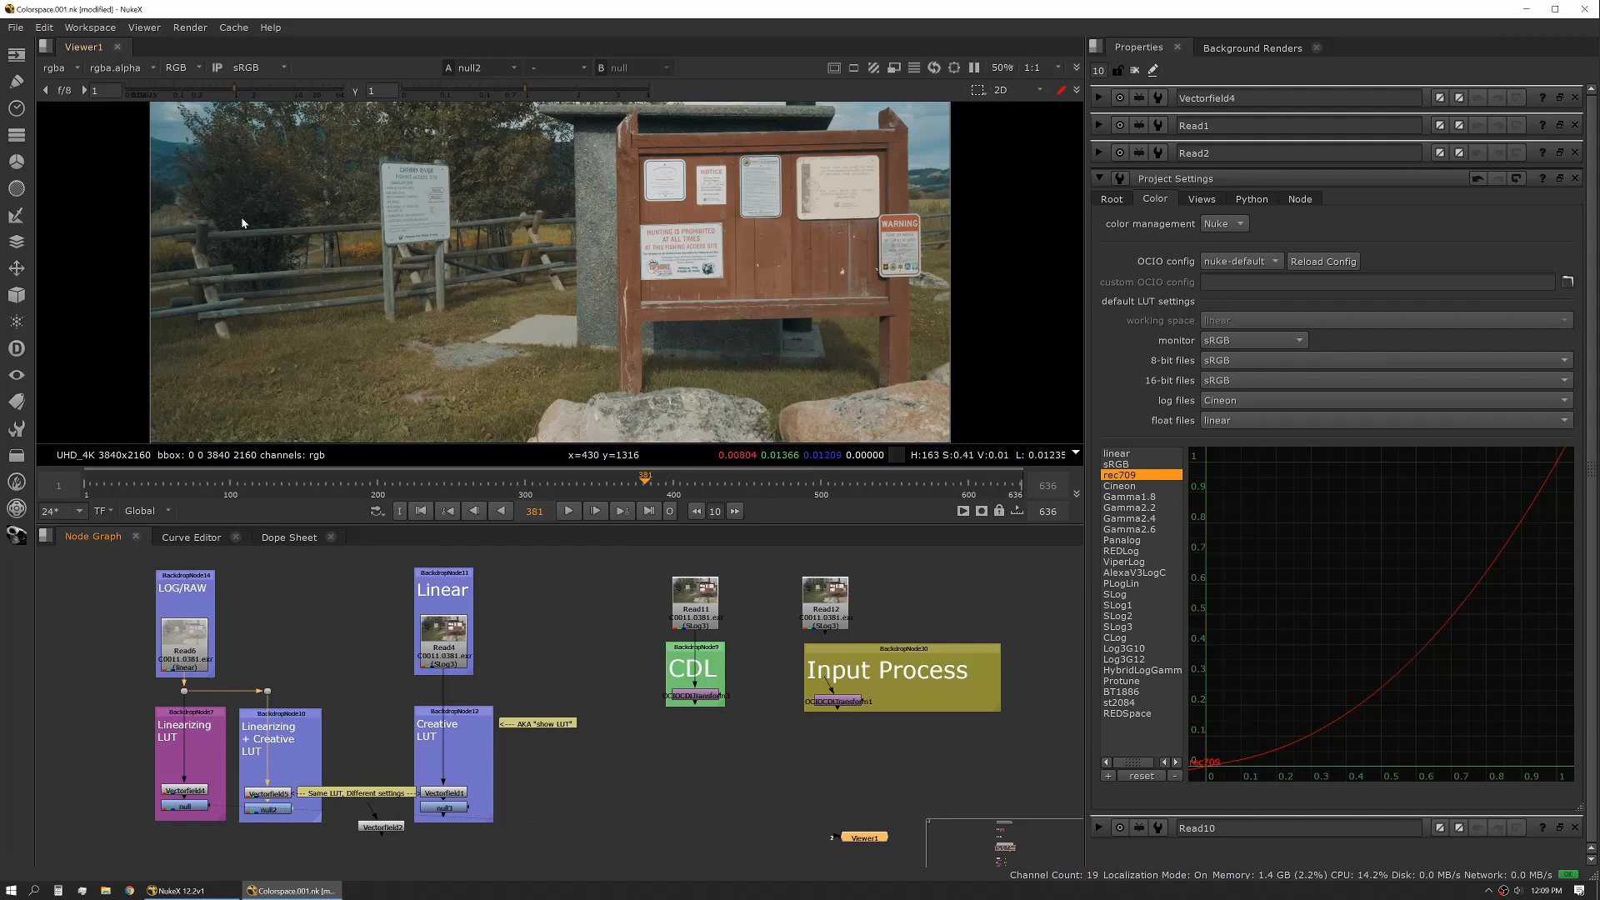
pyautogui.moveTo(497, 380)
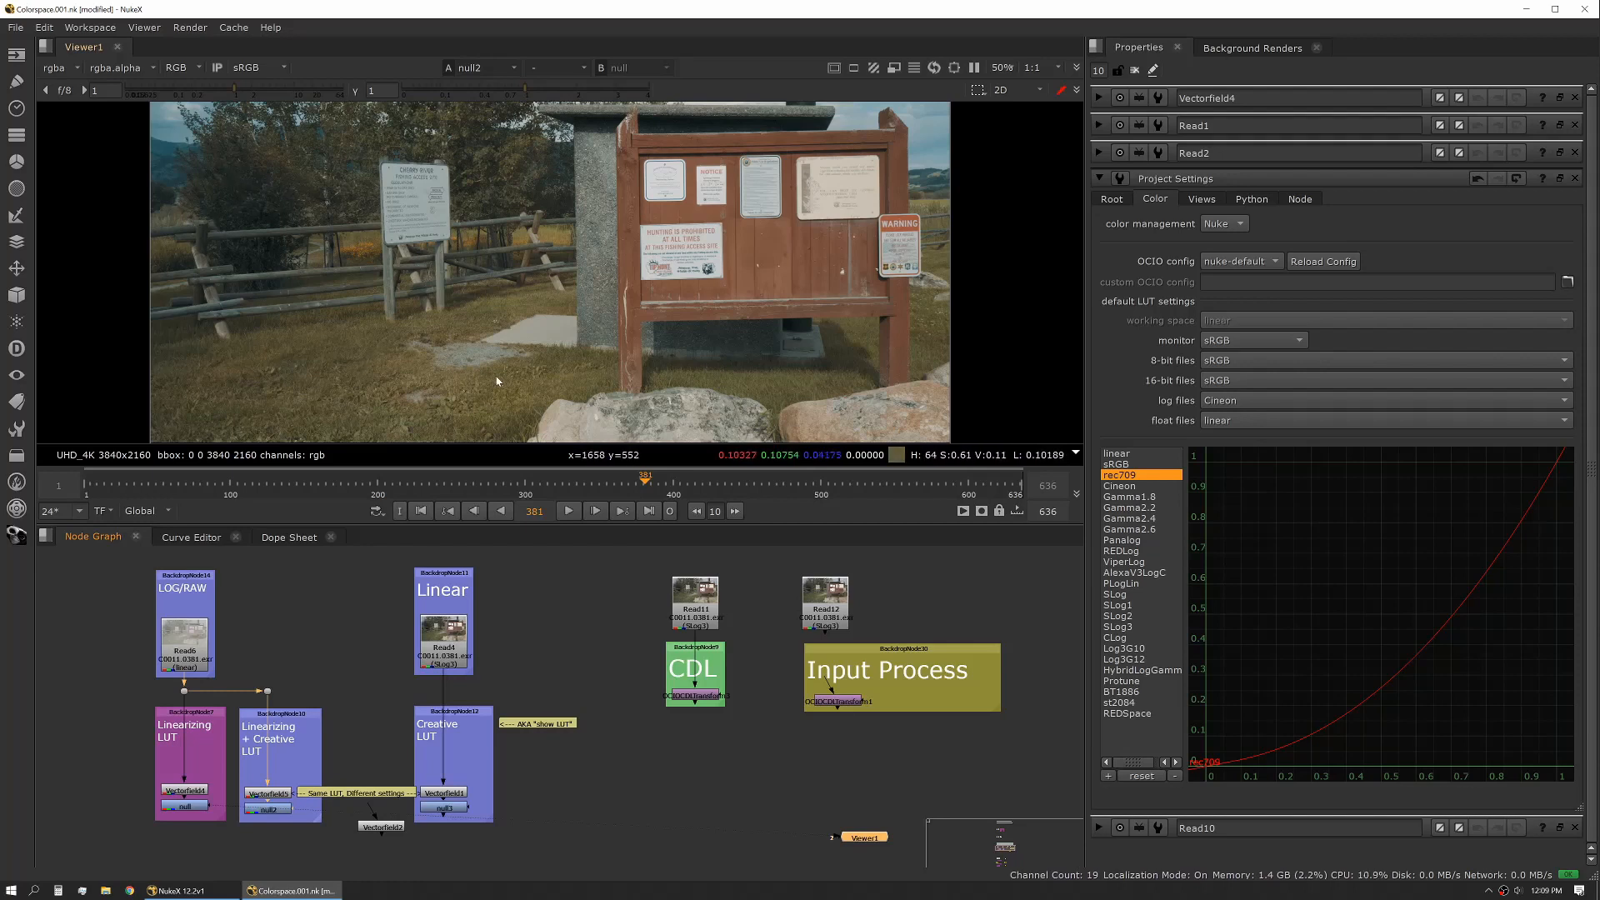
pyautogui.moveTo(677, 263)
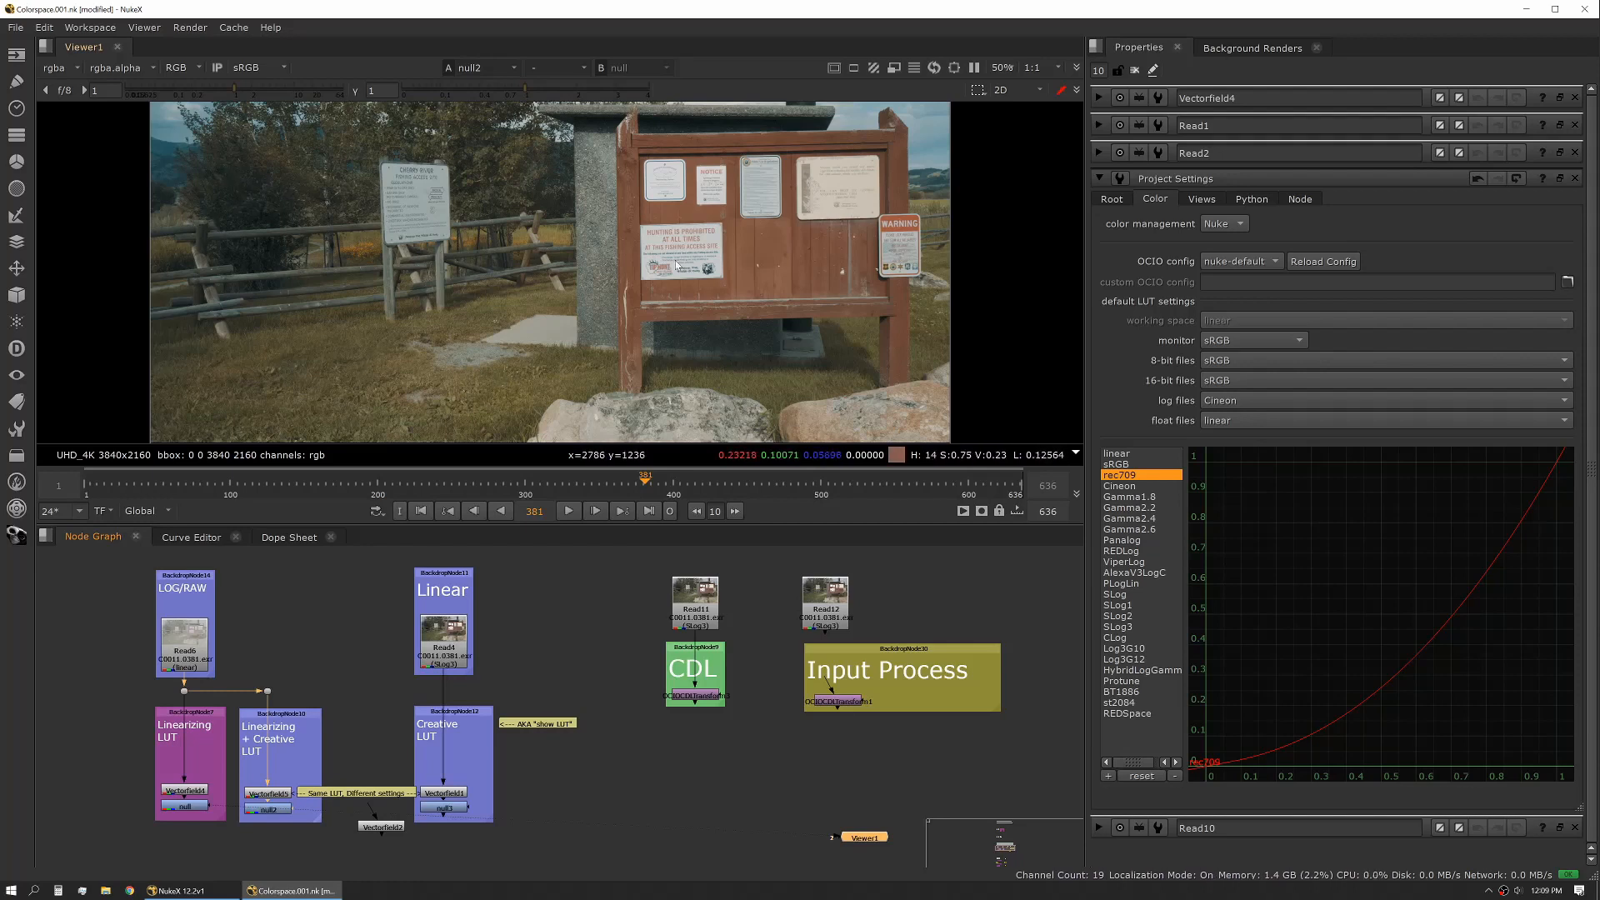
# View null2 under the Linearizing + Creative LUT backdrop for the warm stylised look.
pyautogui.click(188, 809)
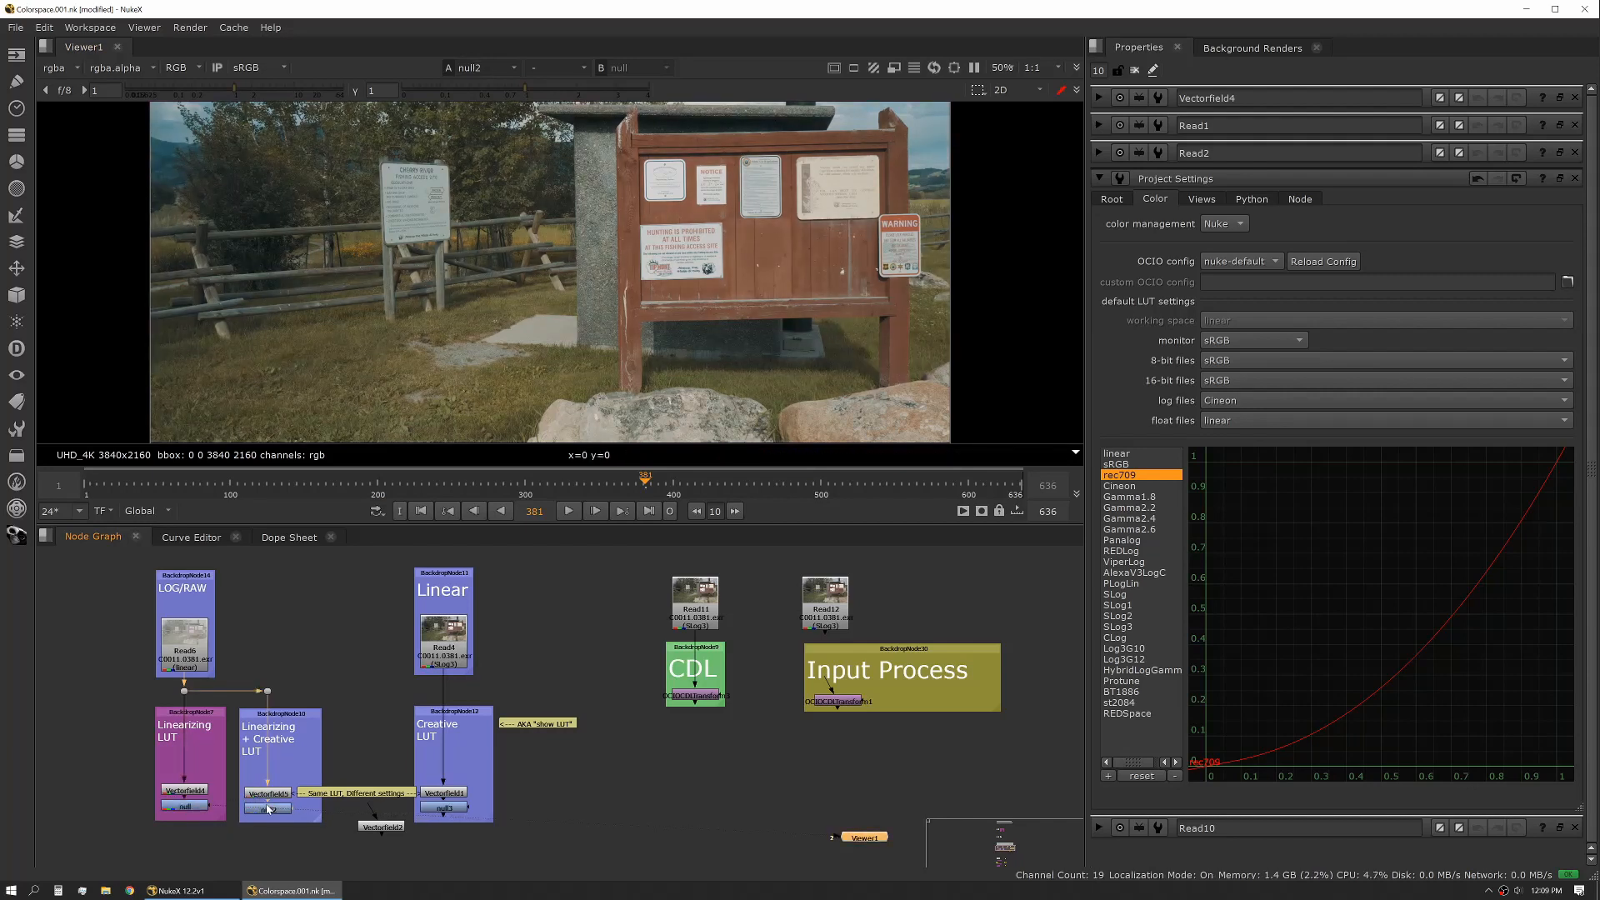
# View the Dot2 node in the Linearizing + Creative LUT branch.
pyautogui.click(268, 808)
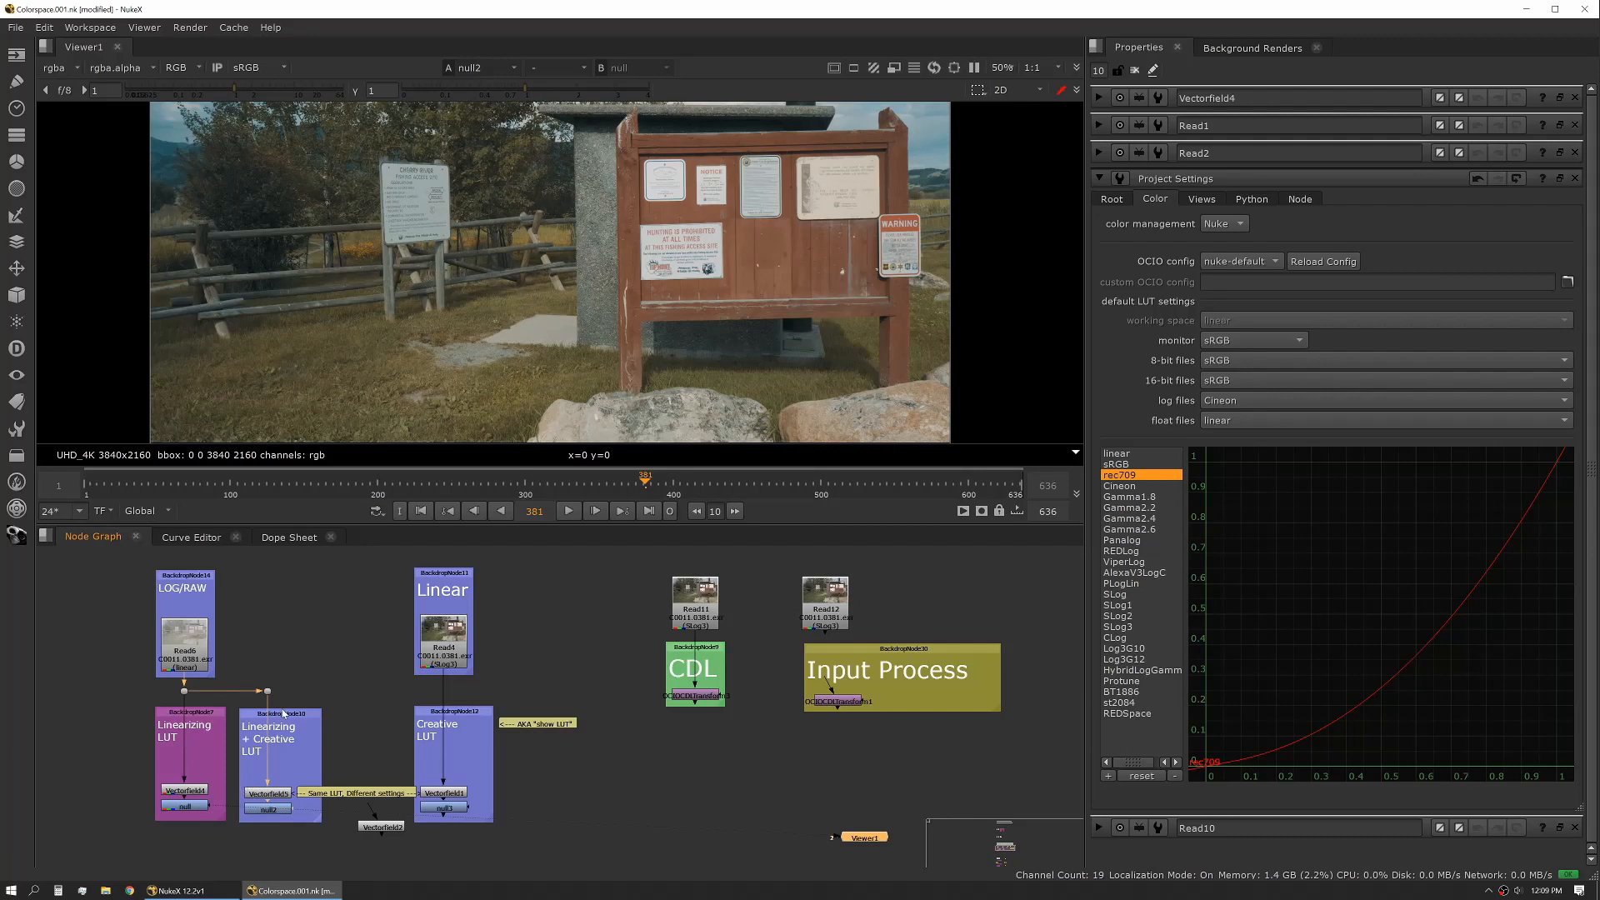
pyautogui.moveTo(350, 738)
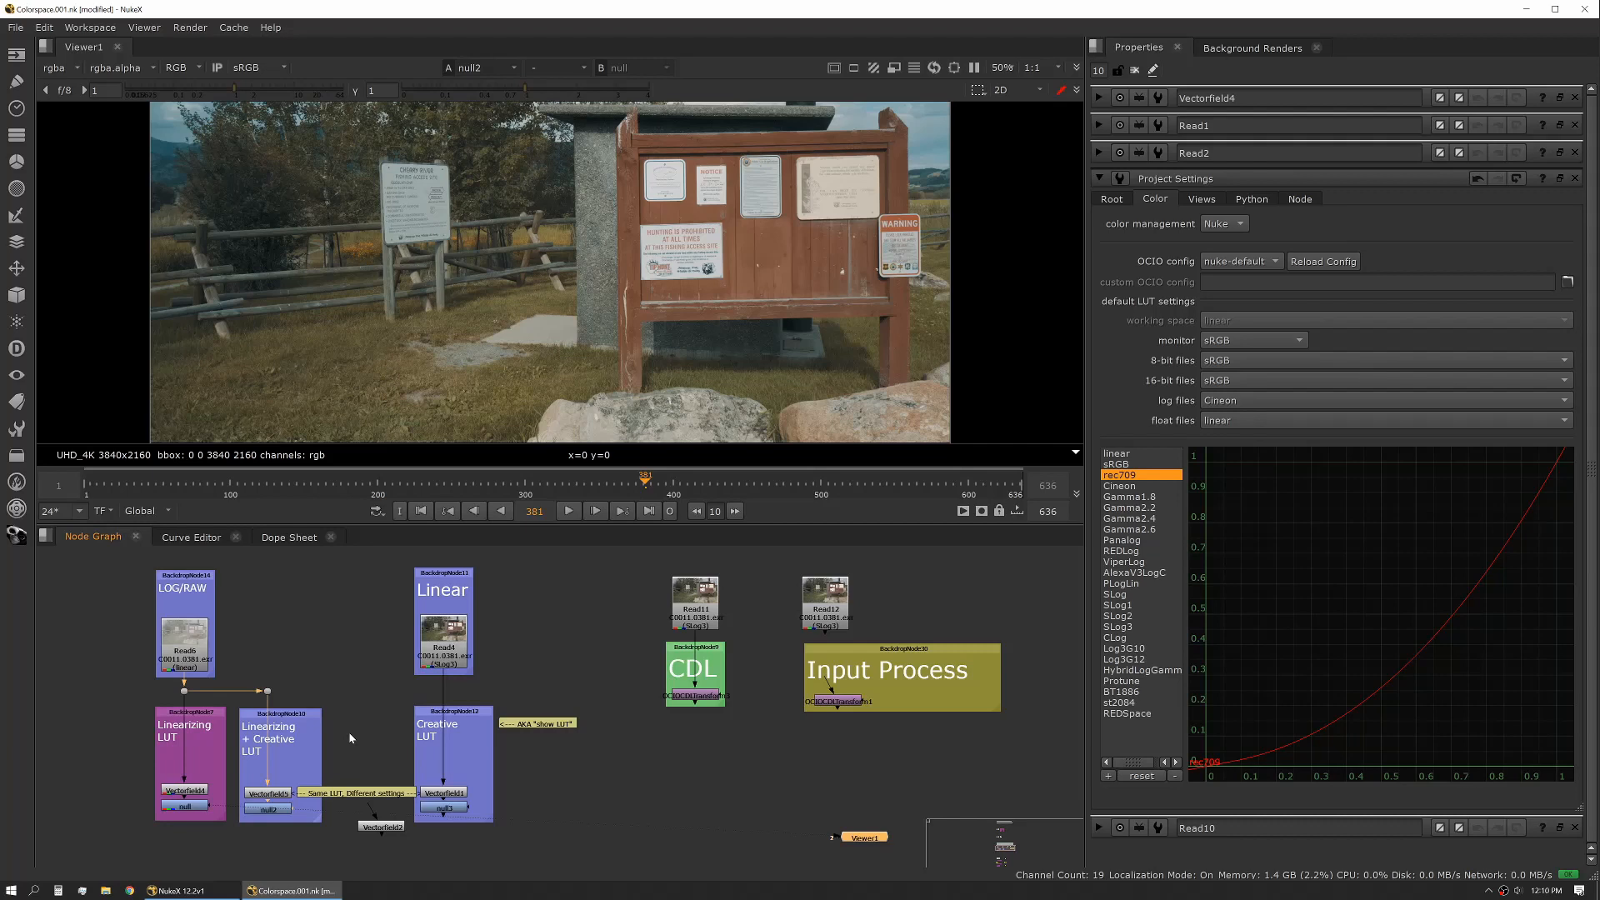
pyautogui.moveTo(347, 730)
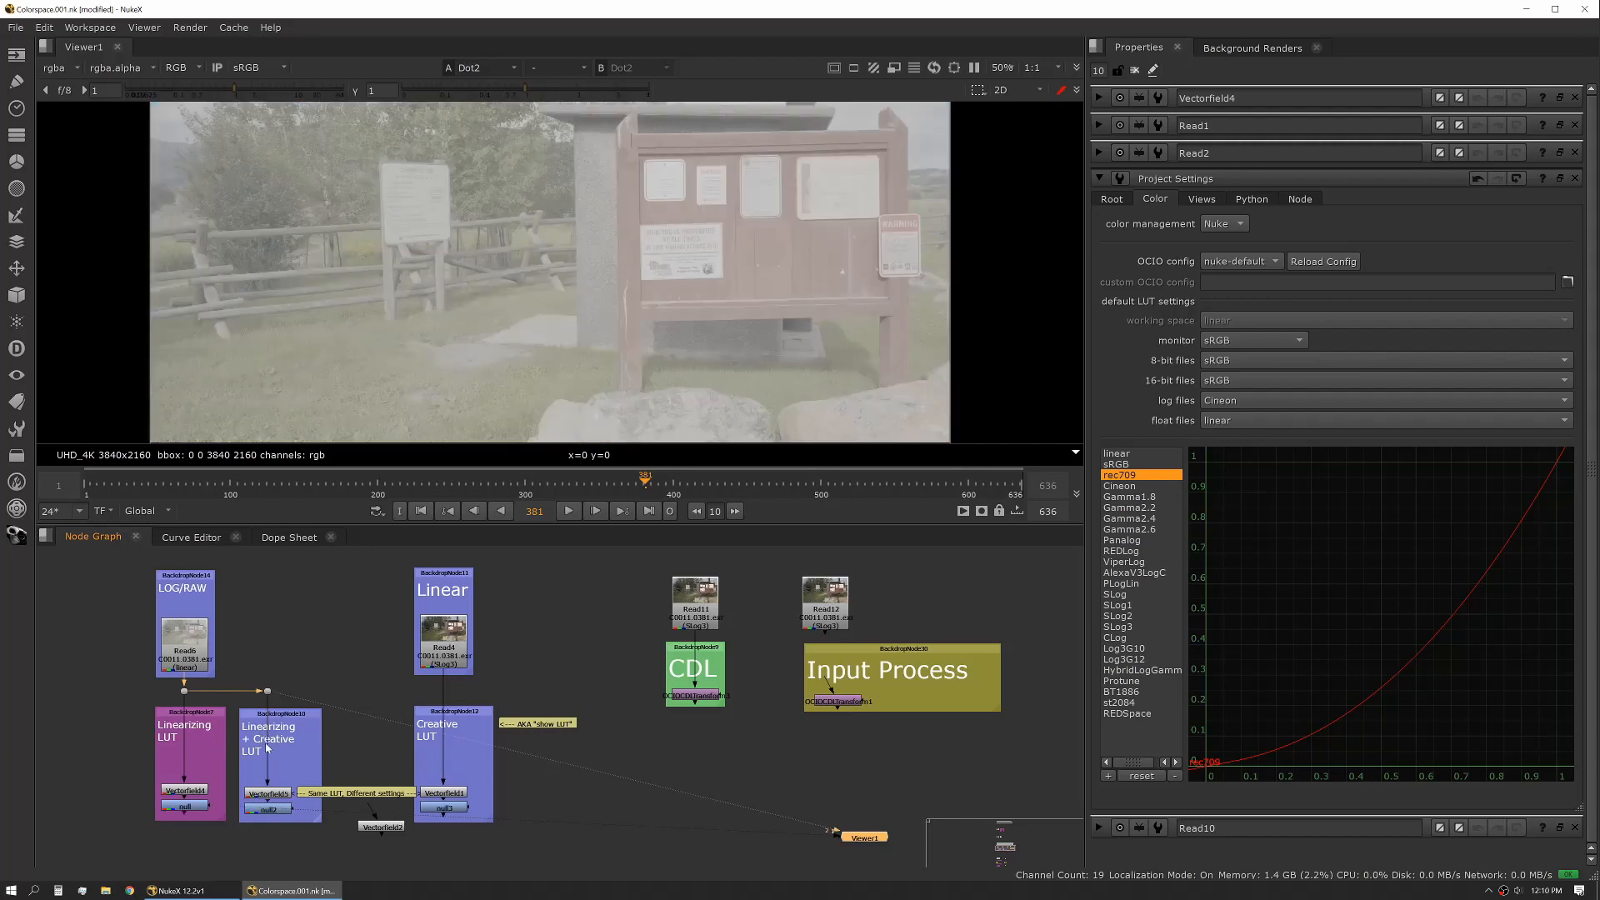
pyautogui.moveTo(592, 219)
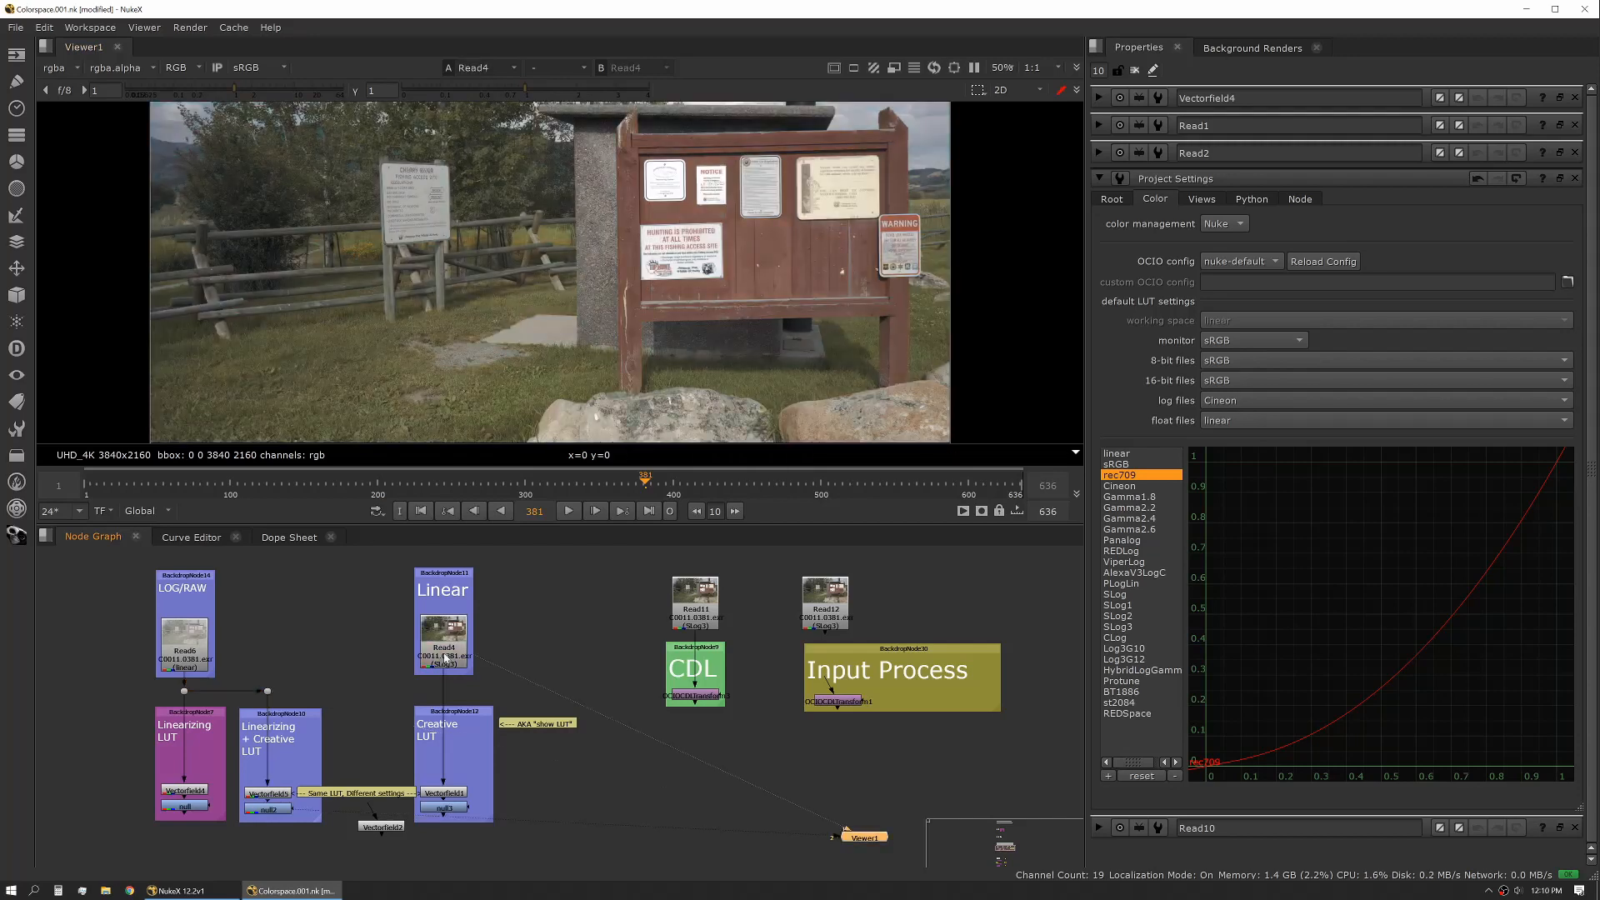
pyautogui.moveTo(503, 203)
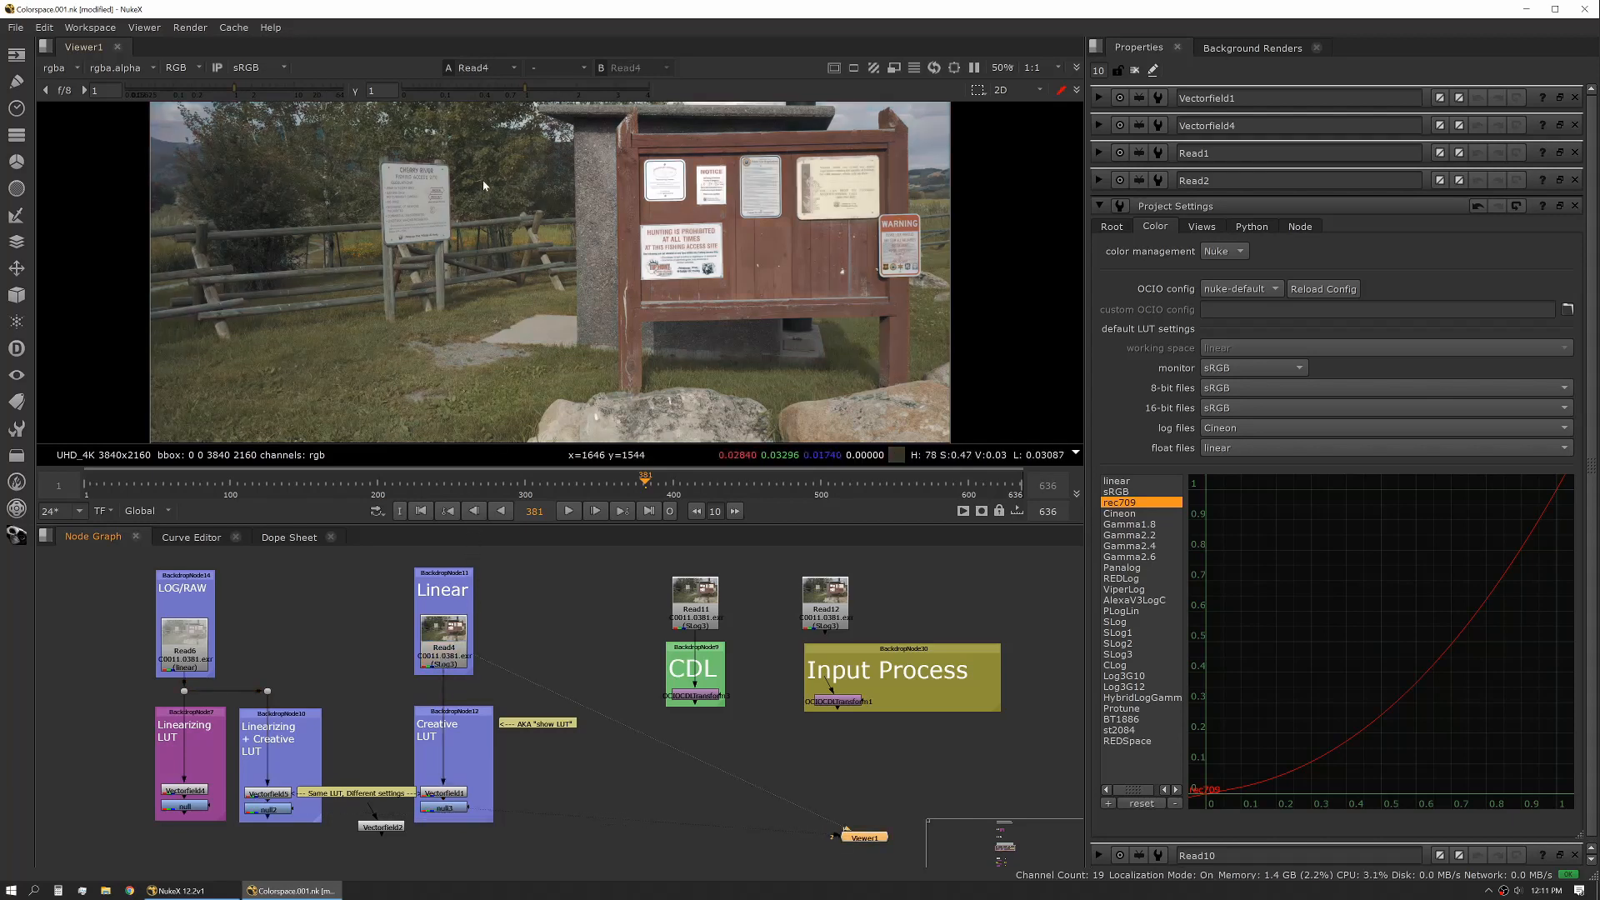
pyautogui.moveTo(529, 380)
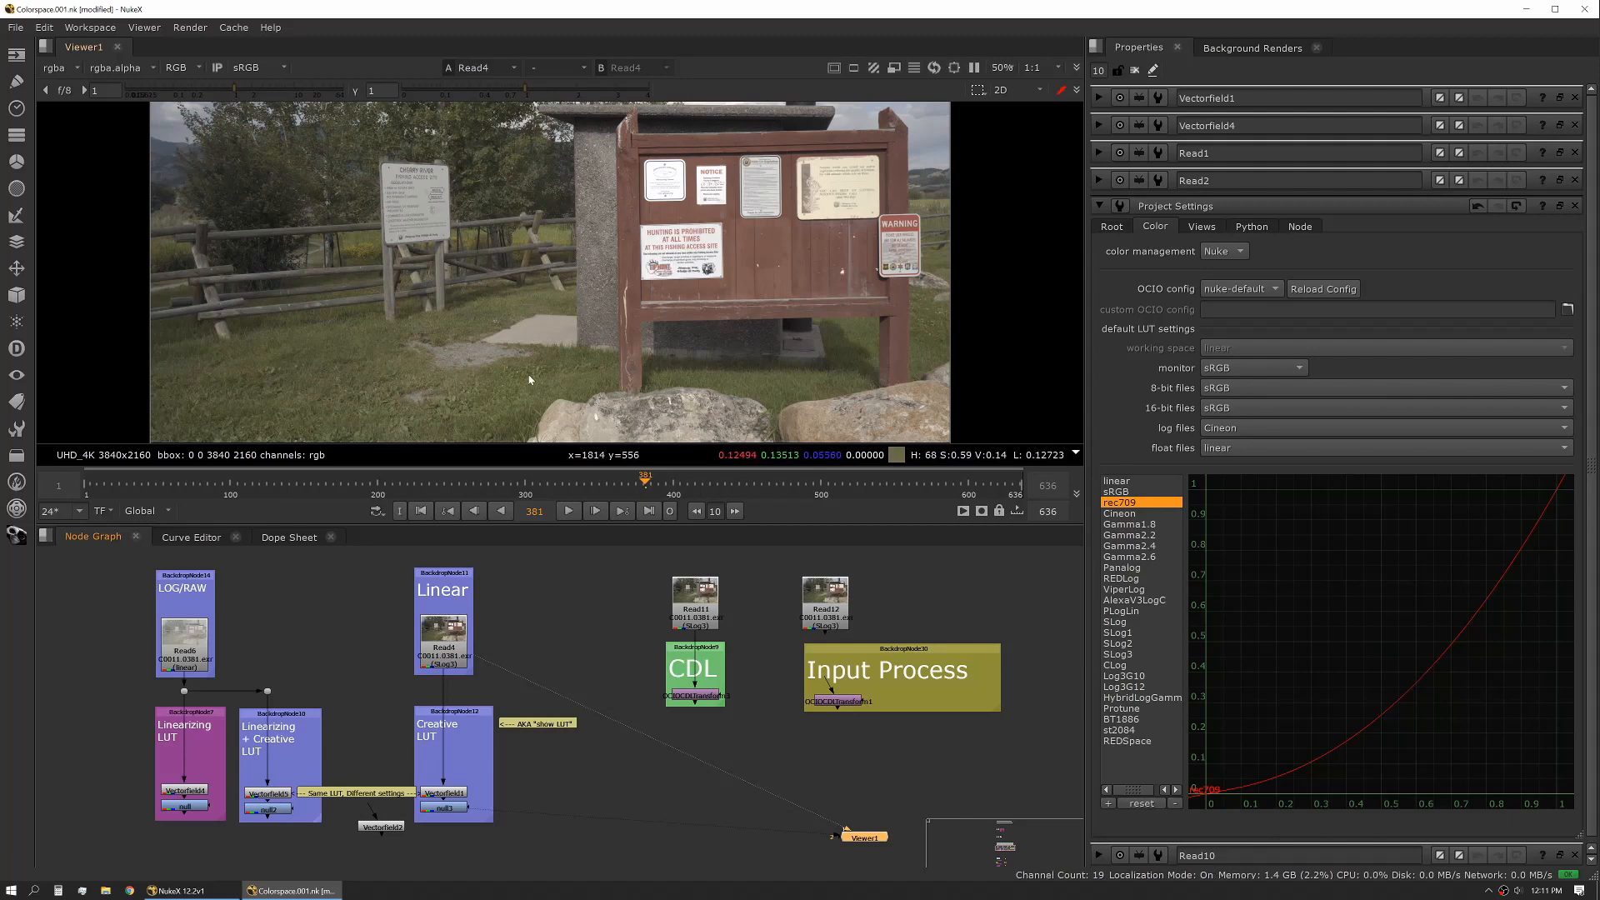
pyautogui.moveTo(490, 678)
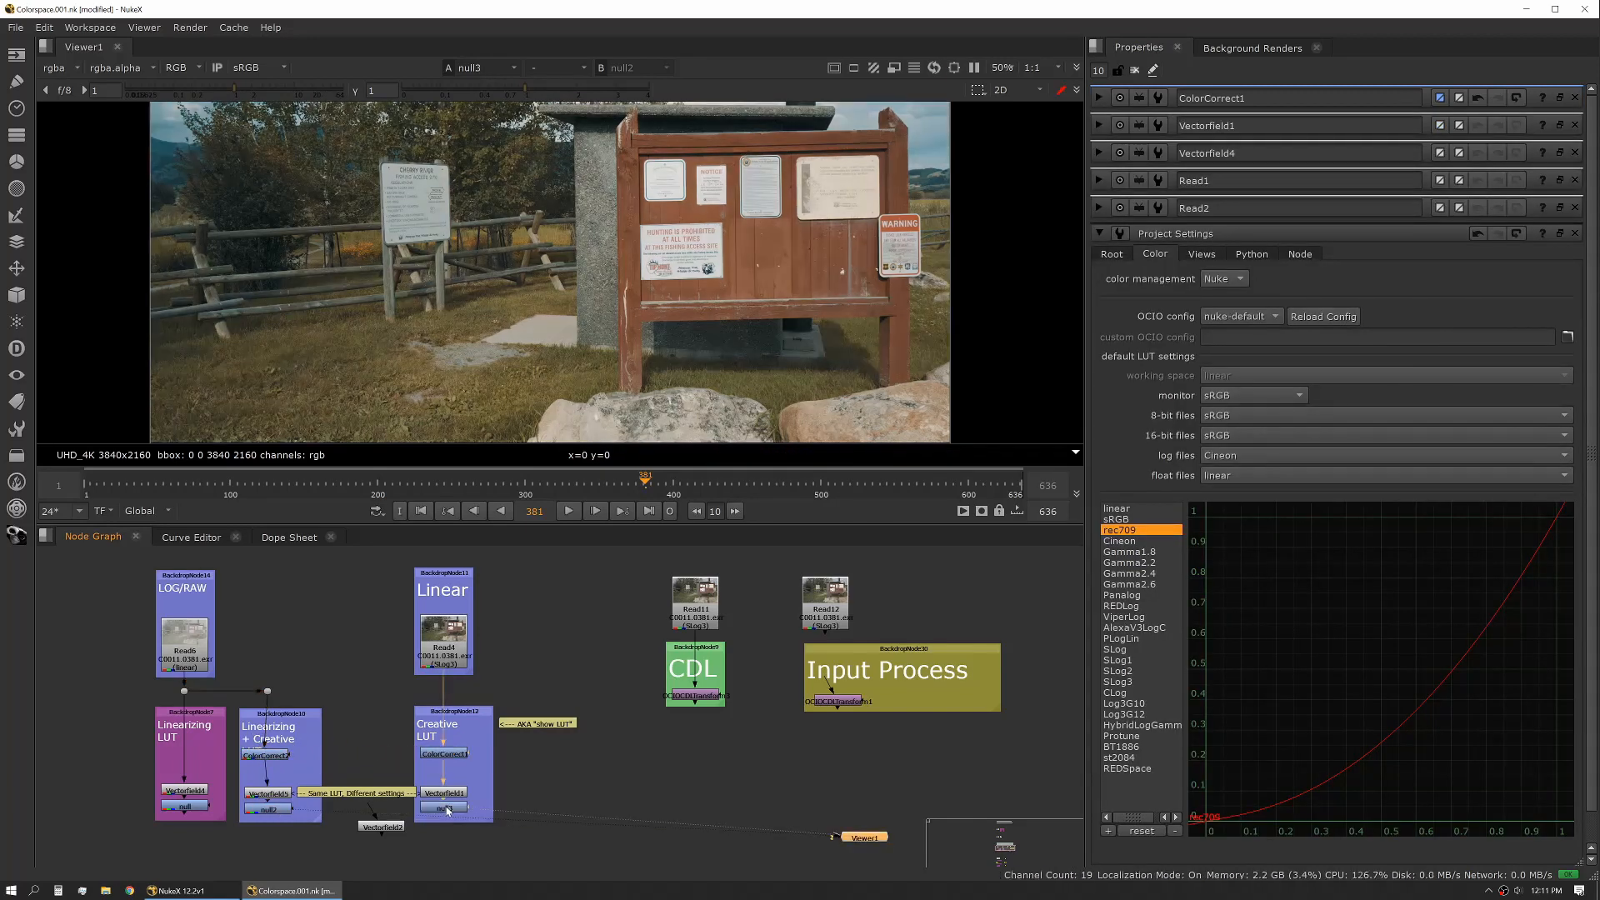
# View a LUT branch's graded output, then the flat log image at its ColorCorrect.
pyautogui.click(480, 67)
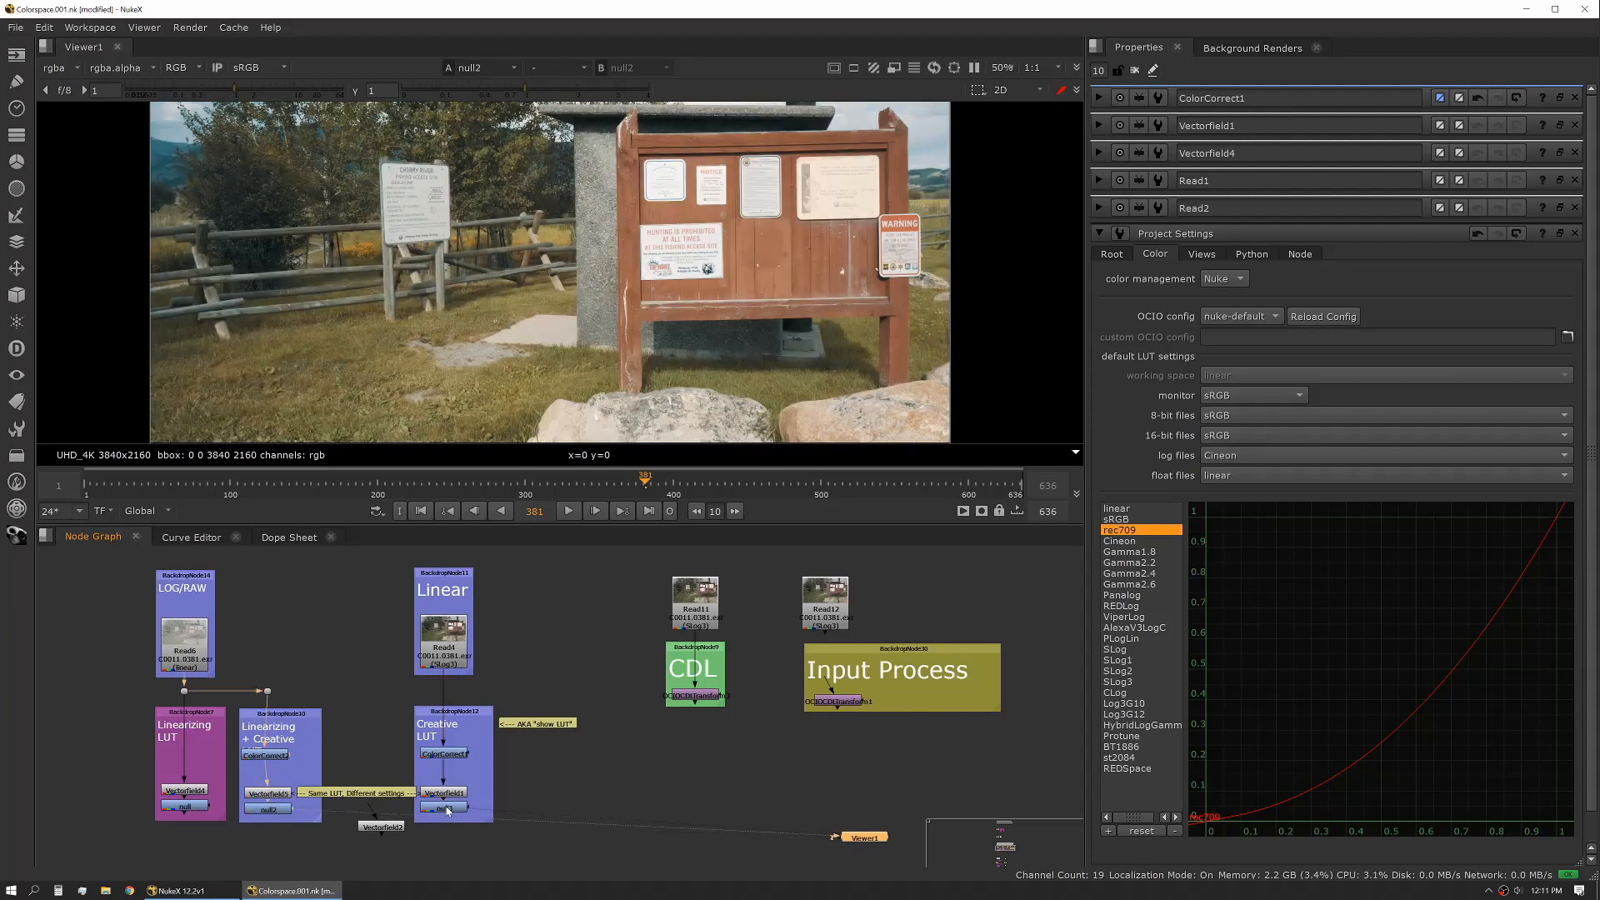
pyautogui.click(267, 754)
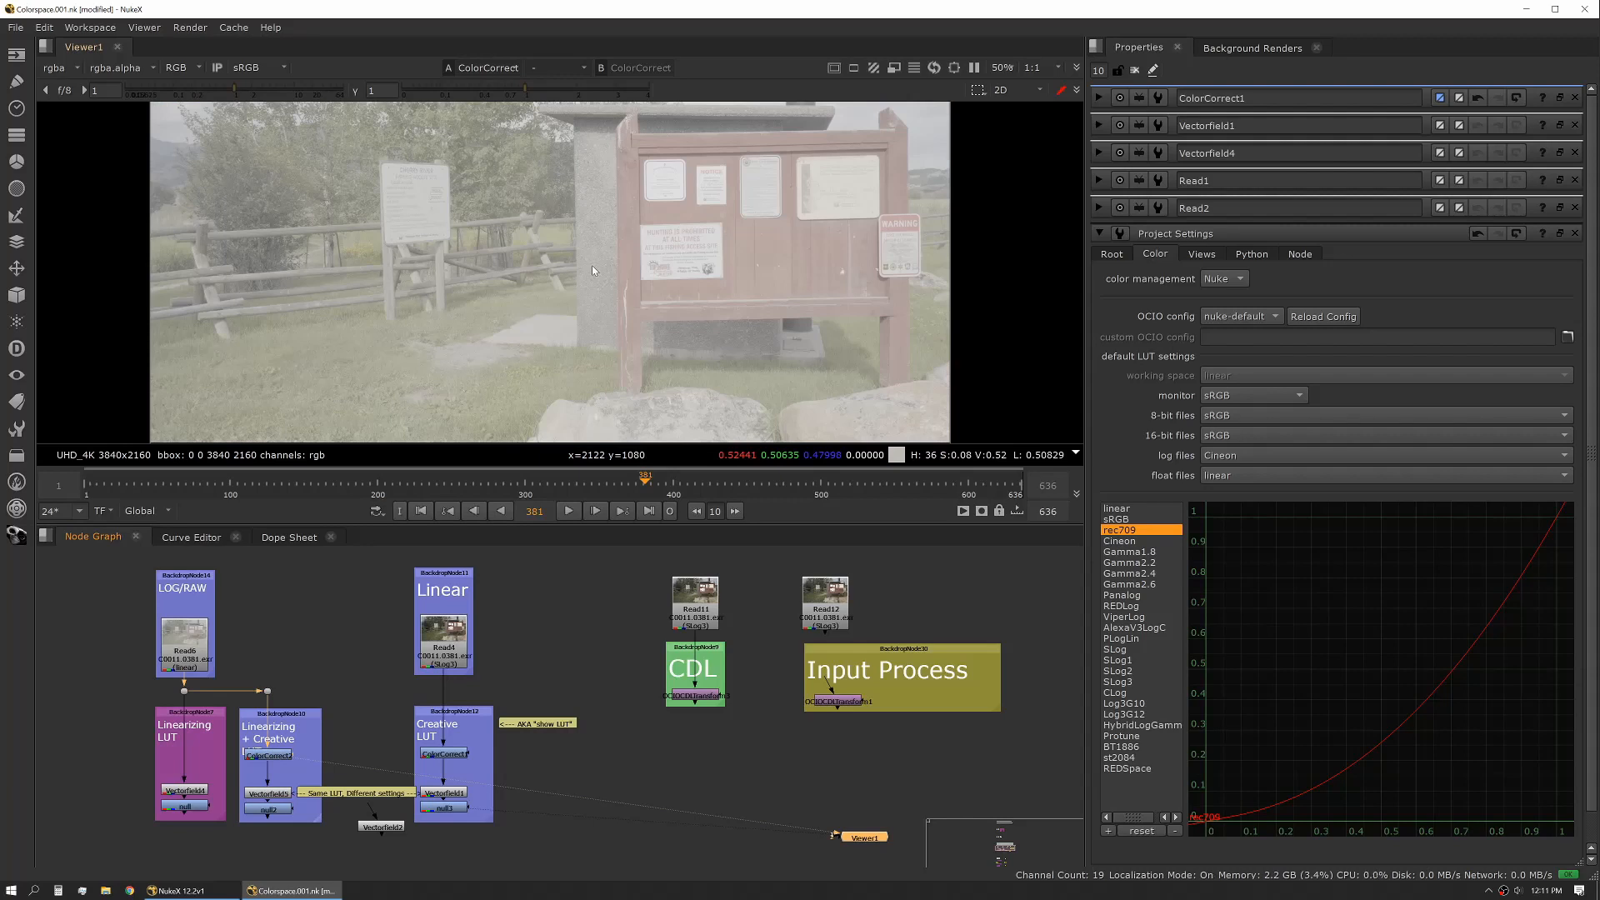
pyautogui.moveTo(570, 541)
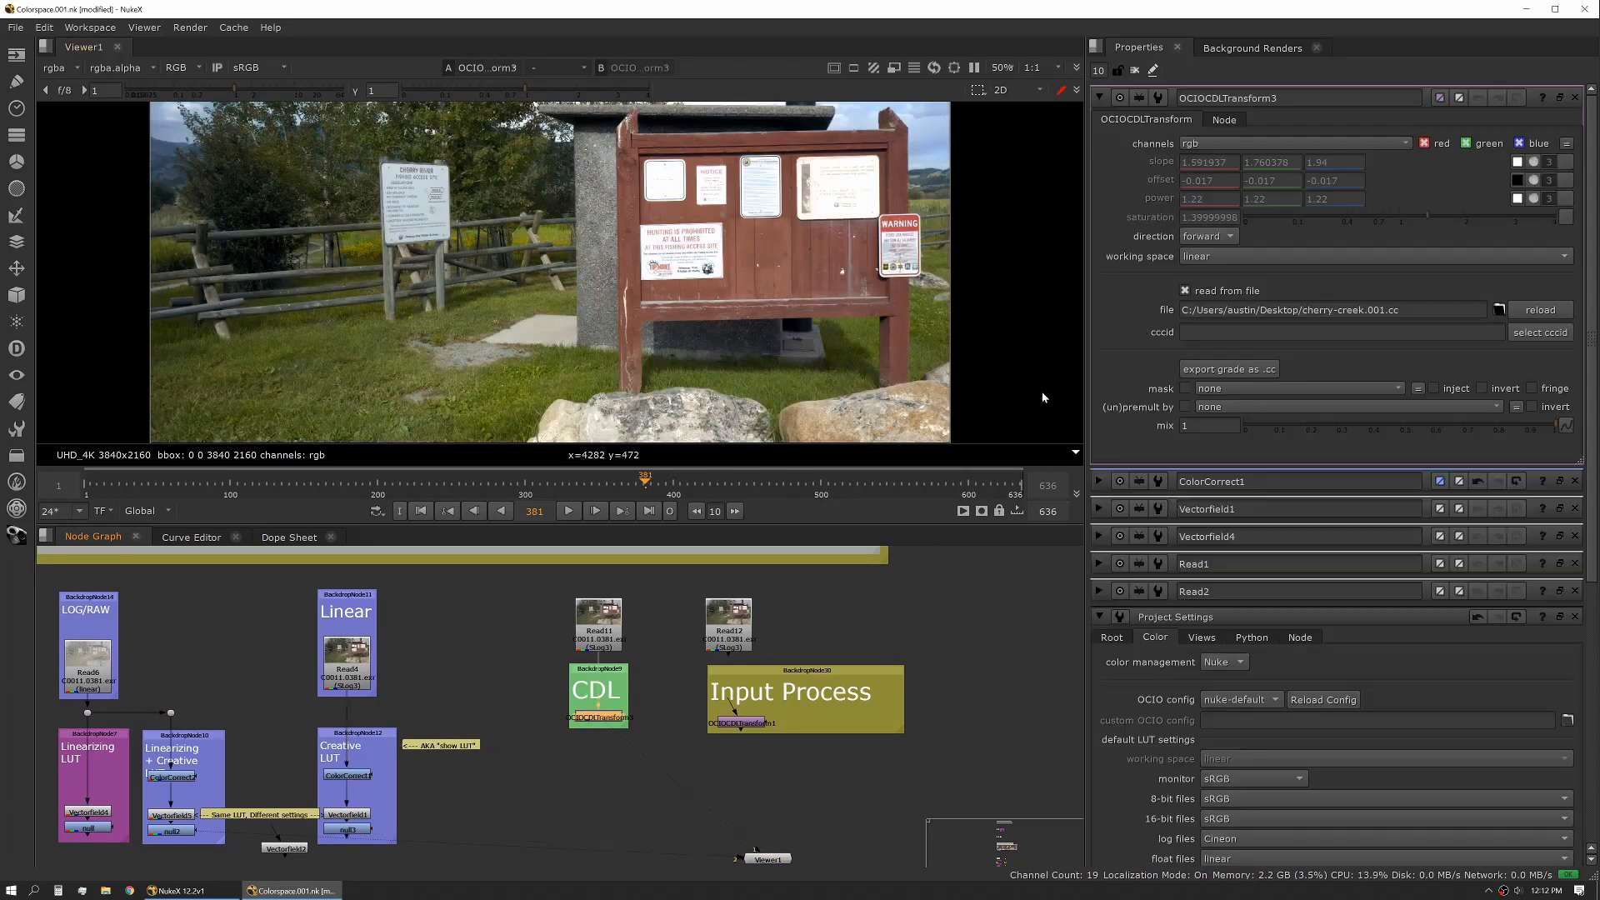
pyautogui.moveTo(1265, 217)
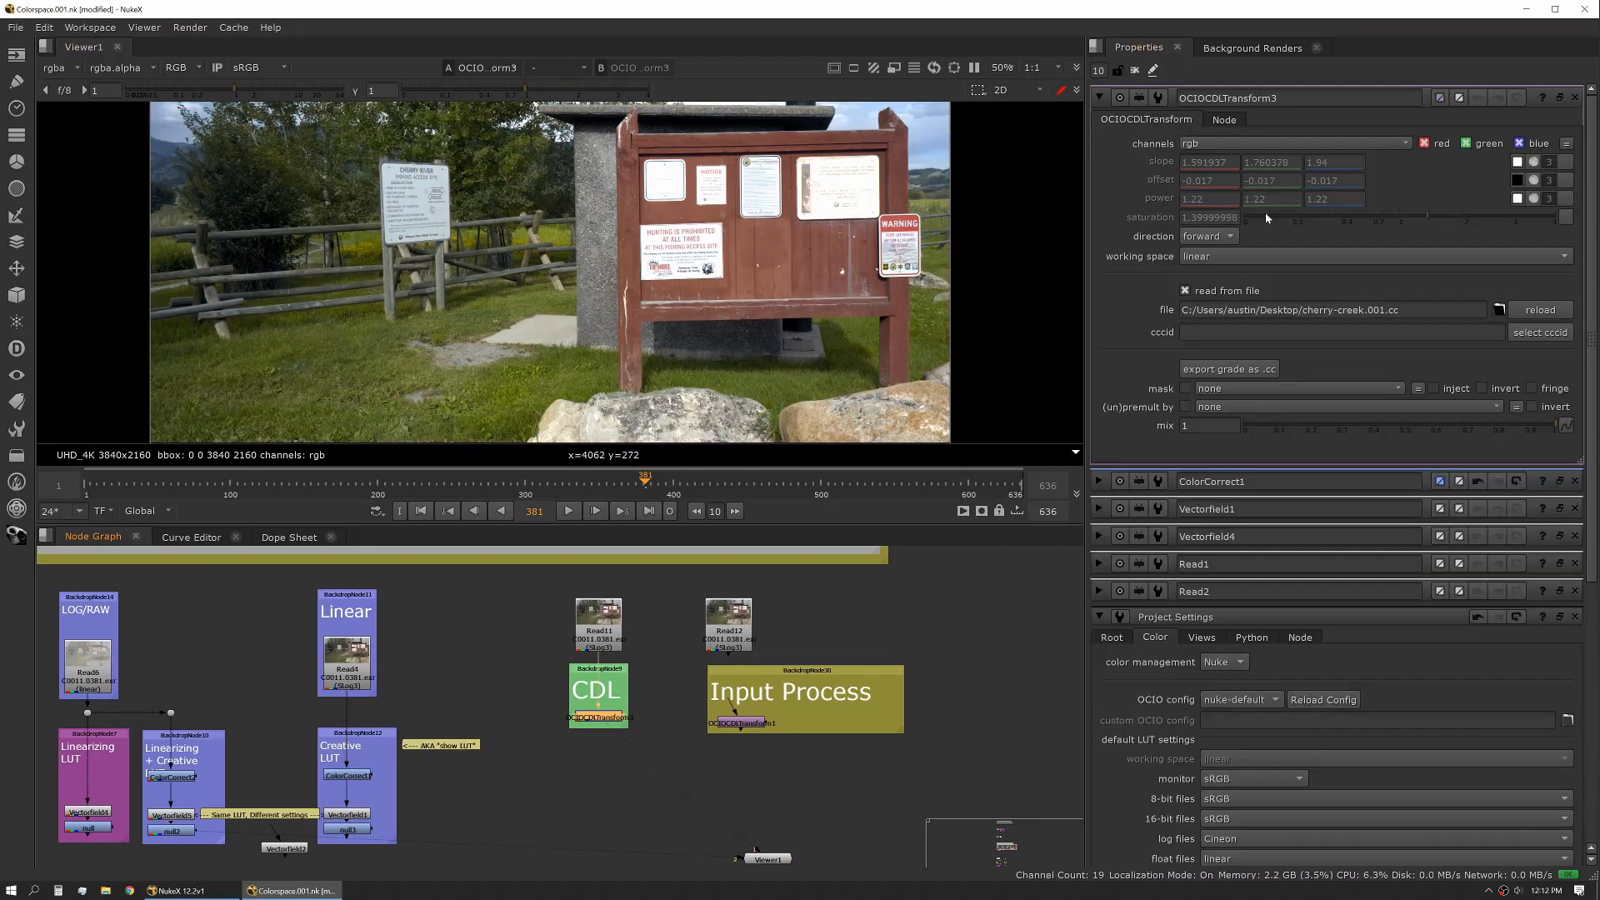
pyautogui.moveTo(467, 802)
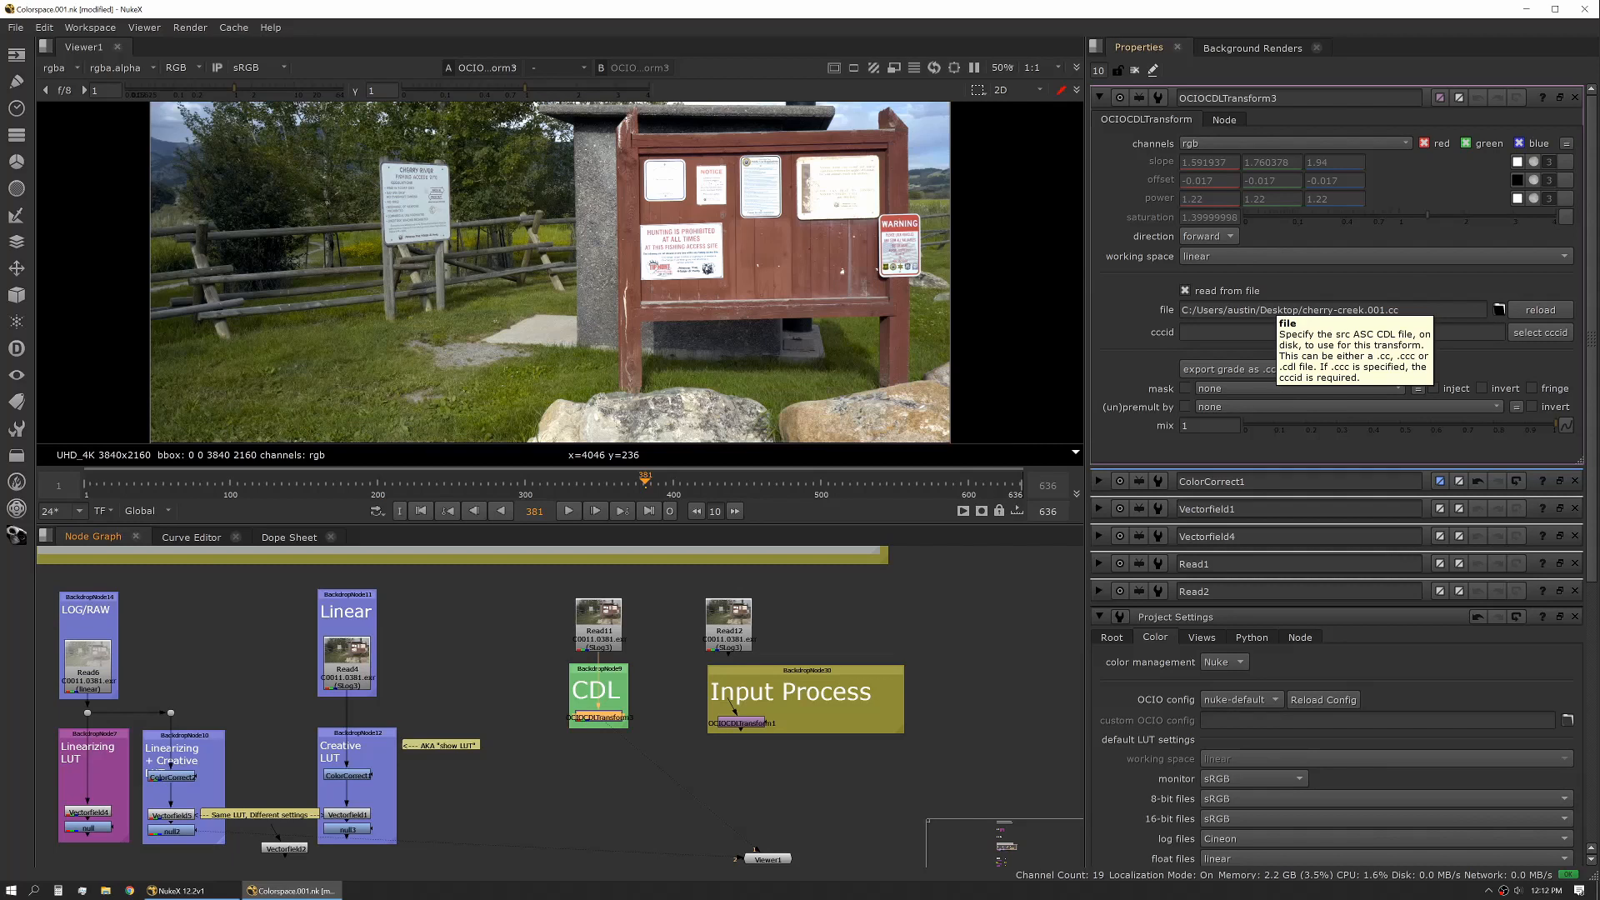
pyautogui.moveTo(1270, 158)
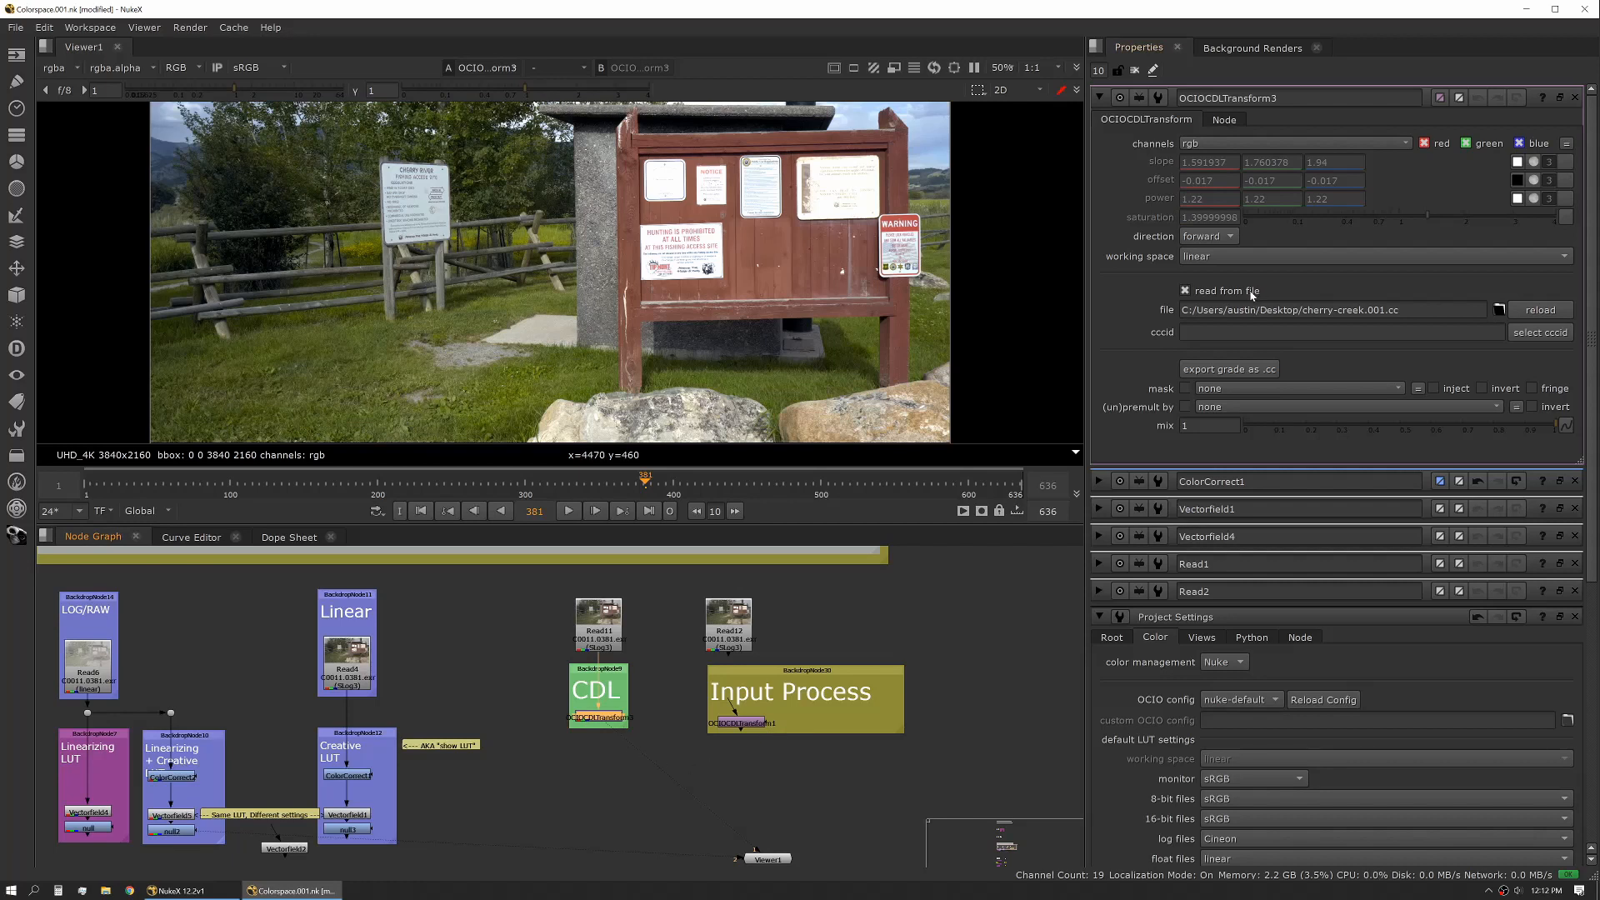
# Toggle OCIOCDLTransform3's 'read from file' off to expose slope/offset/power, then back on.
pyautogui.click(1186, 290)
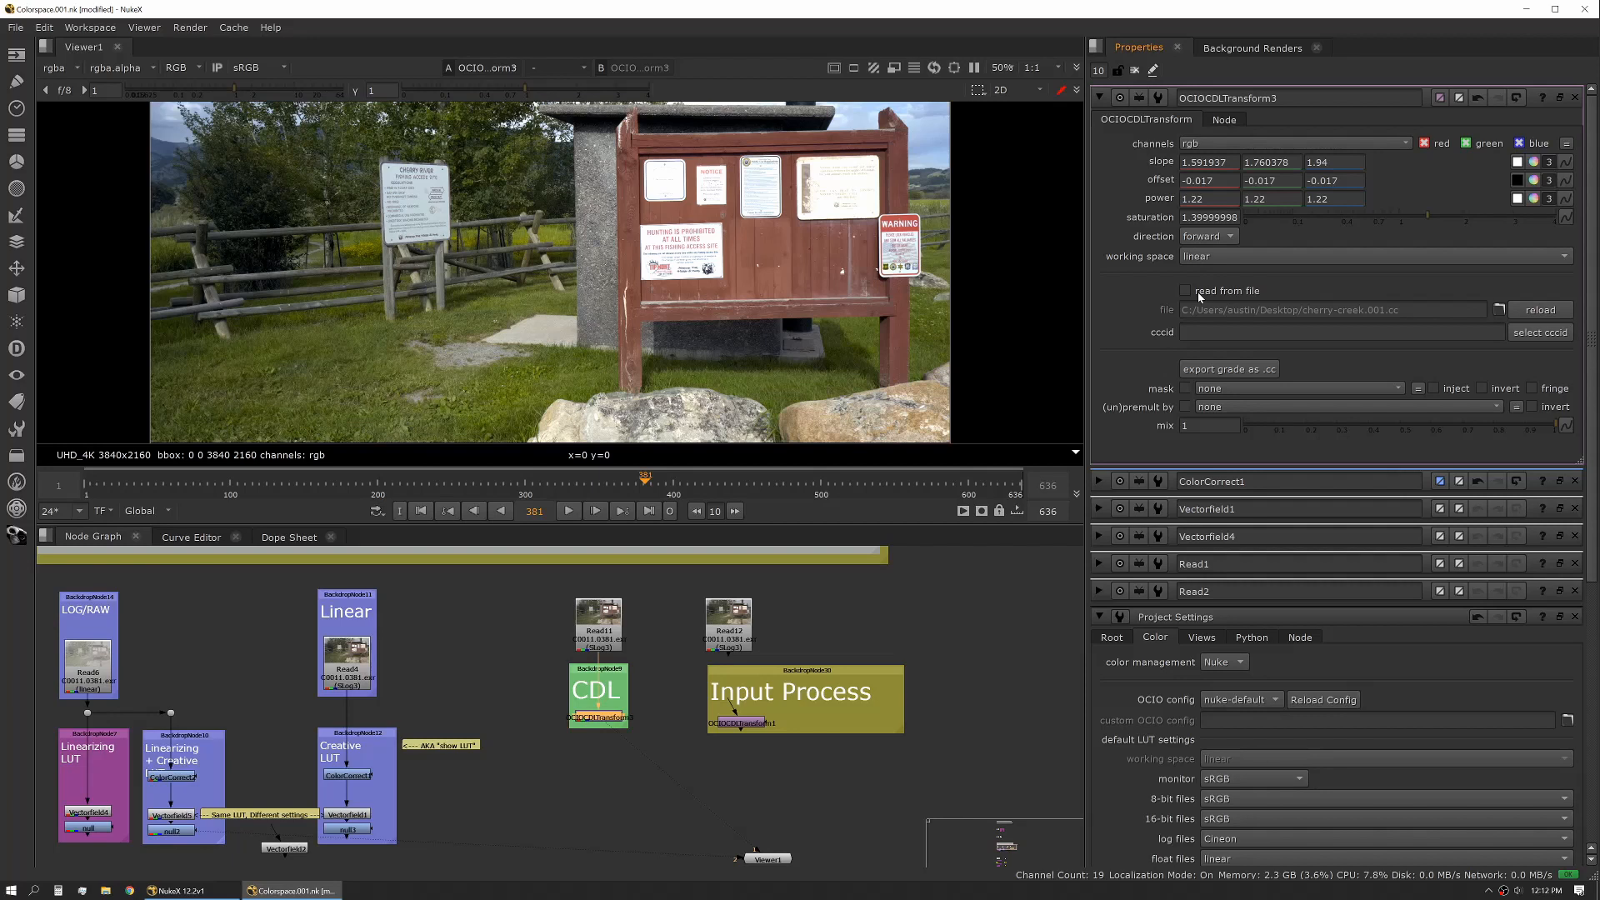
pyautogui.click(1186, 290)
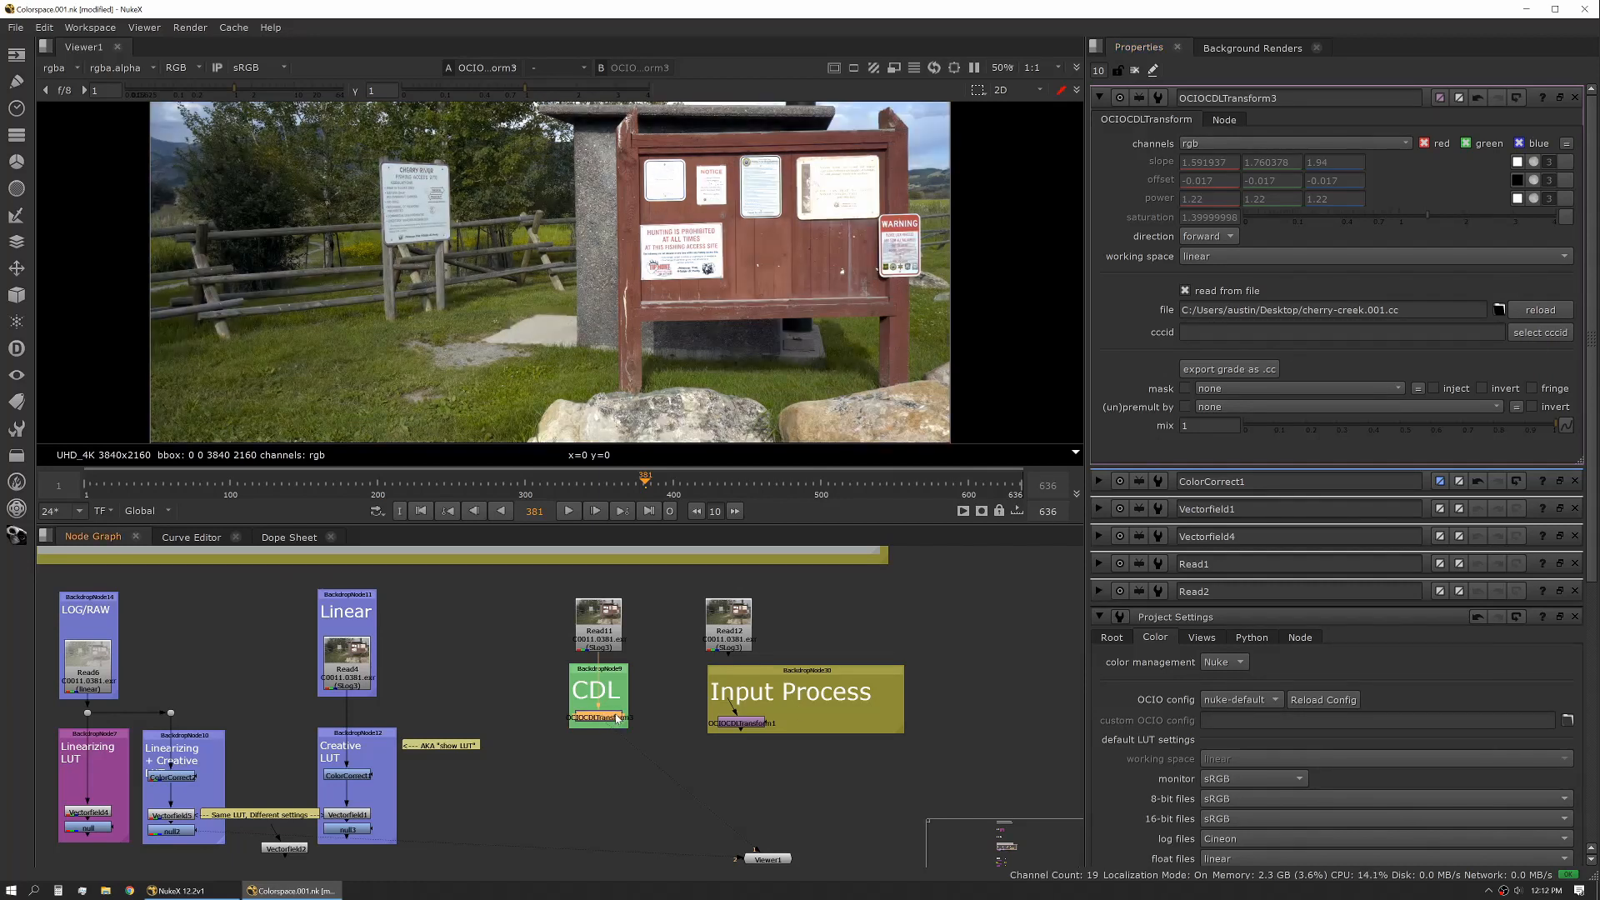
pyautogui.moveTo(579, 270)
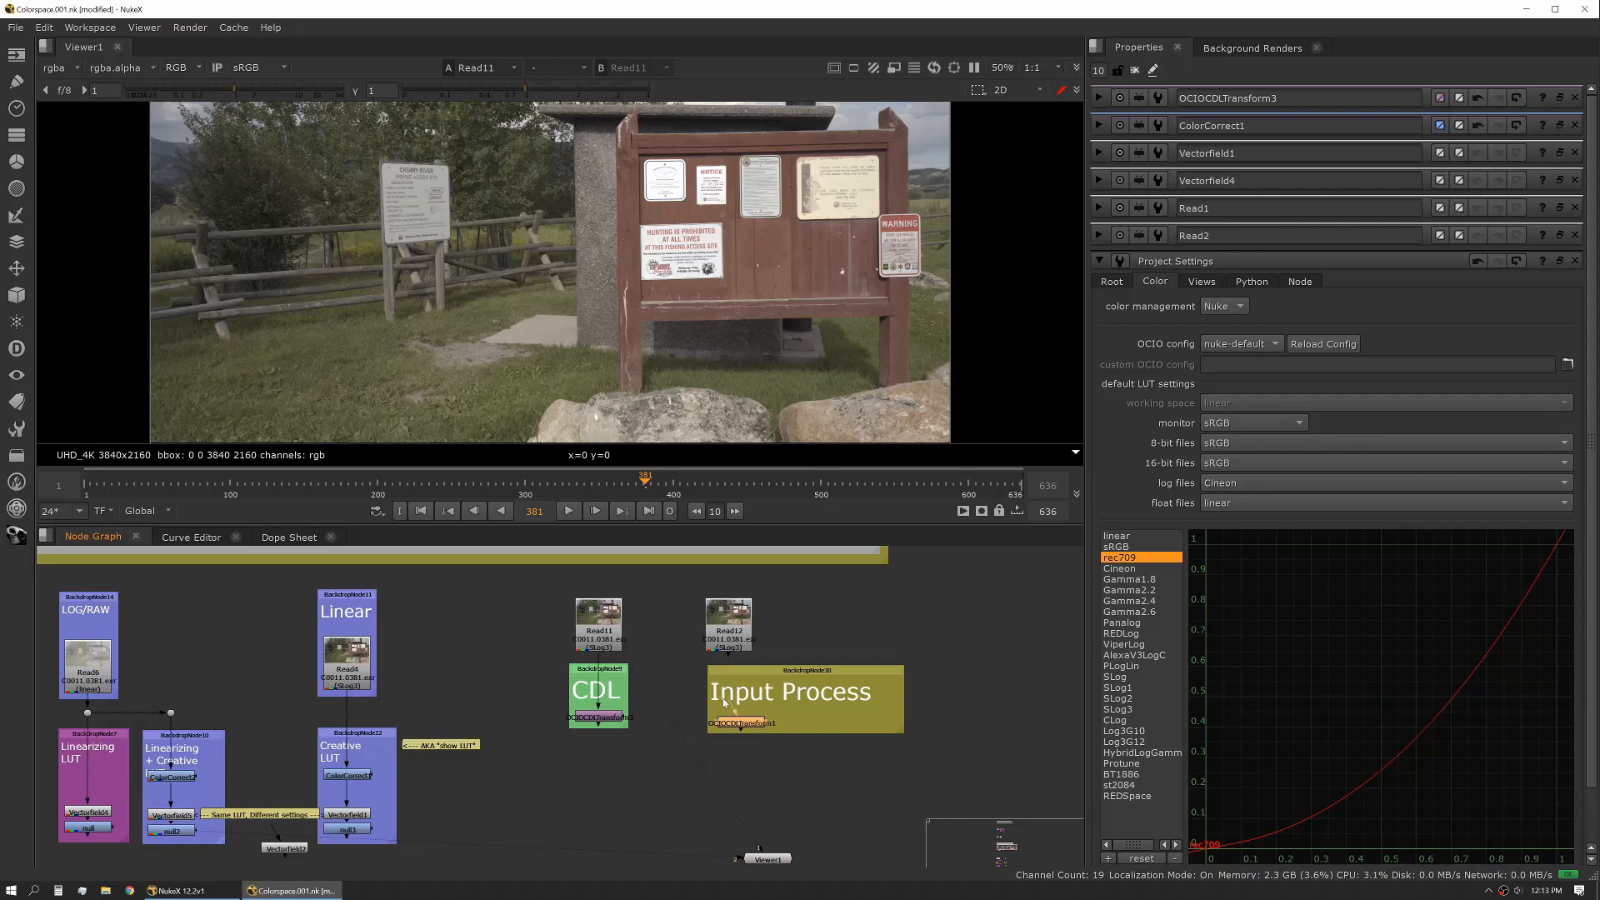
pyautogui.moveTo(66, 35)
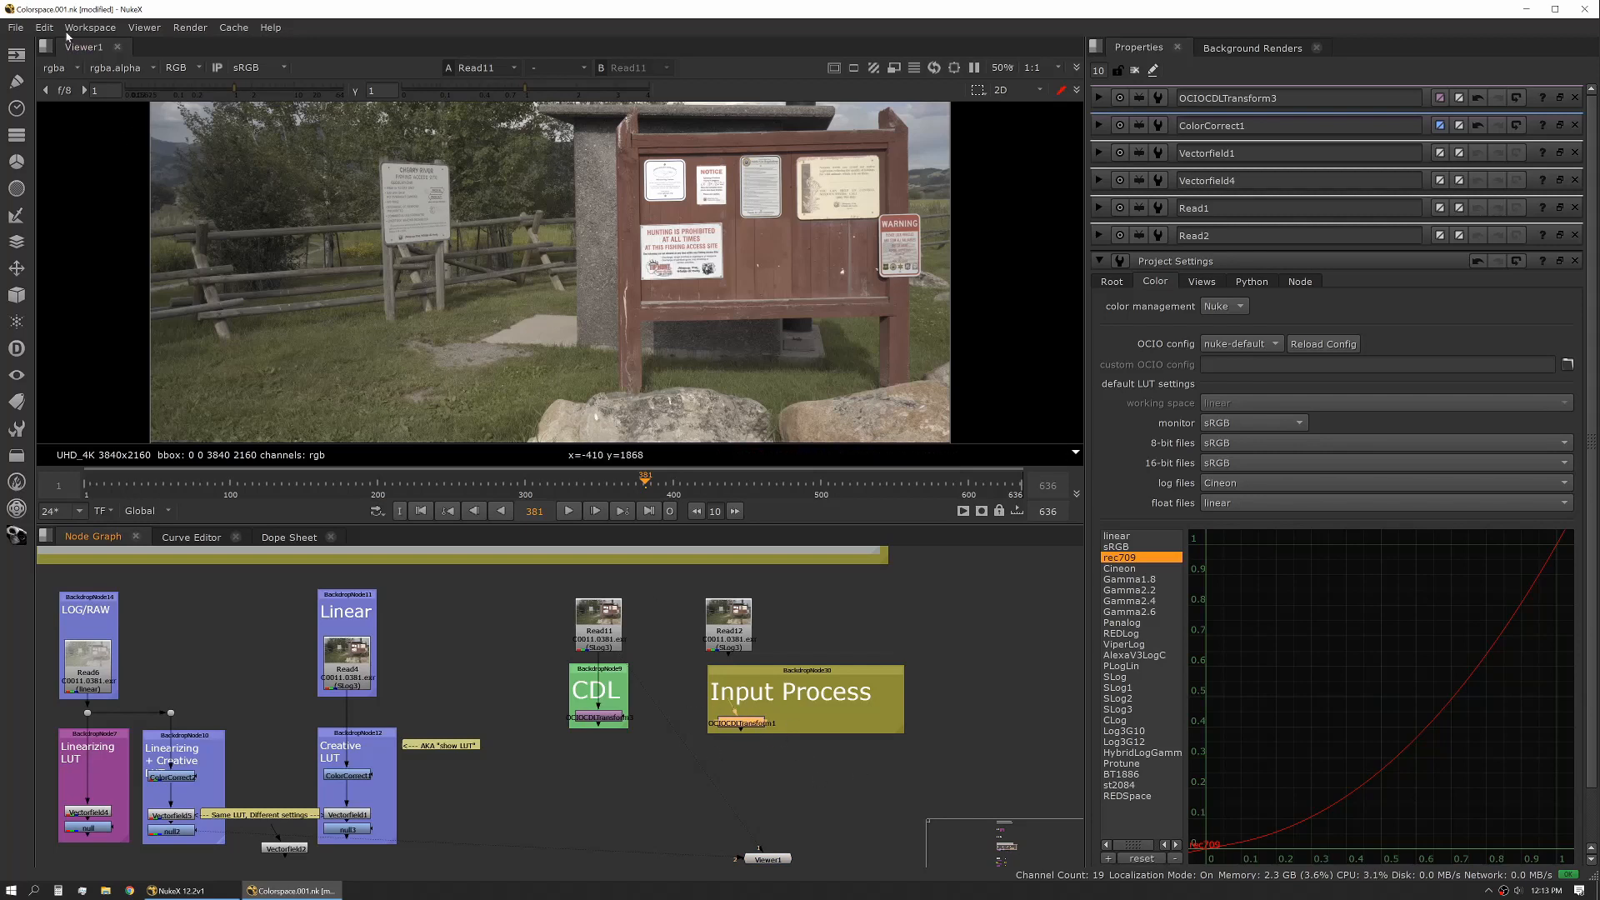
# Set the selected CDL grade as the viewer's input process via Edit > Node > Use as Input Process.
pyautogui.click(43, 28)
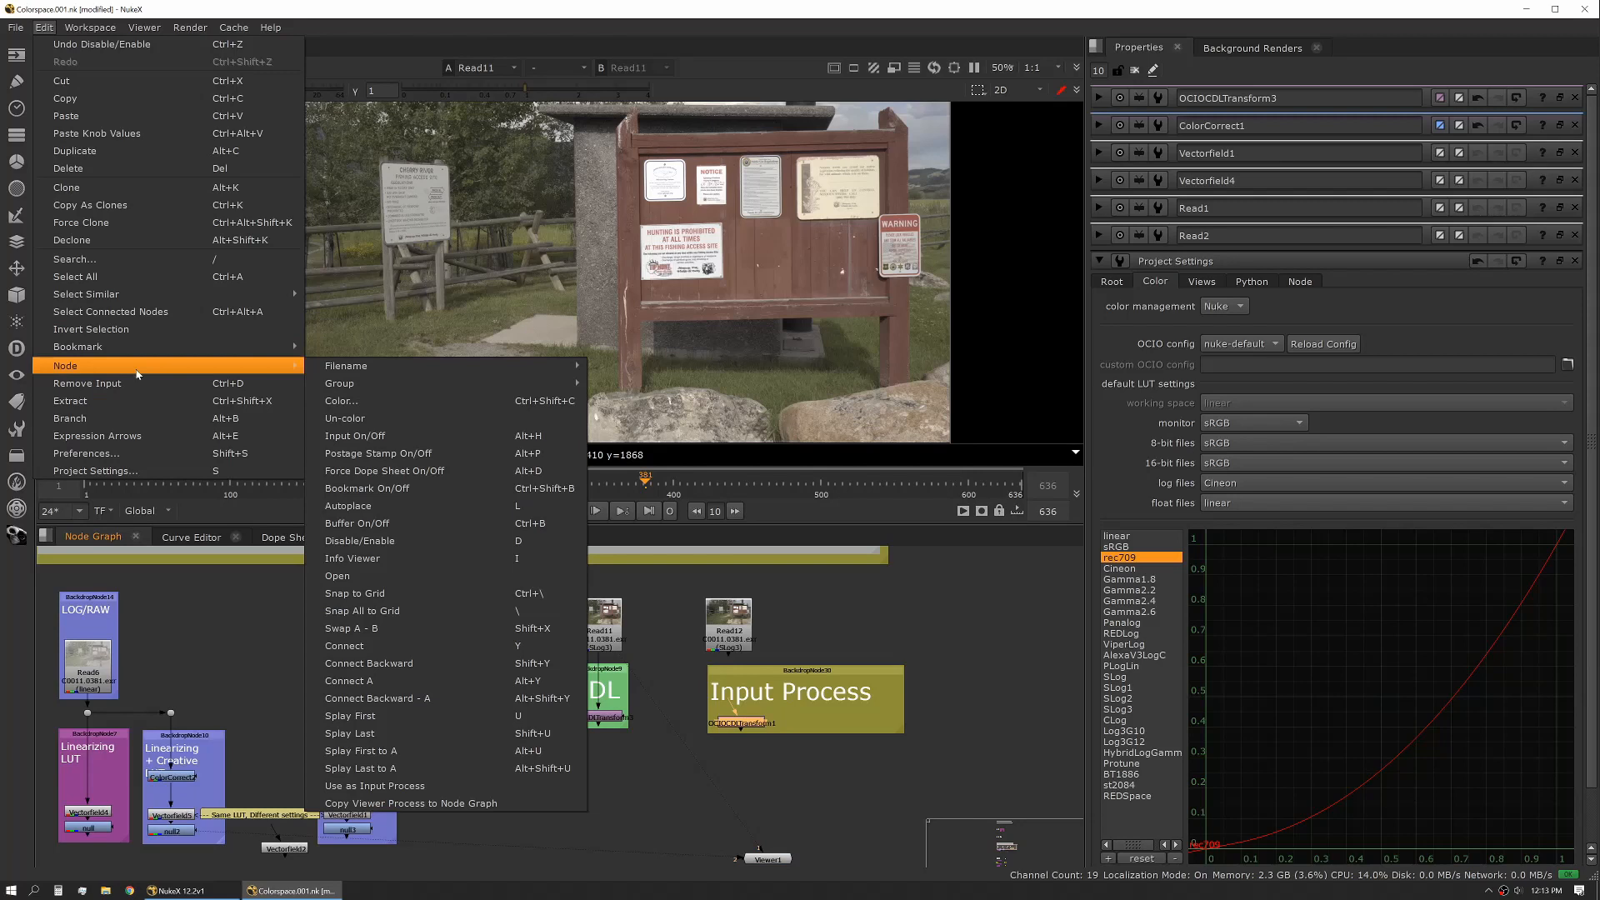
pyautogui.moveTo(372, 785)
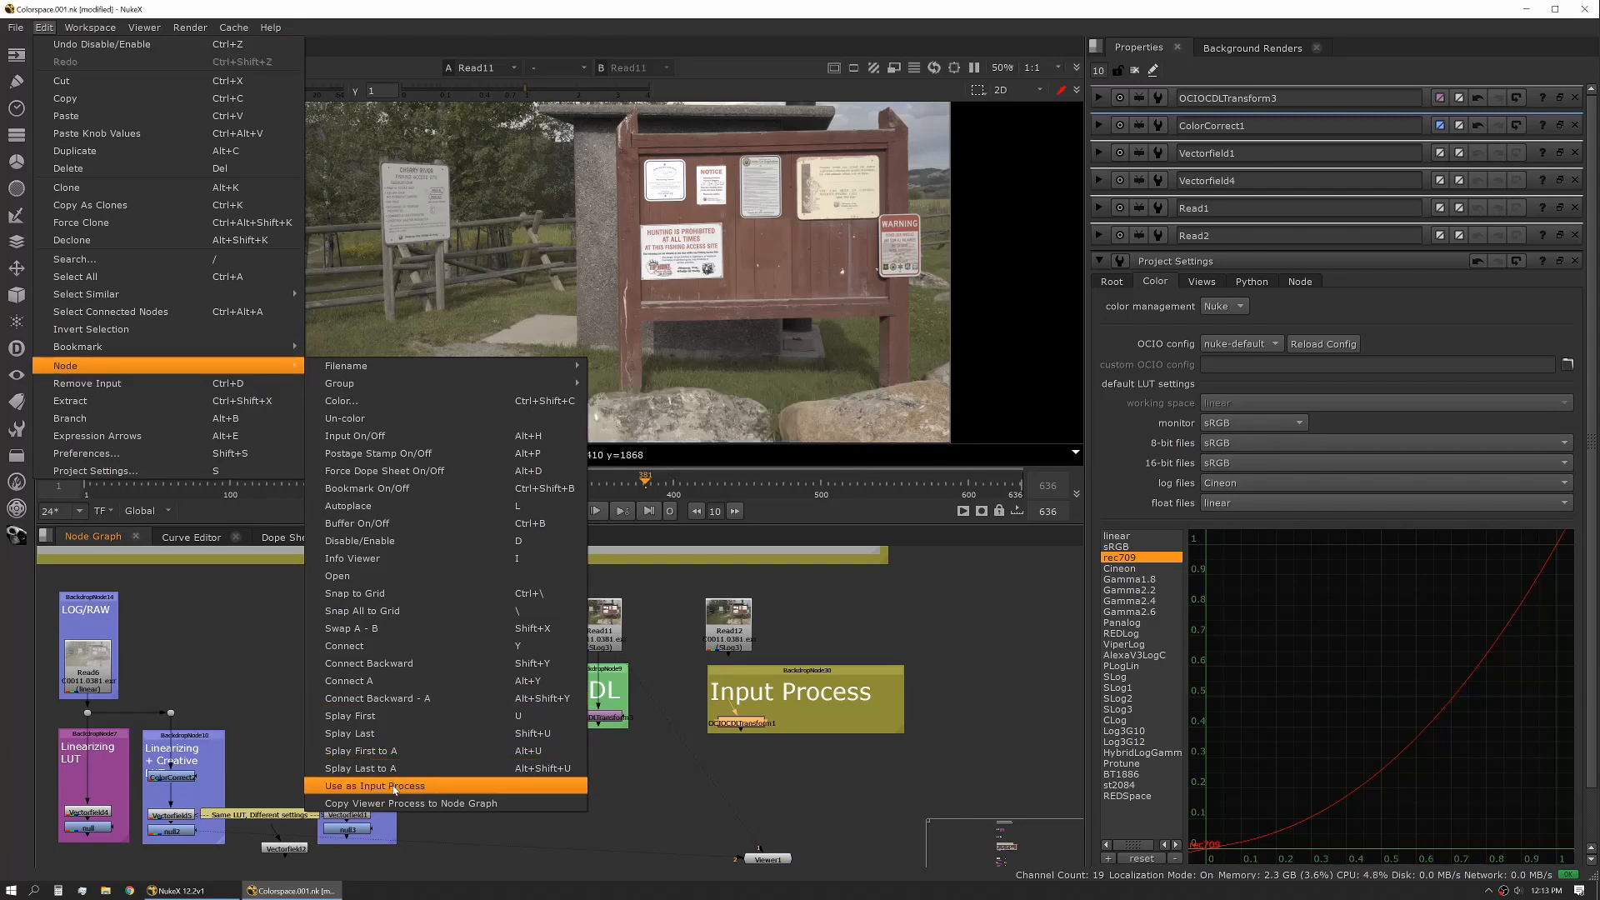
pyautogui.click(374, 786)
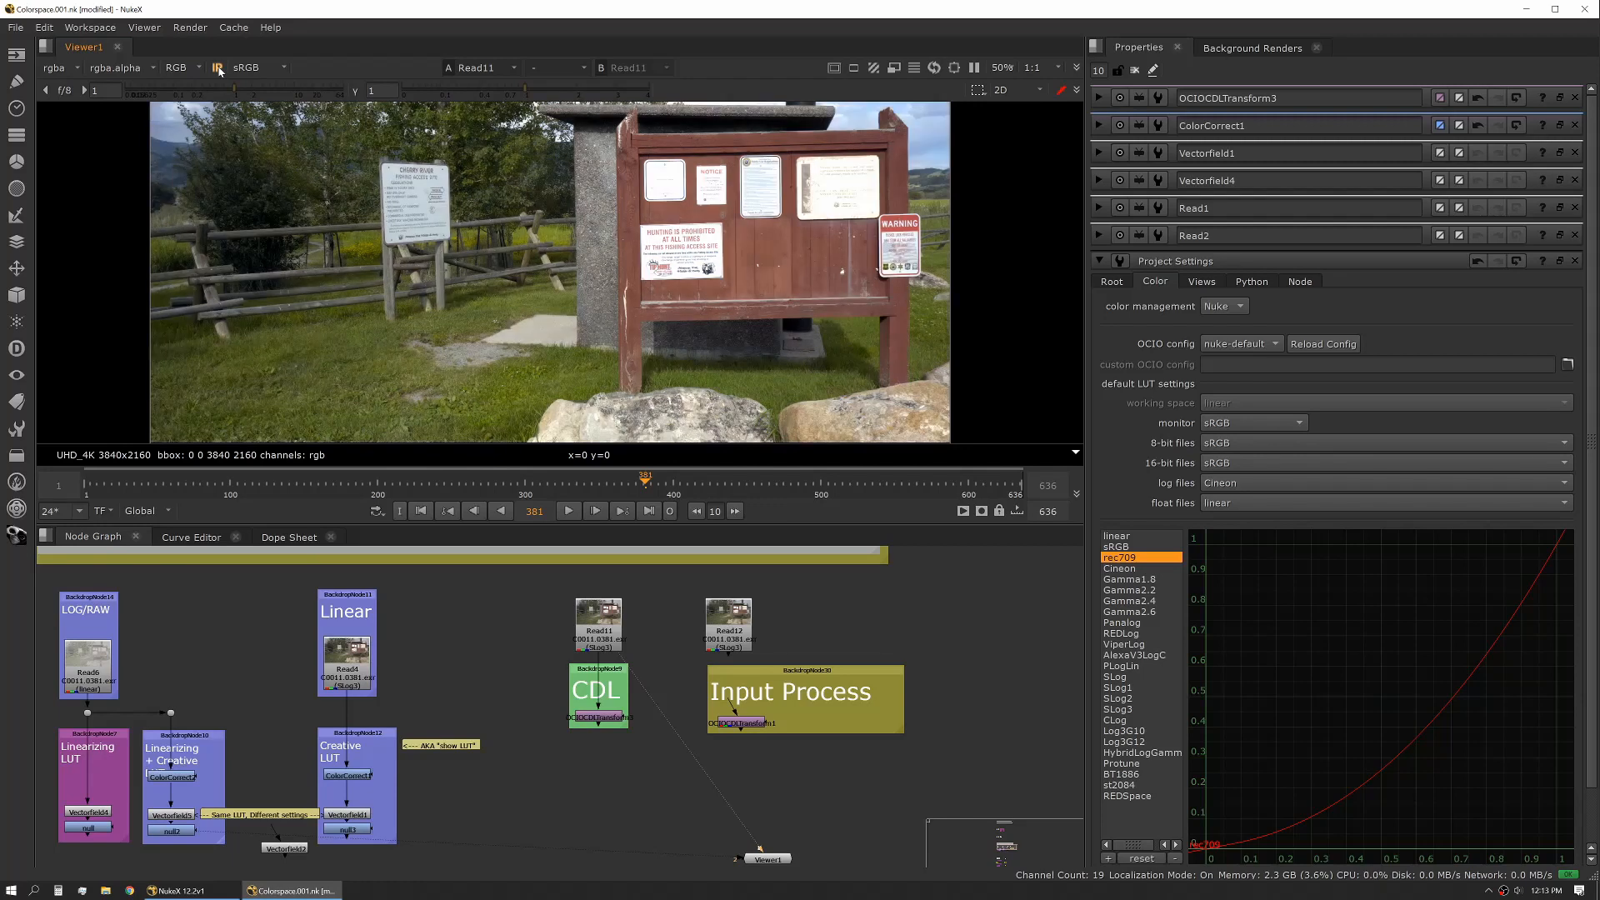
pyautogui.moveTo(598, 330)
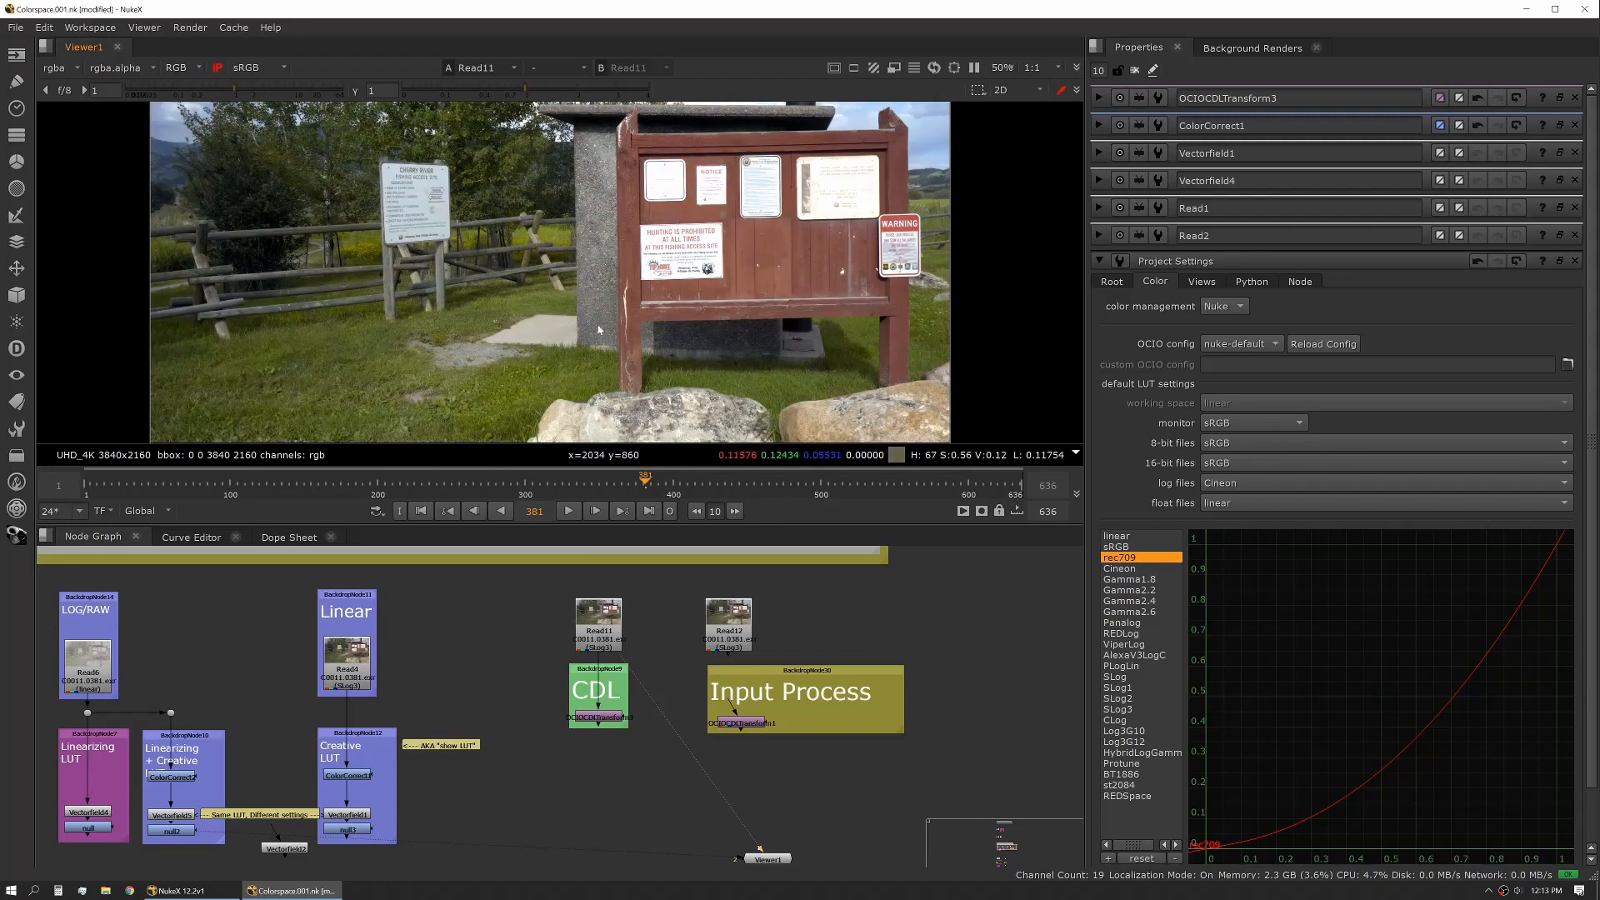
pyautogui.moveTo(622, 396)
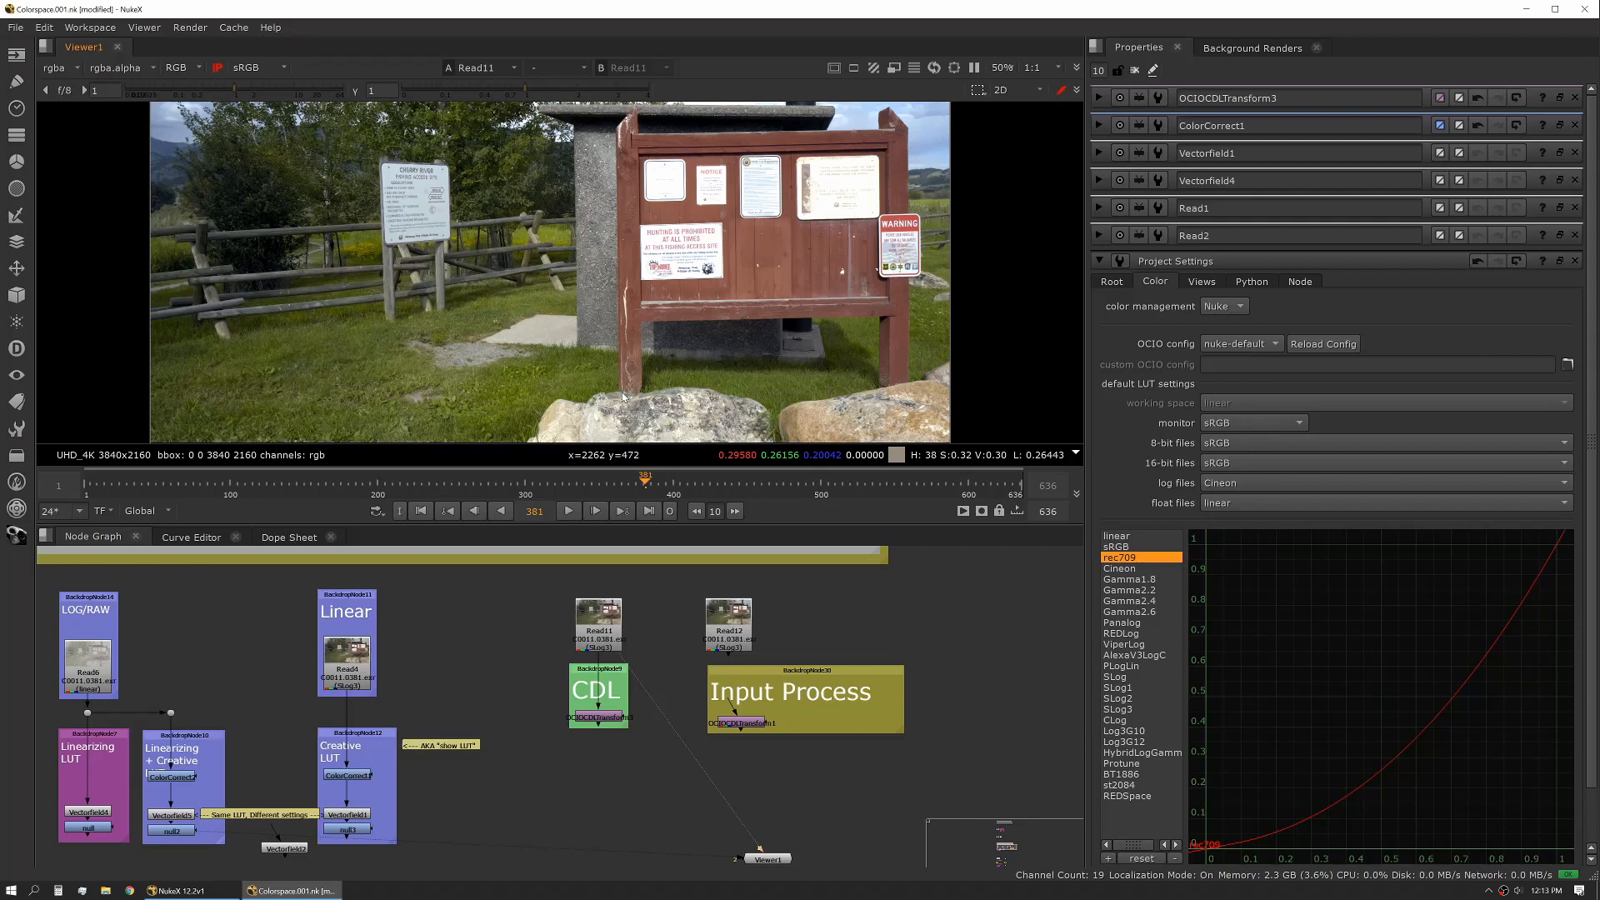
pyautogui.moveTo(662, 643)
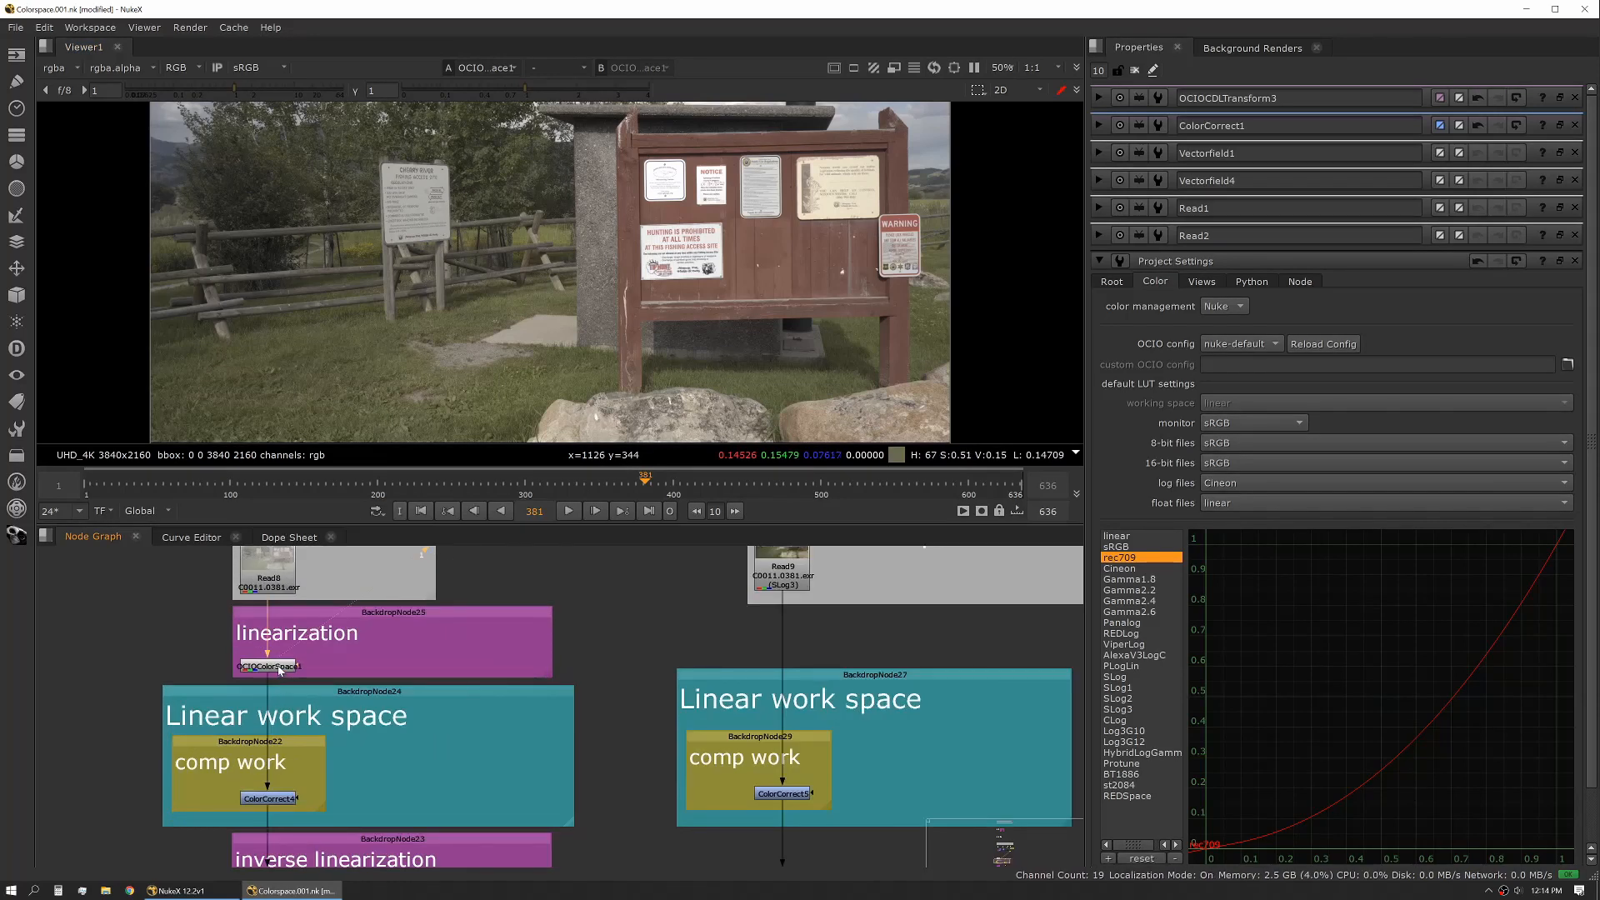
# Show OCIOColorSpace1's properties converting SLog3 in to scene_linear out.
pyautogui.click(270, 667)
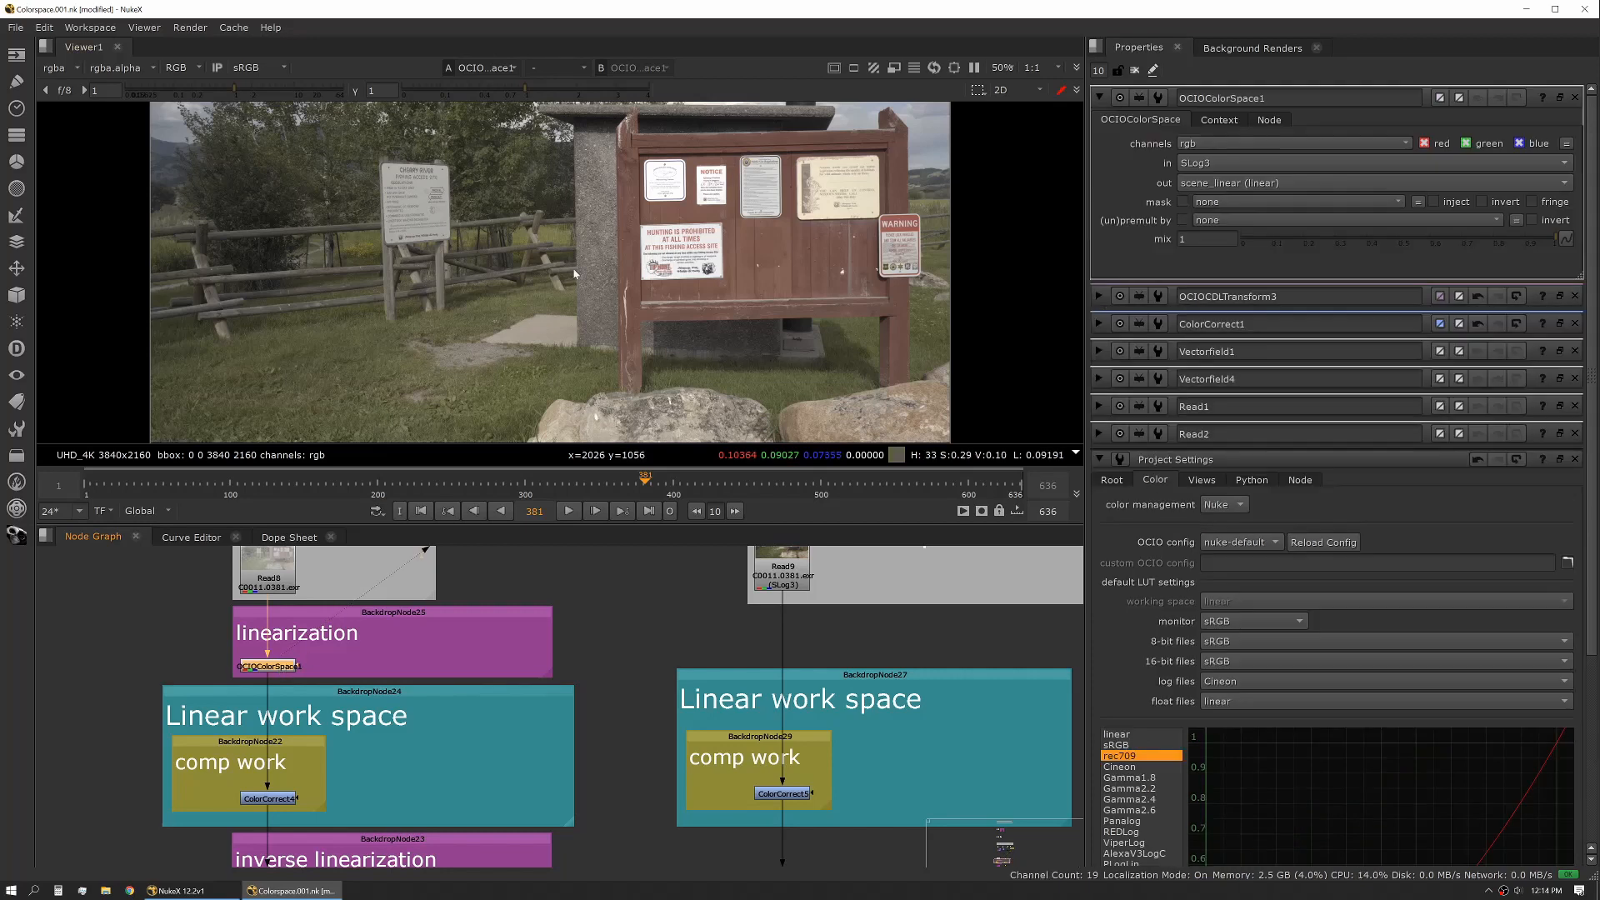
pyautogui.moveTo(548, 309)
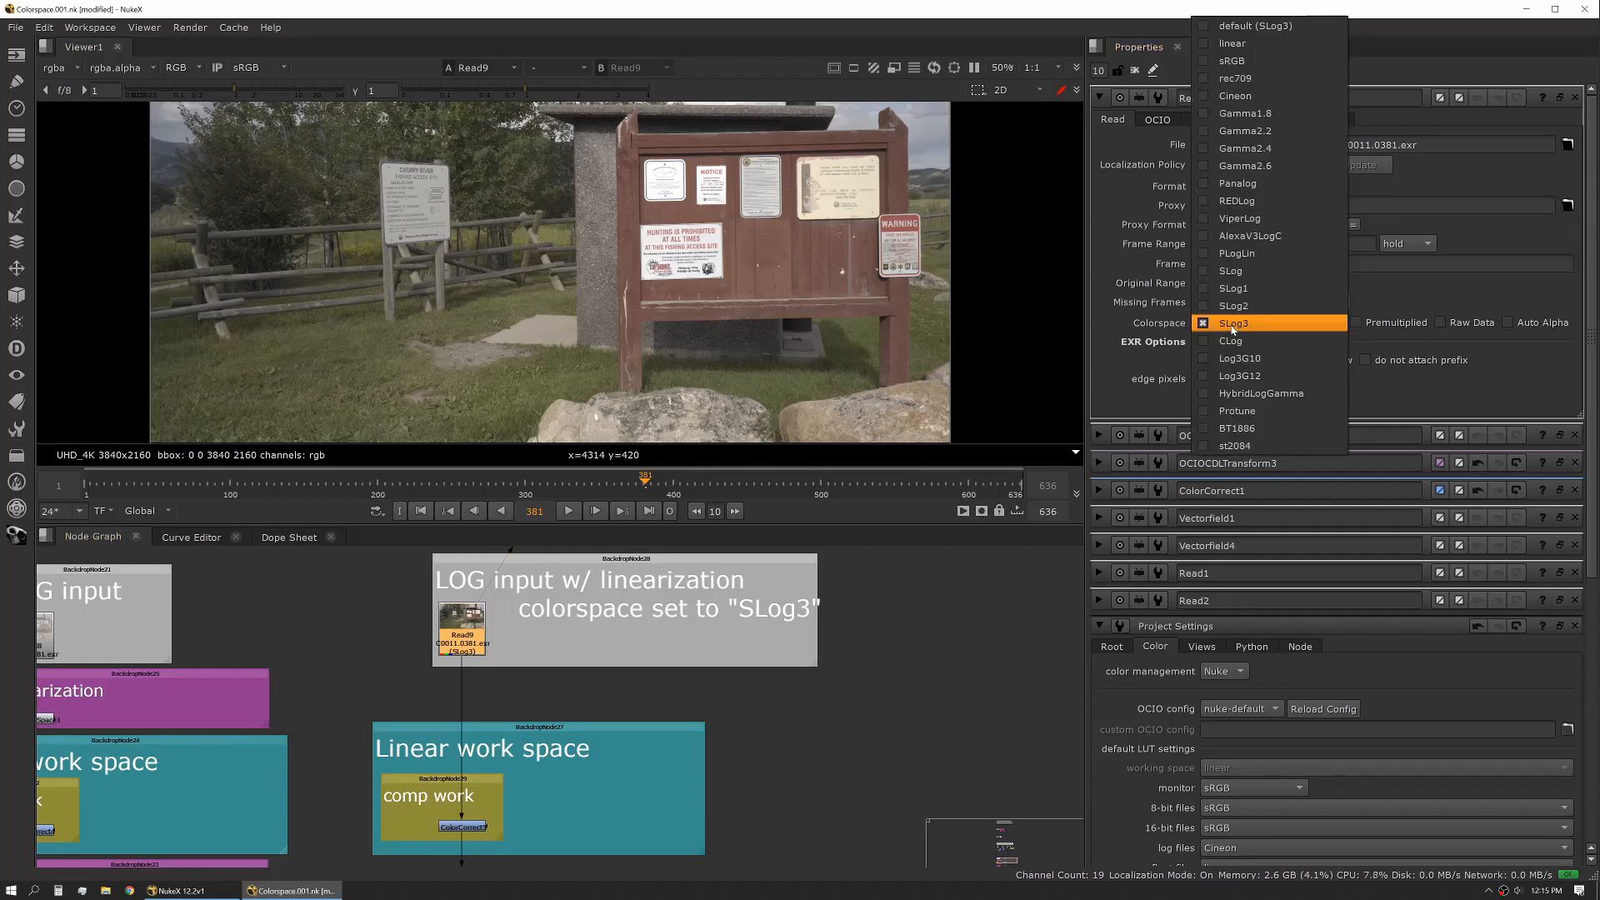
# Leave Read9 on SLog3 and reveal Write2 writing 16-bit half EXR in SLog3 colorspace.
pyautogui.click(1235, 322)
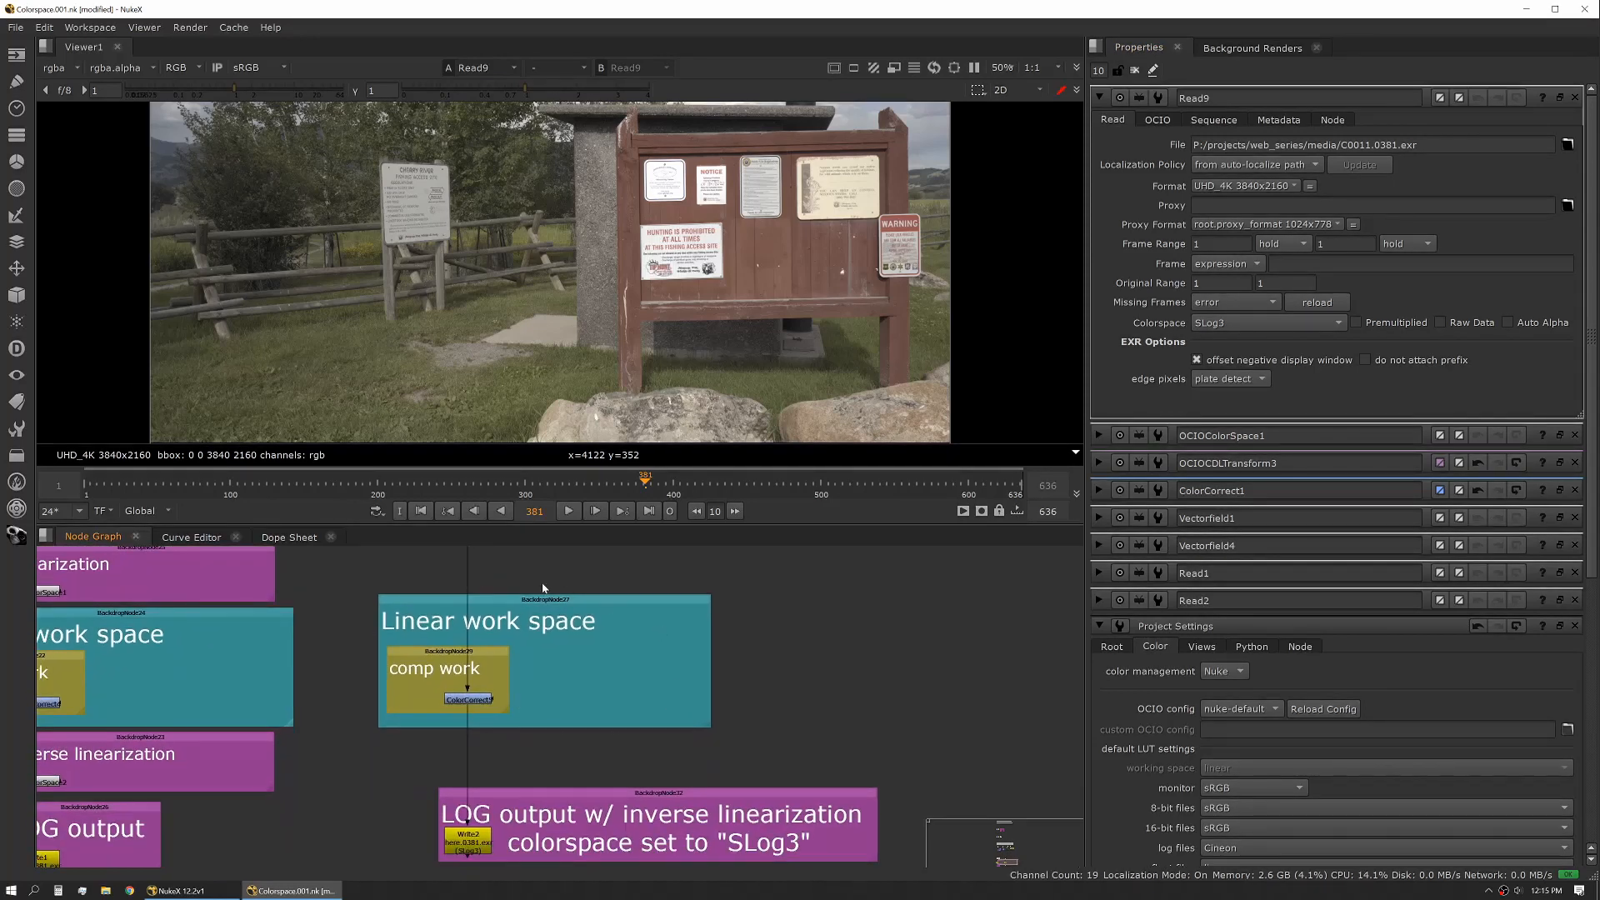
pyautogui.moveTo(586, 701)
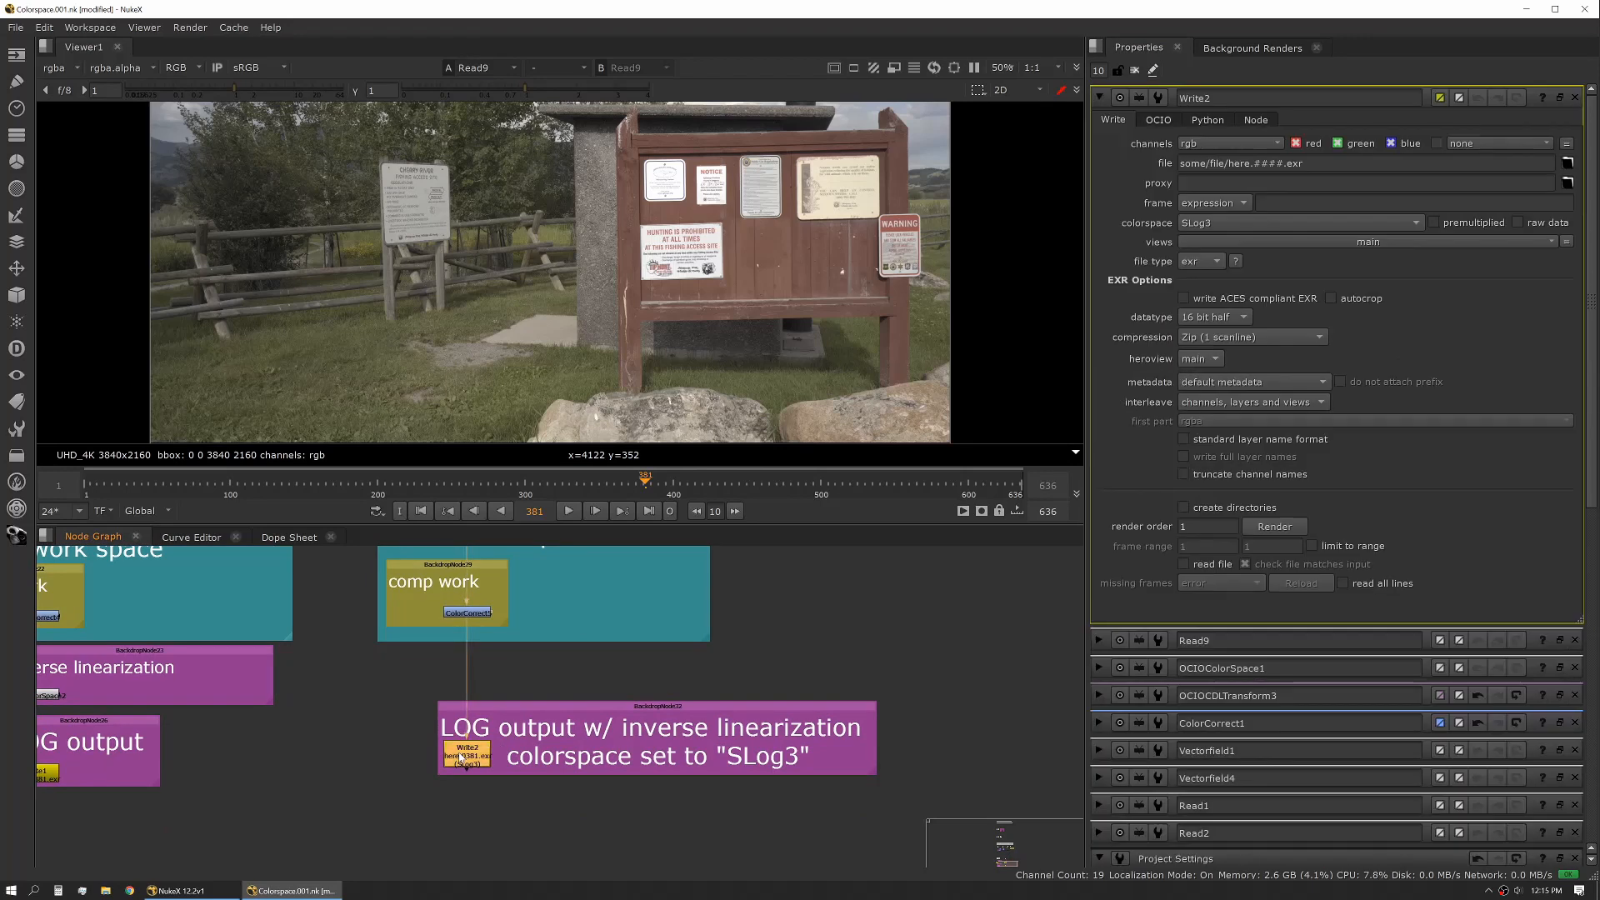
pyautogui.moveTo(1297, 335)
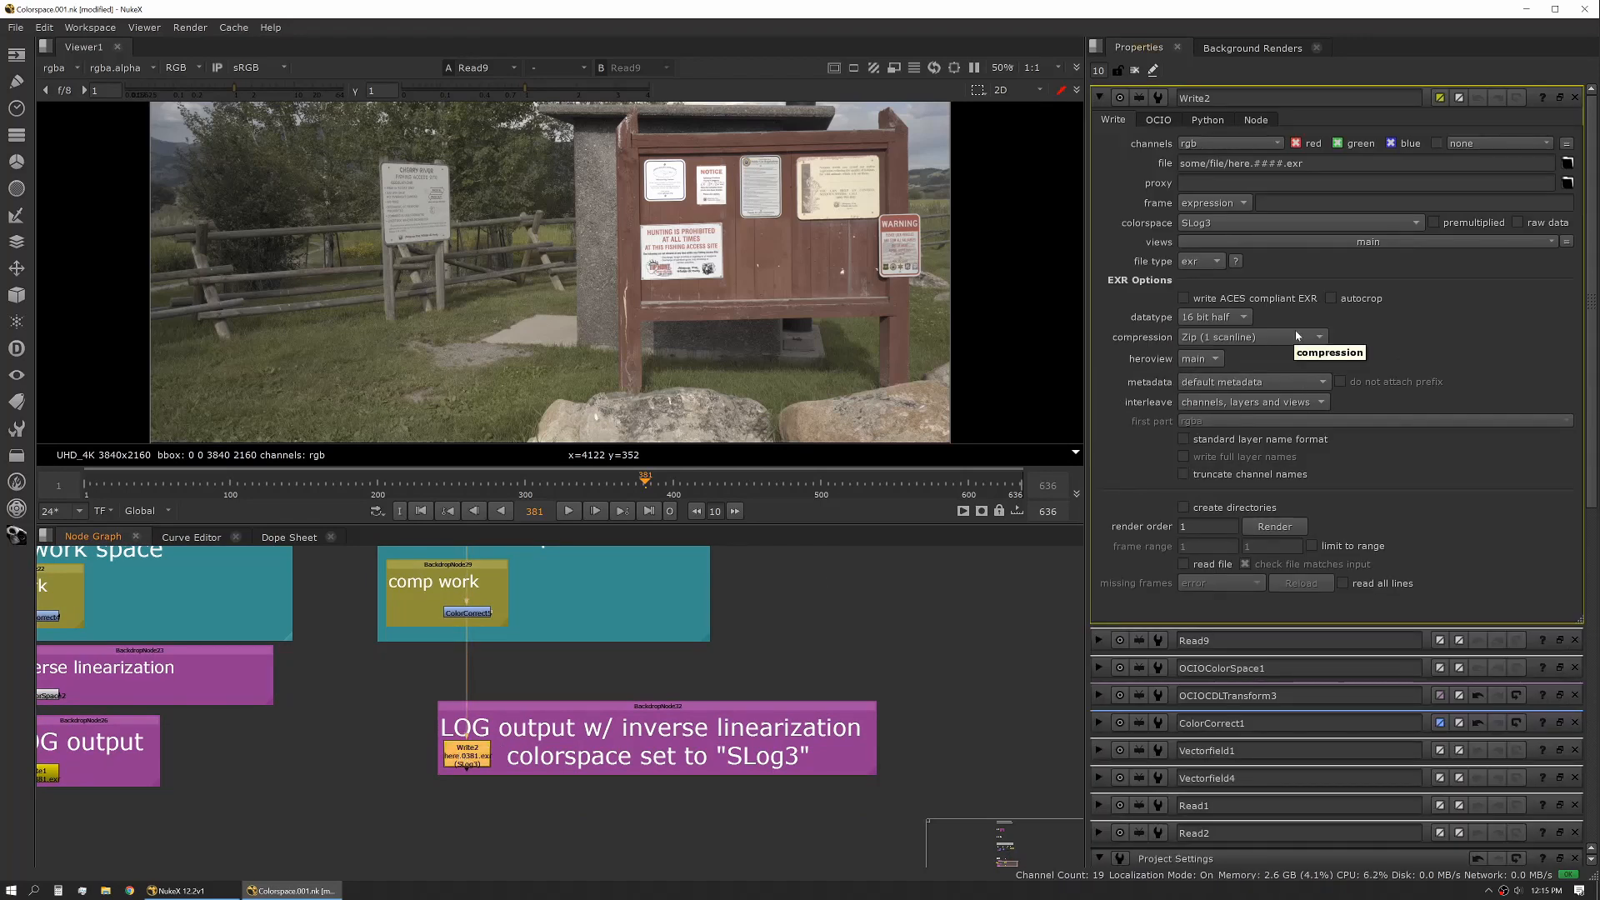
pyautogui.moveTo(1272, 365)
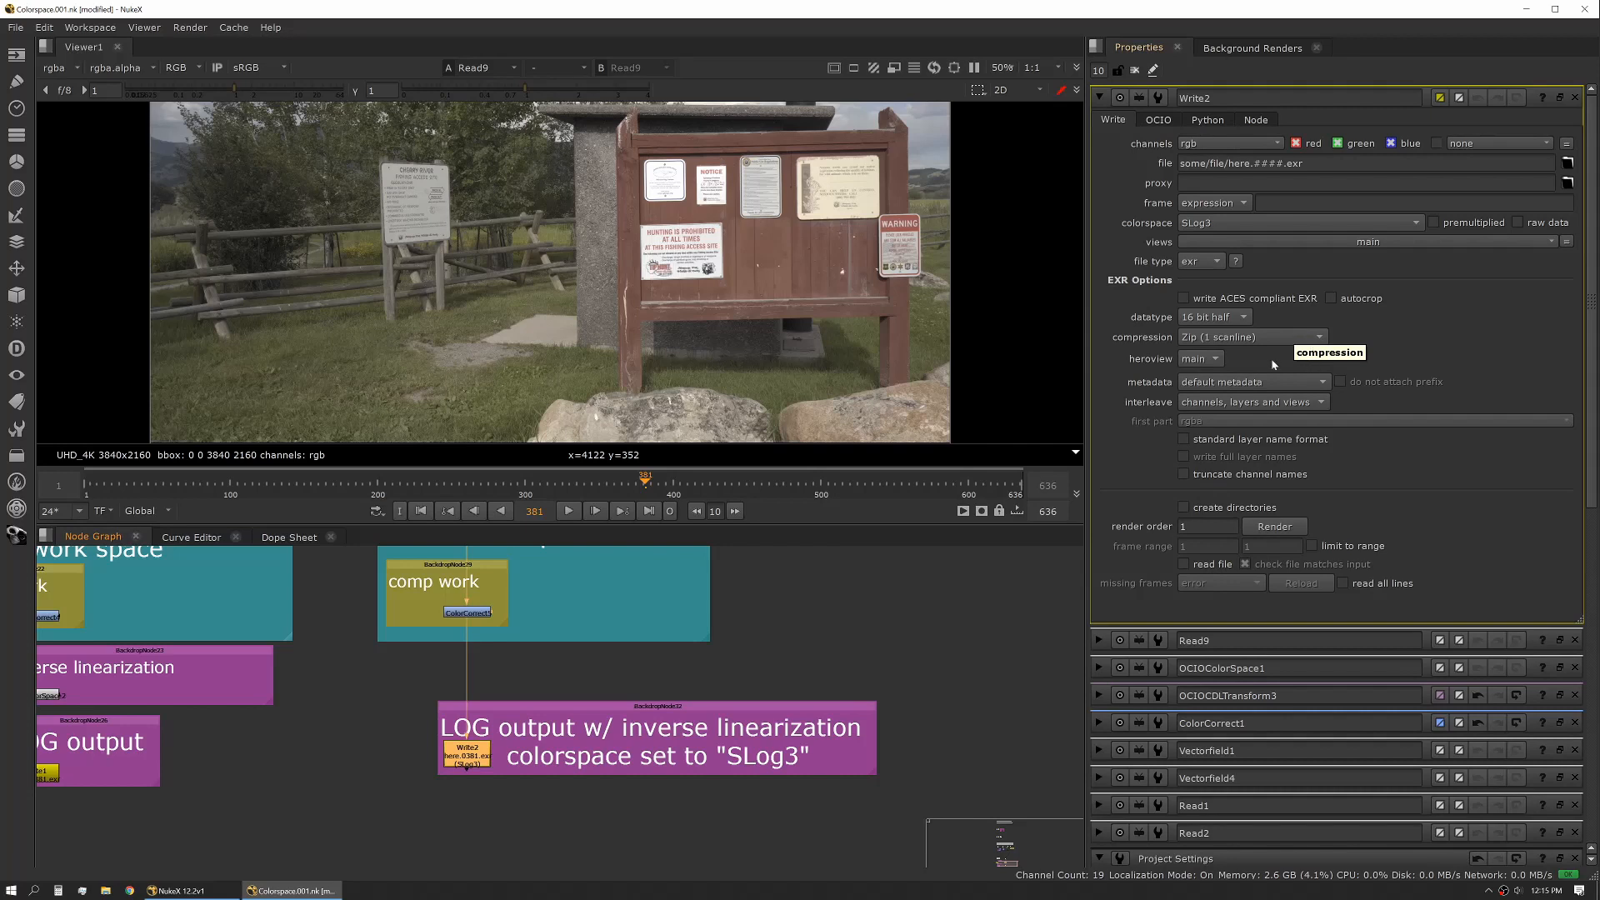
pyautogui.moveTo(1207, 222)
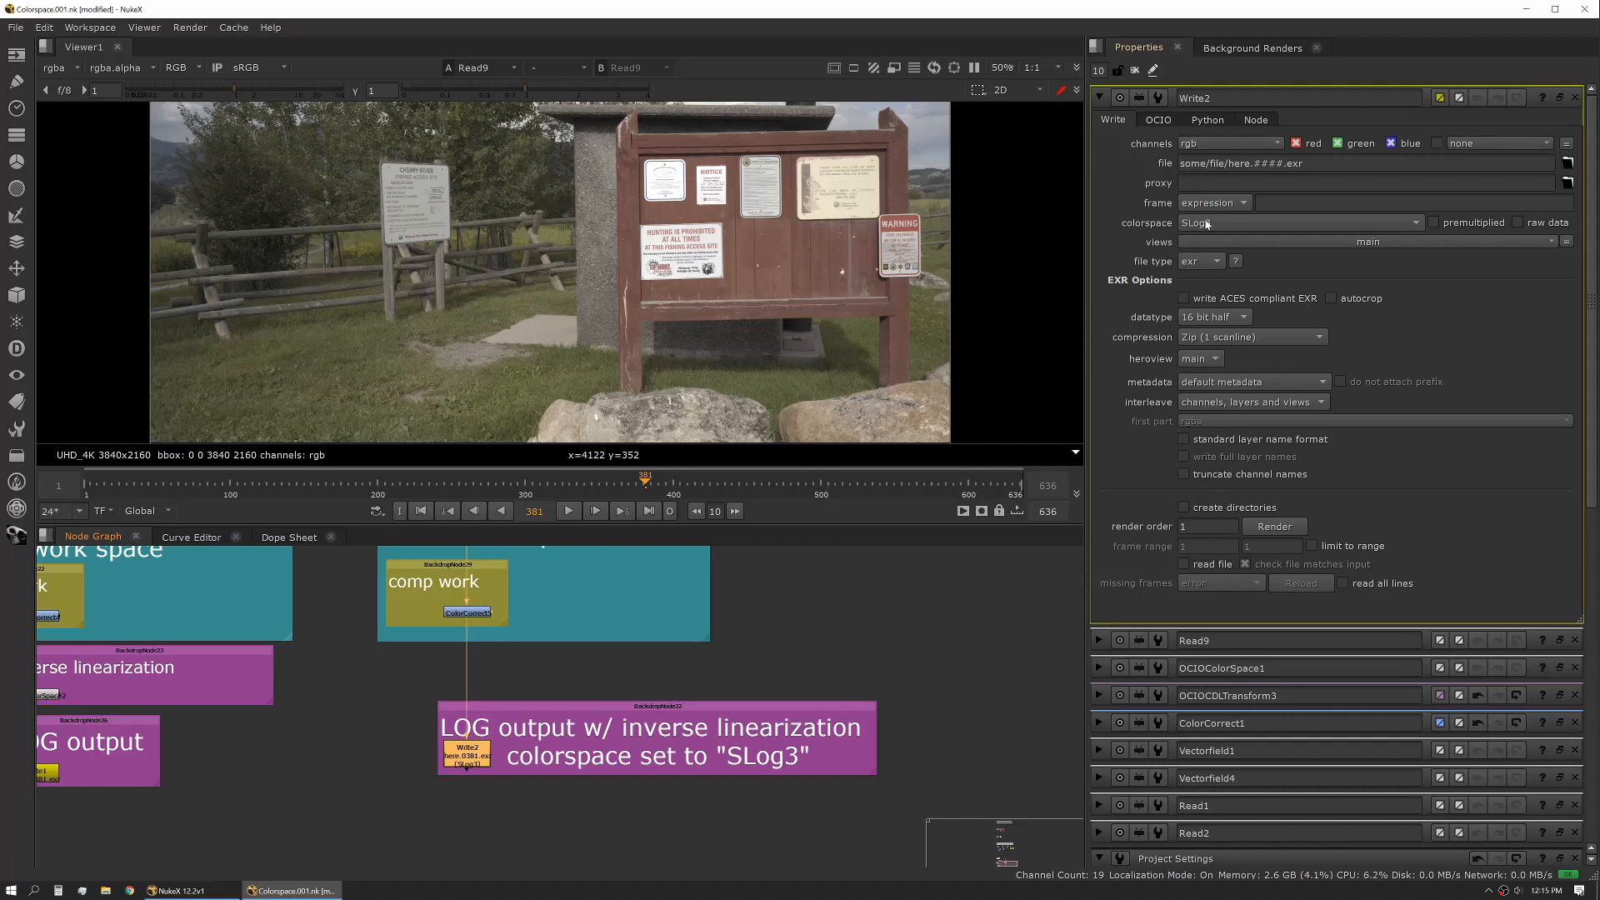
pyautogui.click(1297, 222)
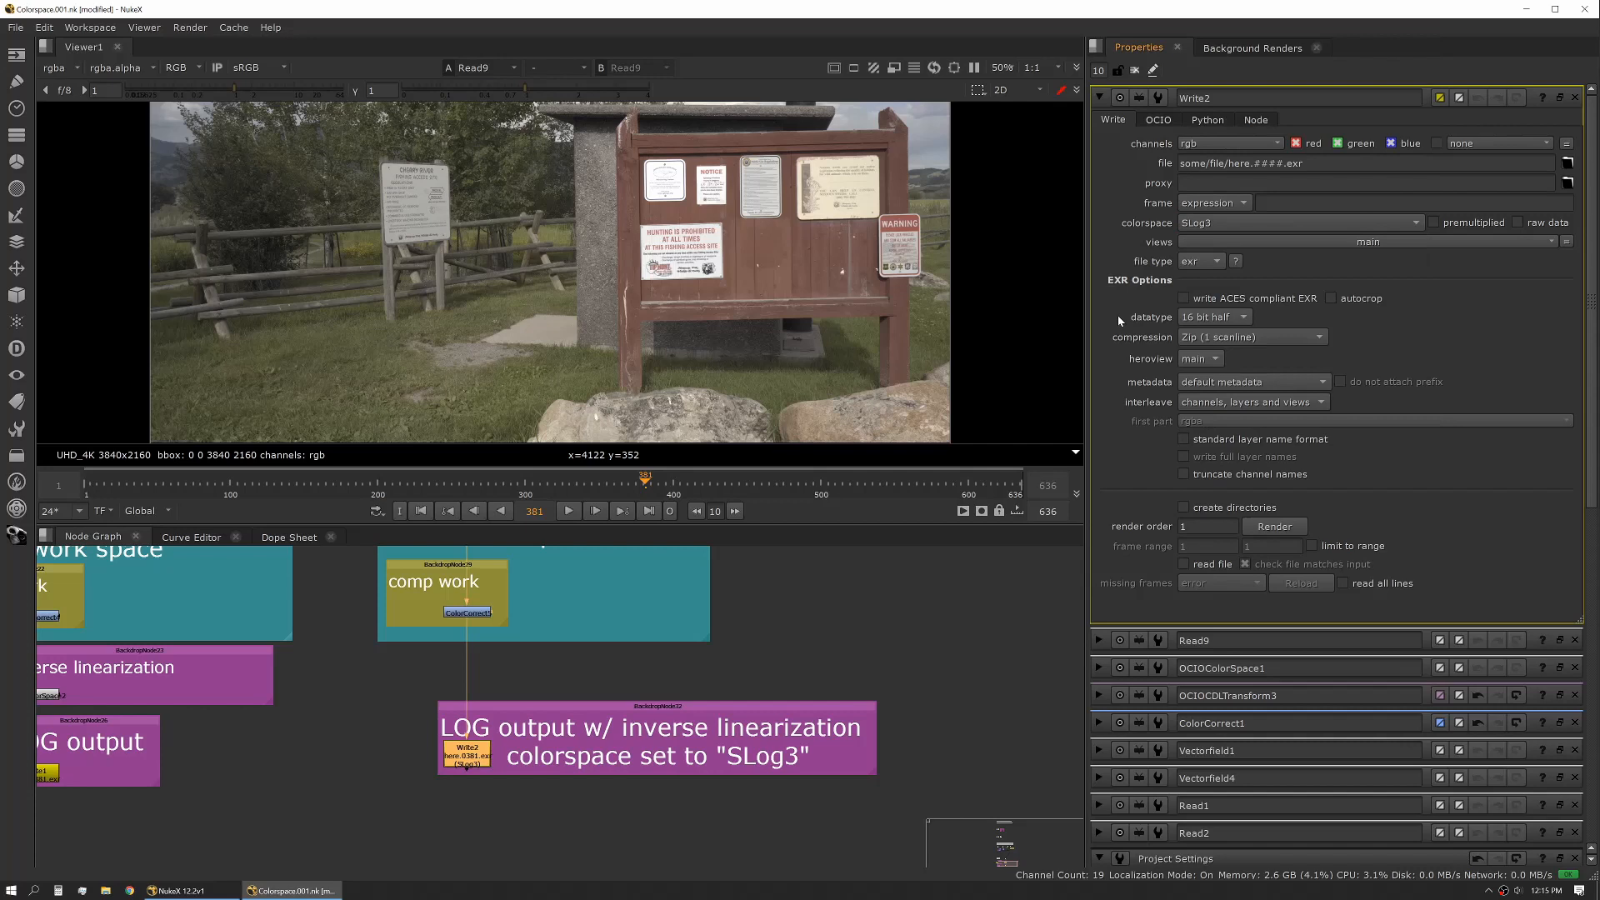
pyautogui.moveTo(528, 723)
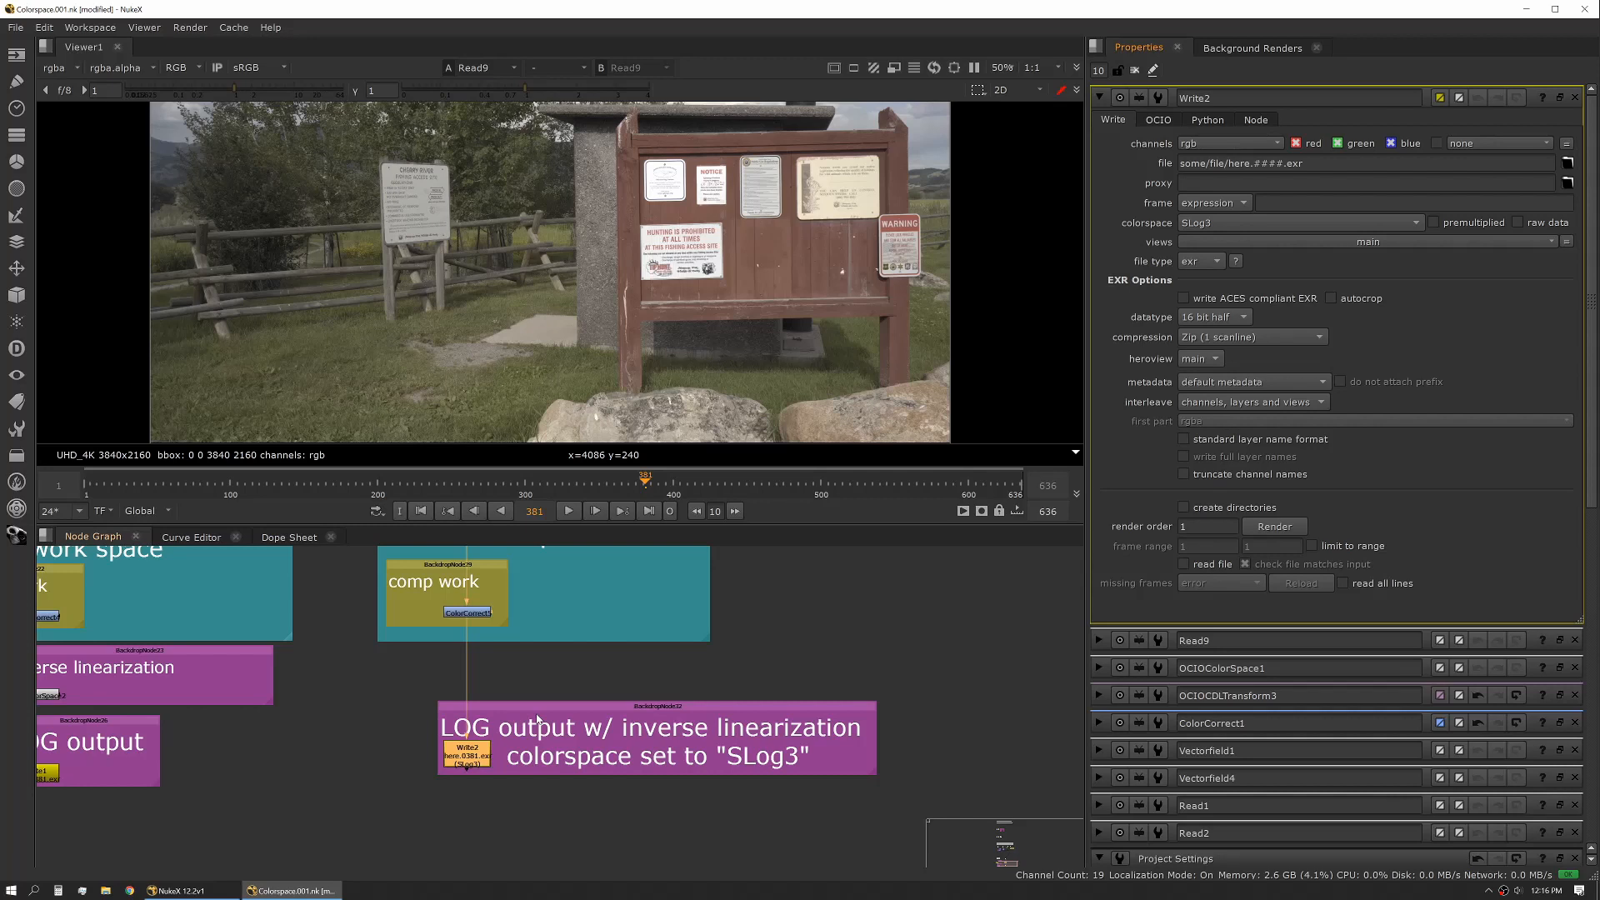
pyautogui.moveTo(539, 717)
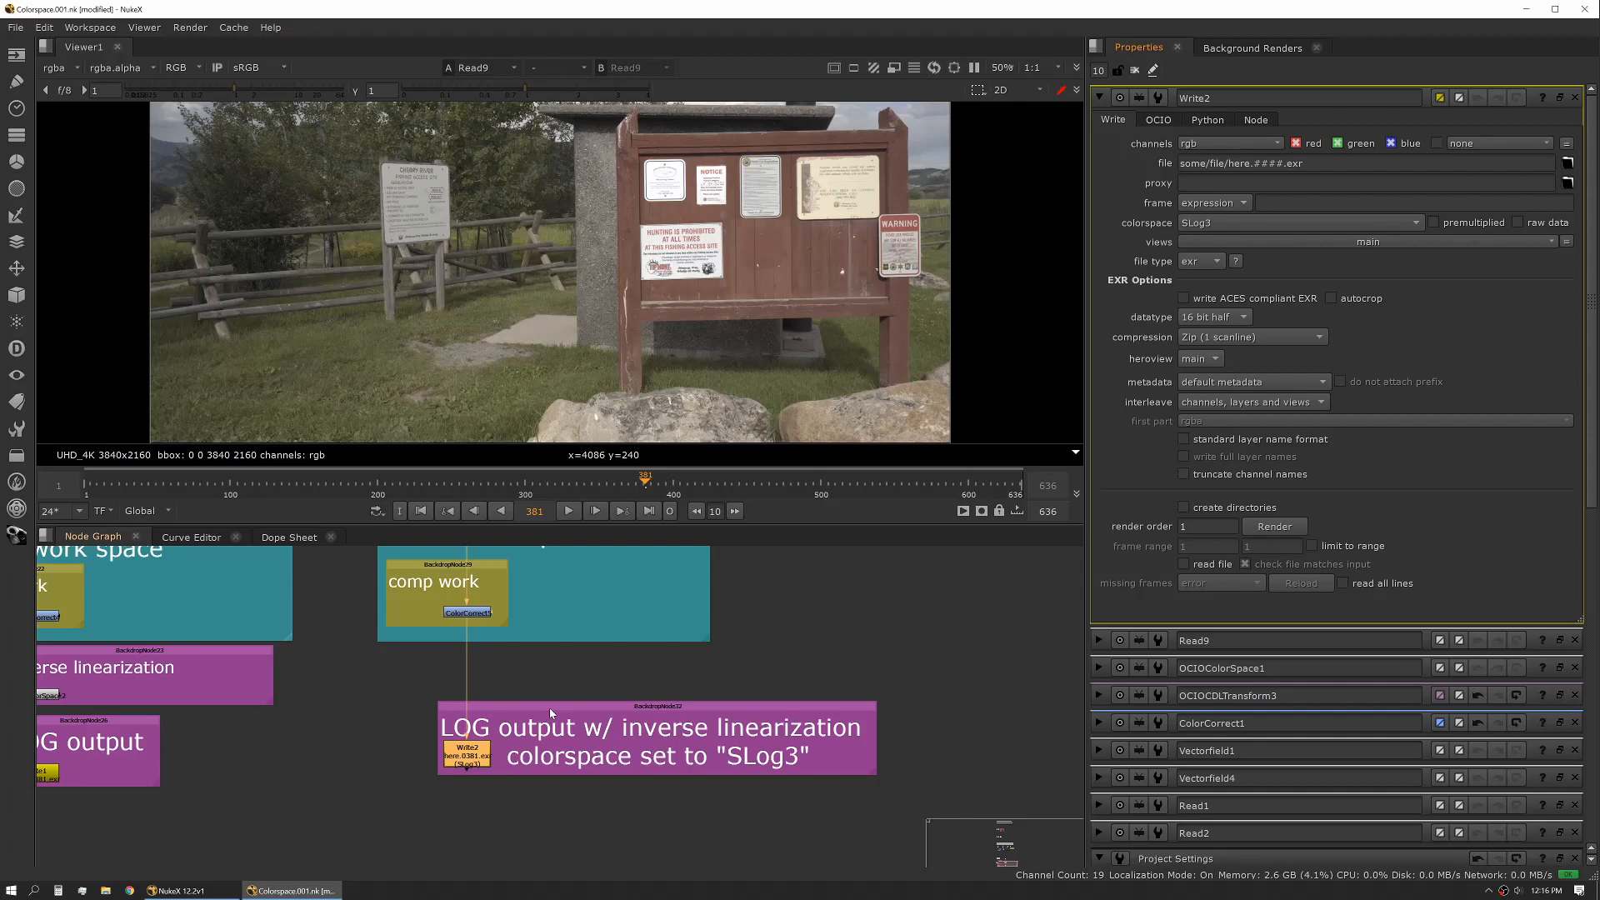
pyautogui.click(1175, 858)
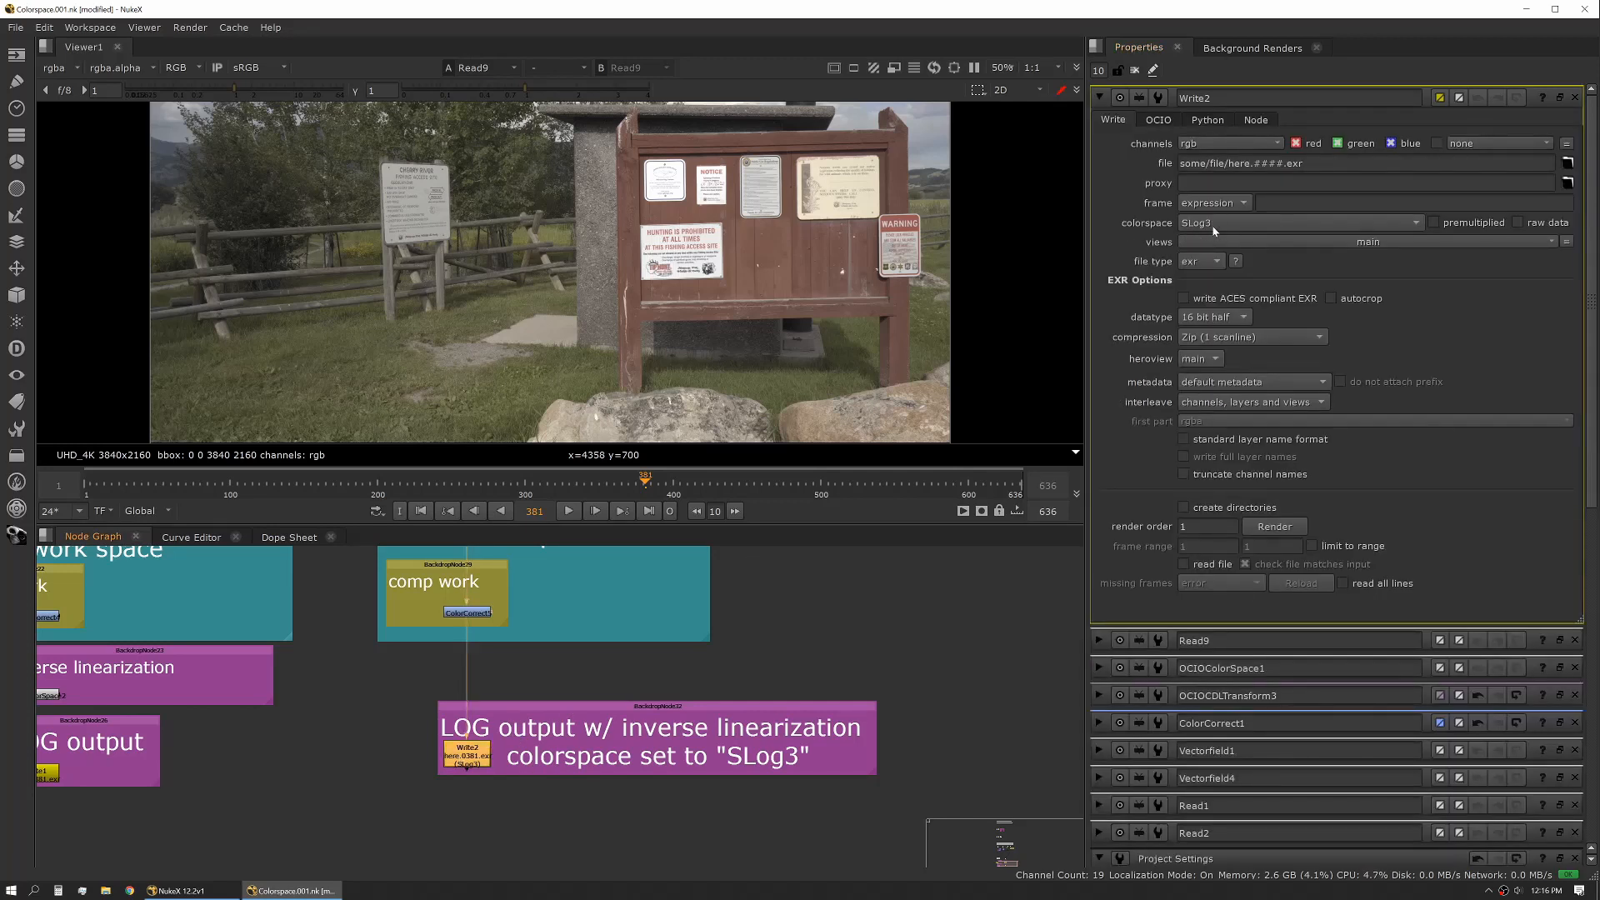
pyautogui.moveTo(590, 663)
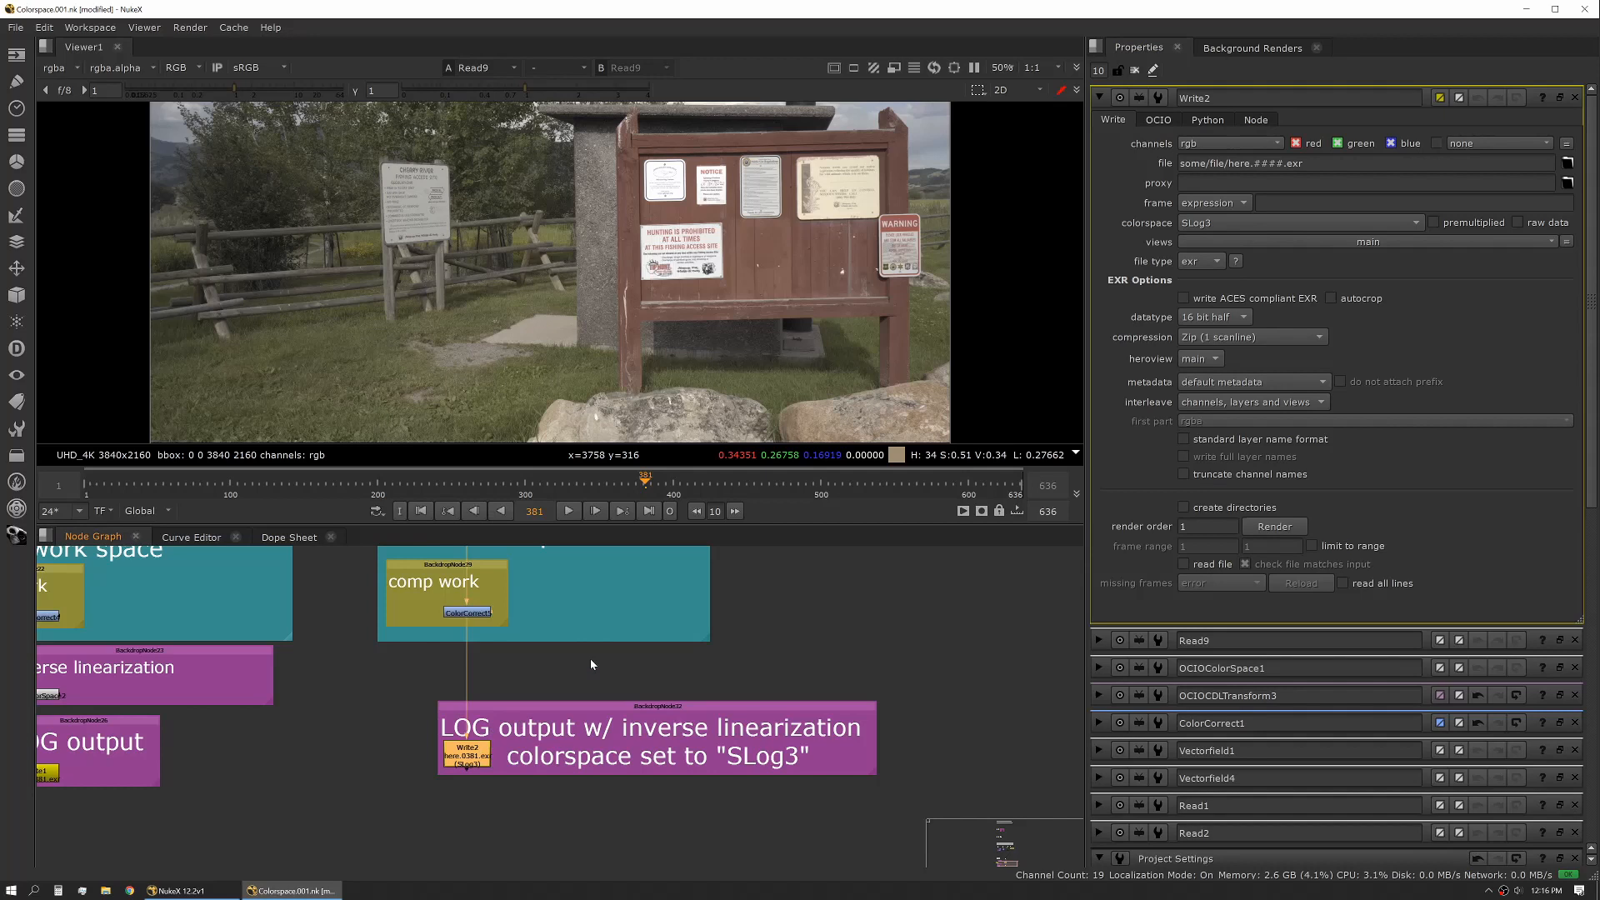